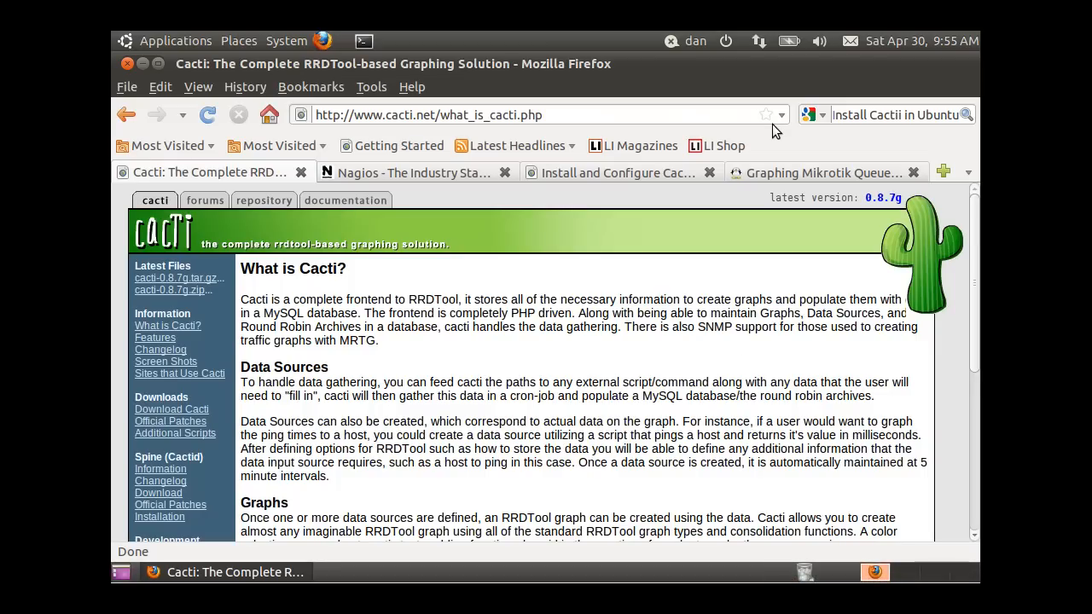
pyautogui.moveTo(644, 147)
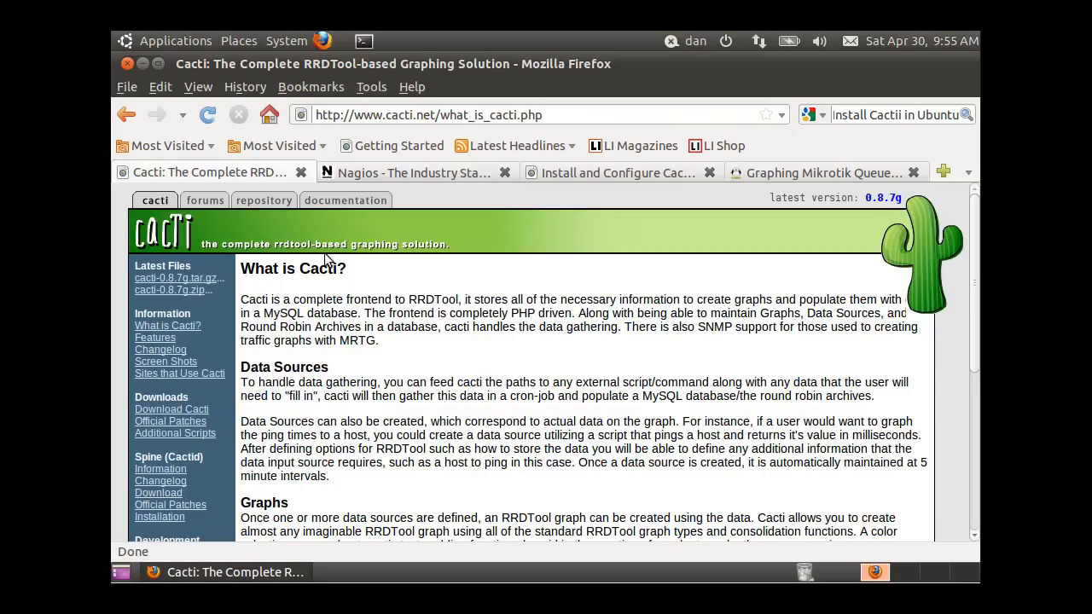
pyautogui.moveTo(469, 444)
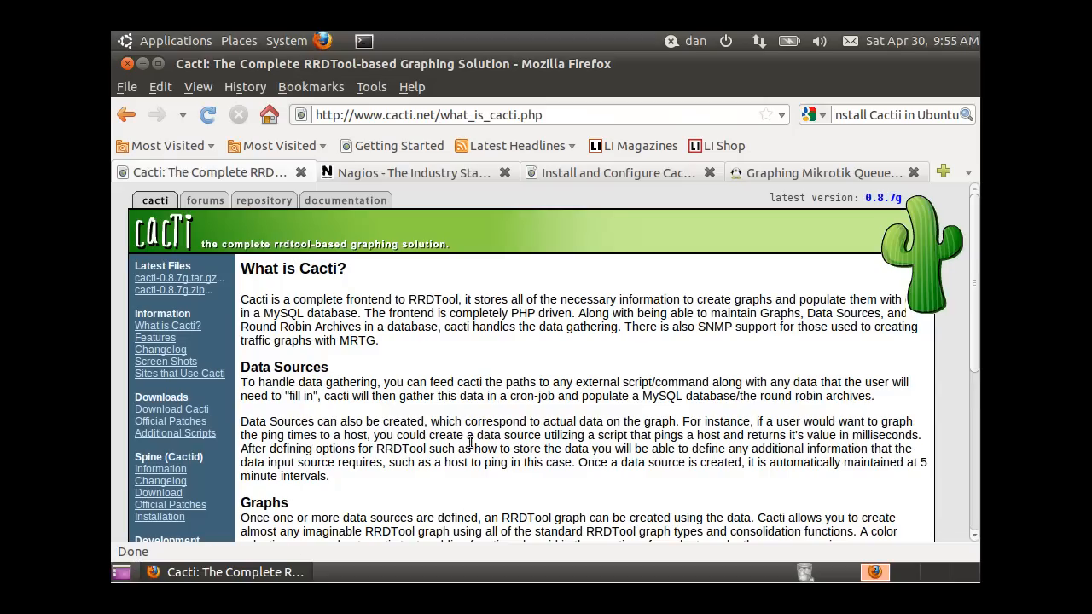
pyautogui.moveTo(824, 342)
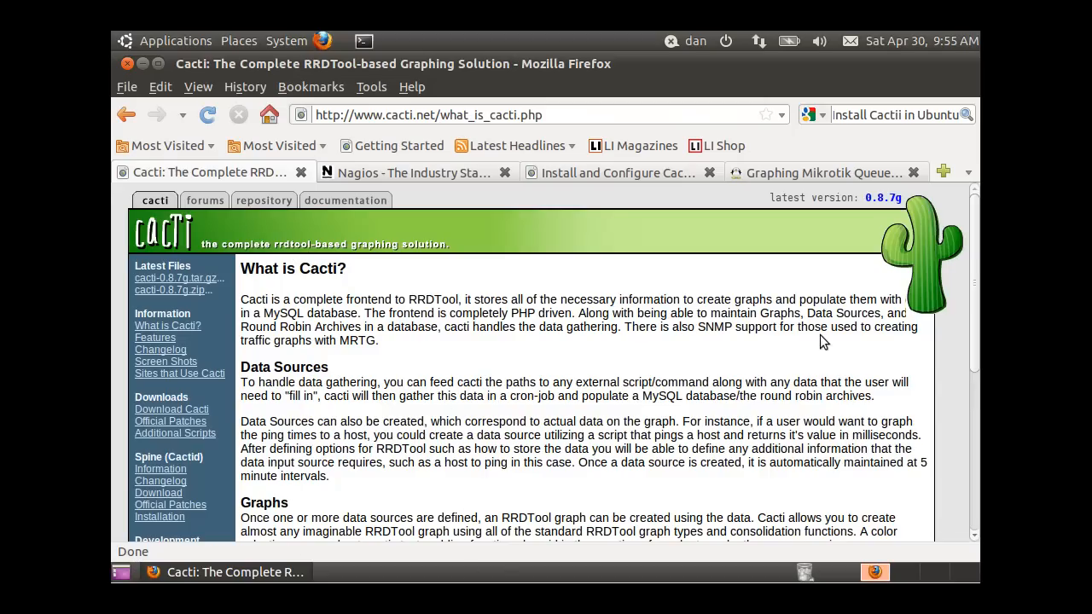
# Save the cacti-0.8.7g.tar.gz archive (2.1 MB) to disk and close the Downloads window
pyautogui.scroll(-3)
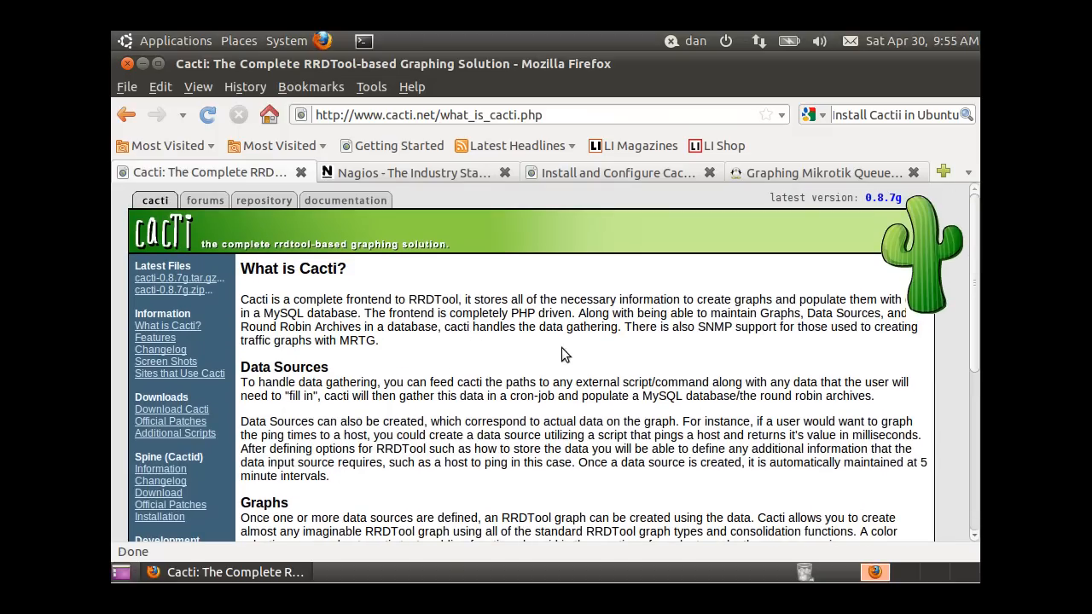
pyautogui.moveTo(513, 490)
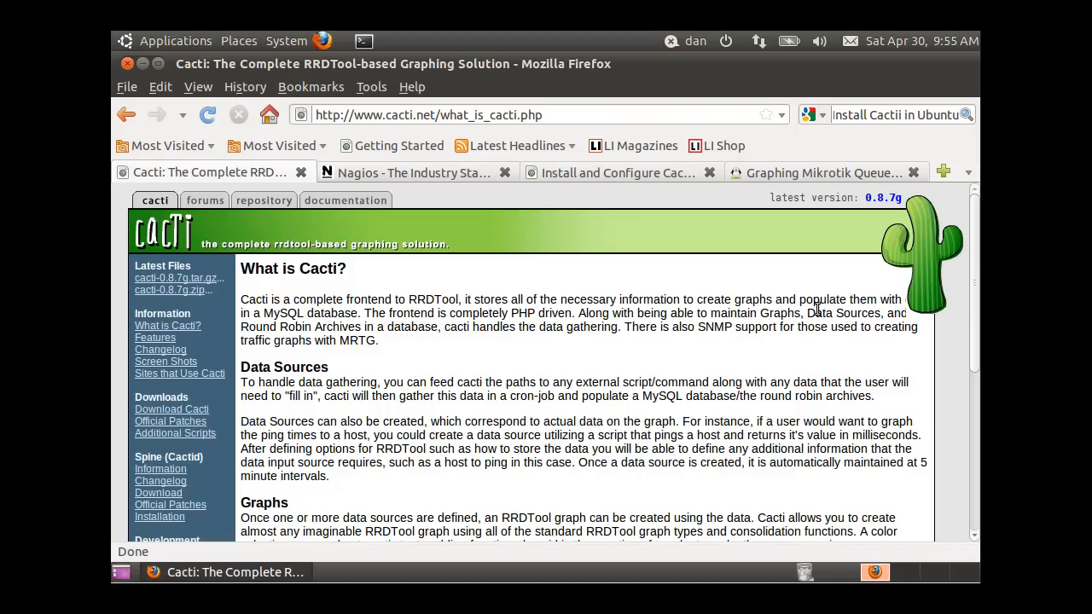
pyautogui.scroll(-3)
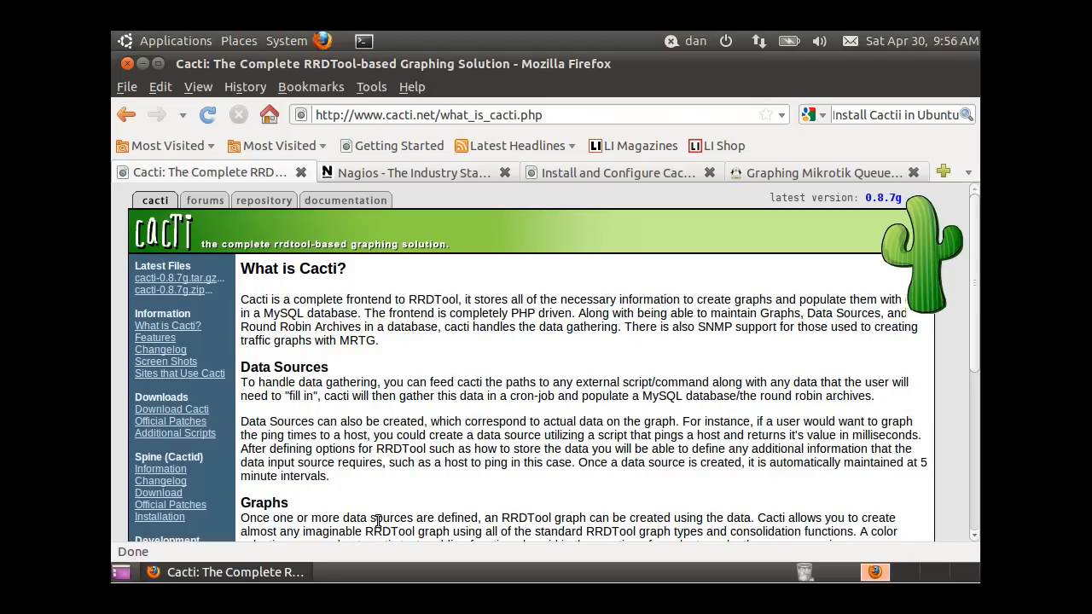
pyautogui.moveTo(368, 524)
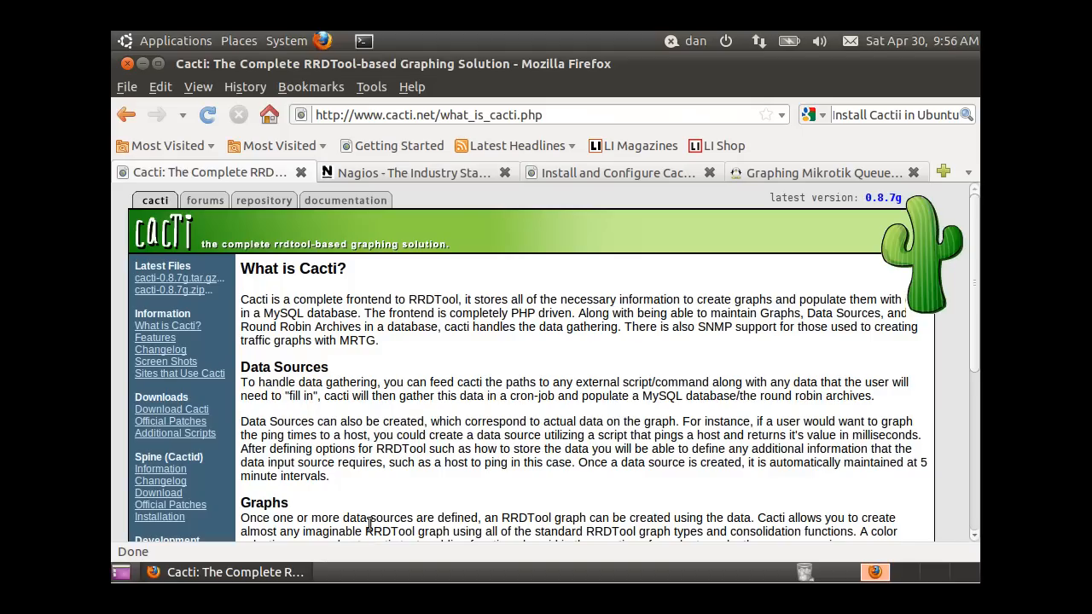
pyautogui.click(175, 278)
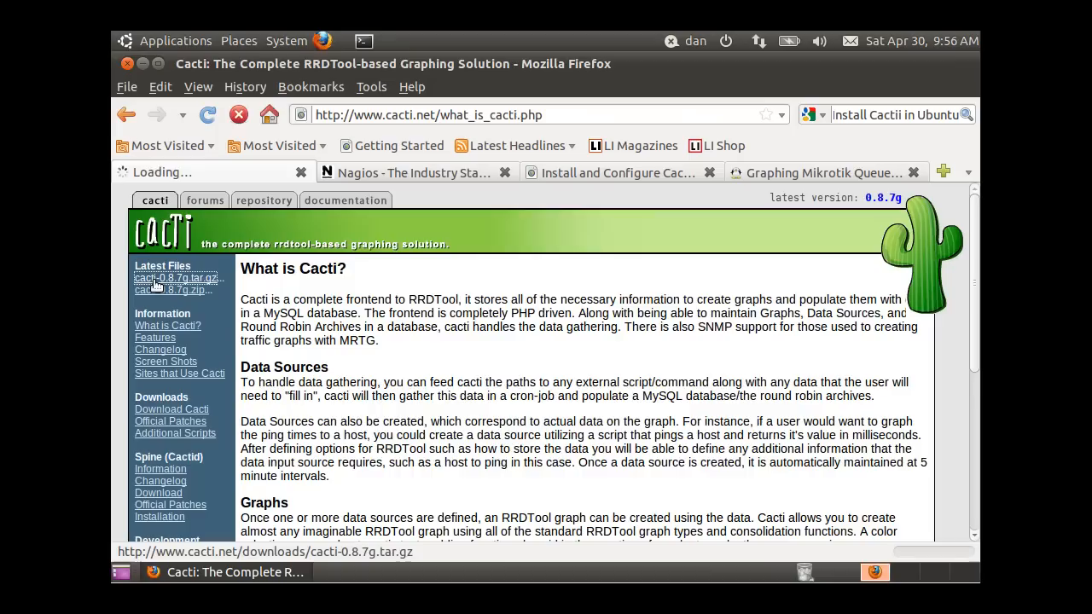
pyautogui.click(178, 278)
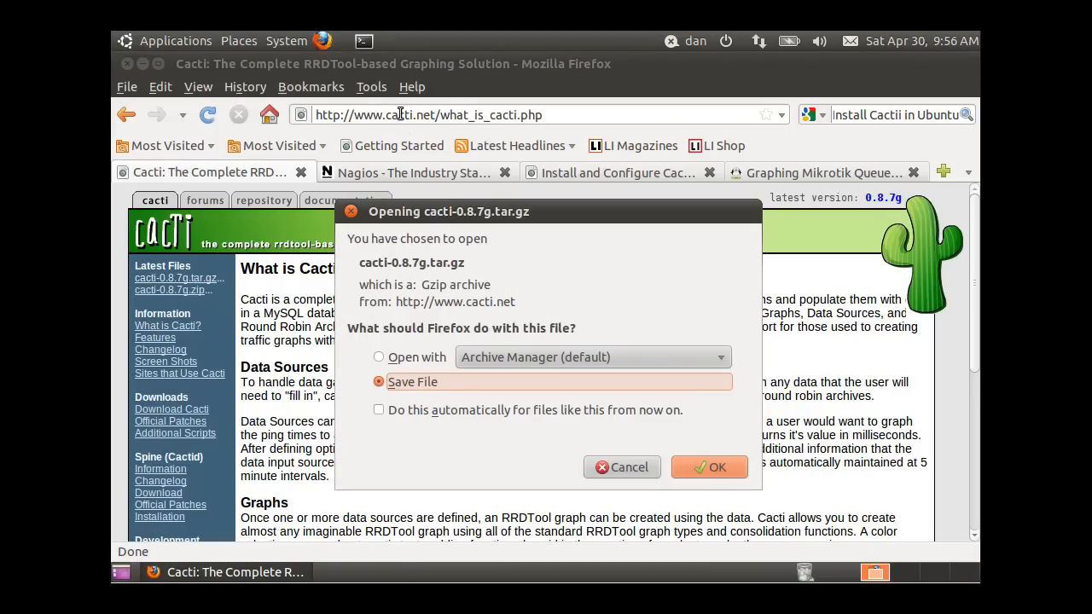
pyautogui.moveTo(394, 130)
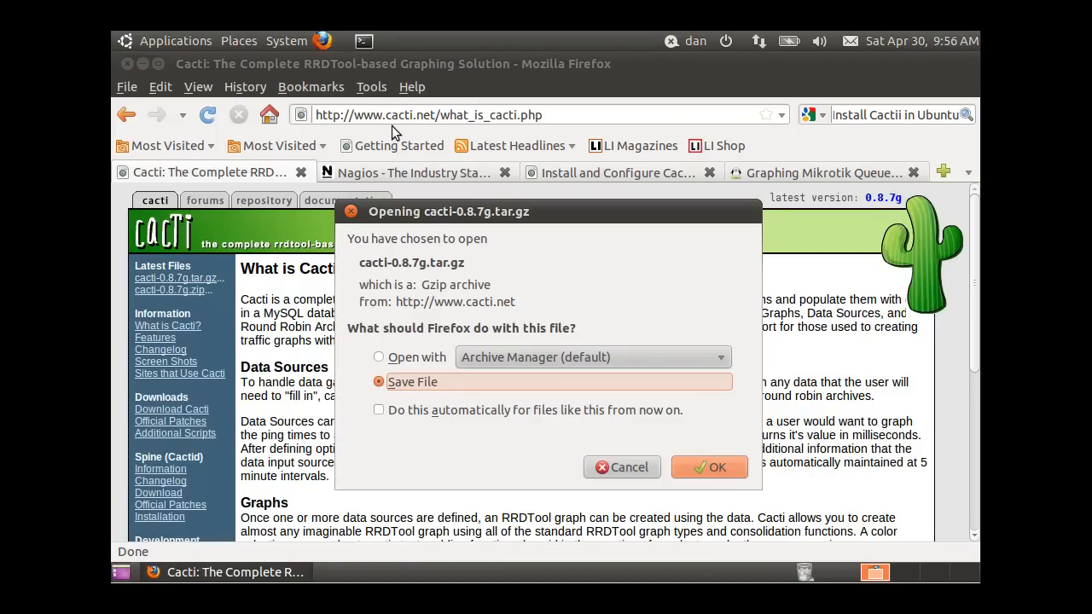
pyautogui.moveTo(483, 150)
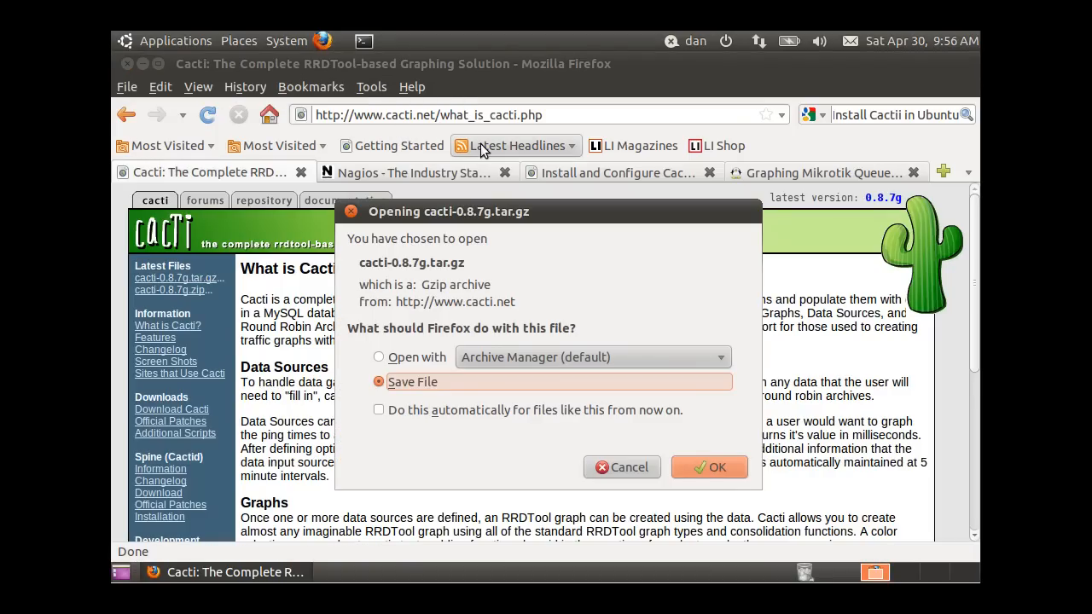
pyautogui.moveTo(658, 468)
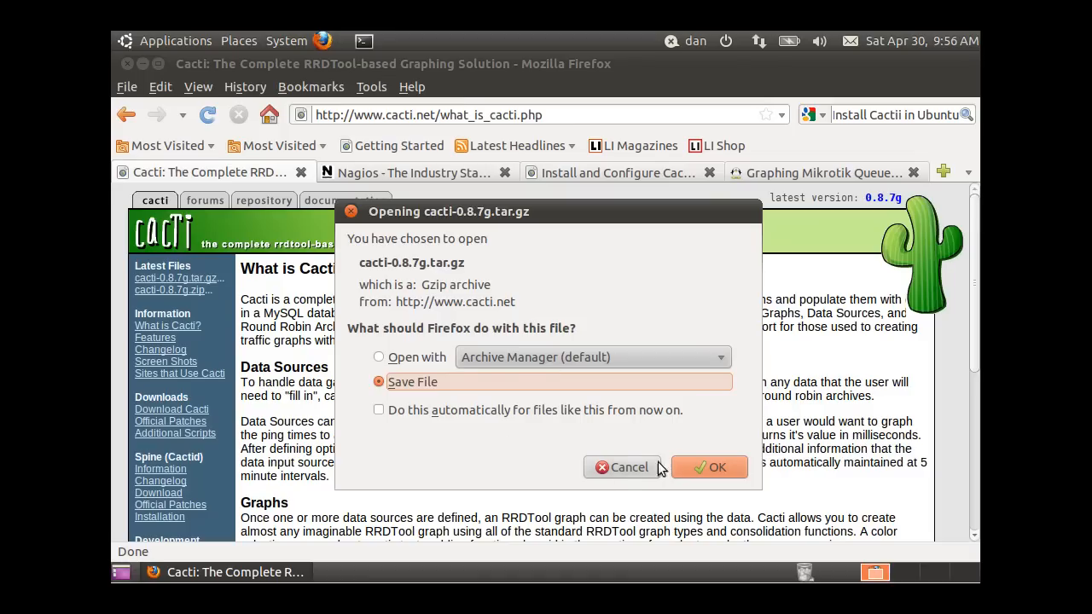
pyautogui.click(719, 466)
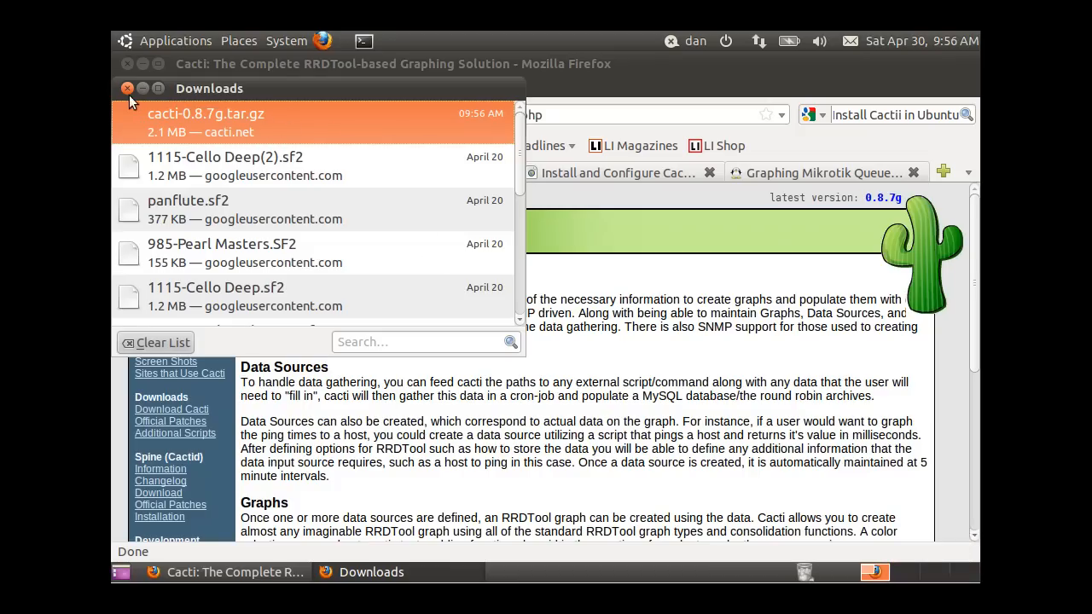
pyautogui.click(127, 88)
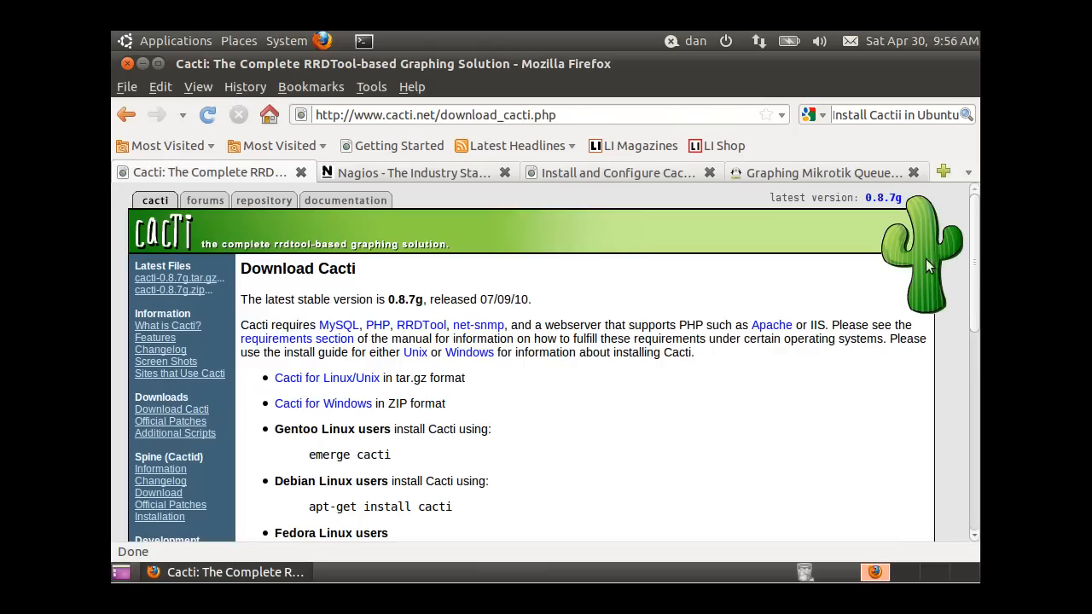
pyautogui.scroll(-3)
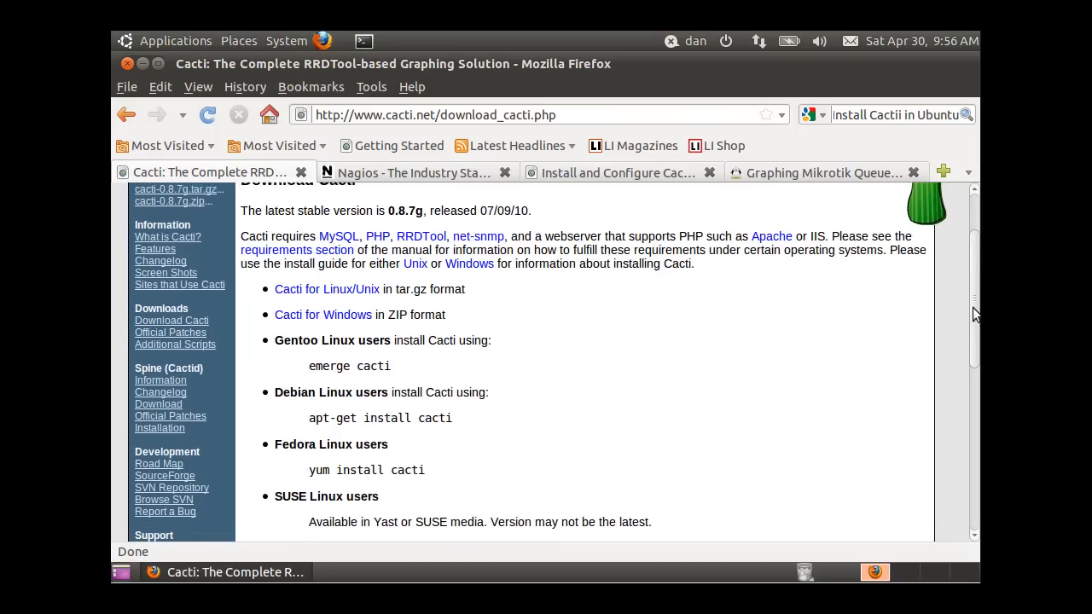
pyautogui.scroll(-3)
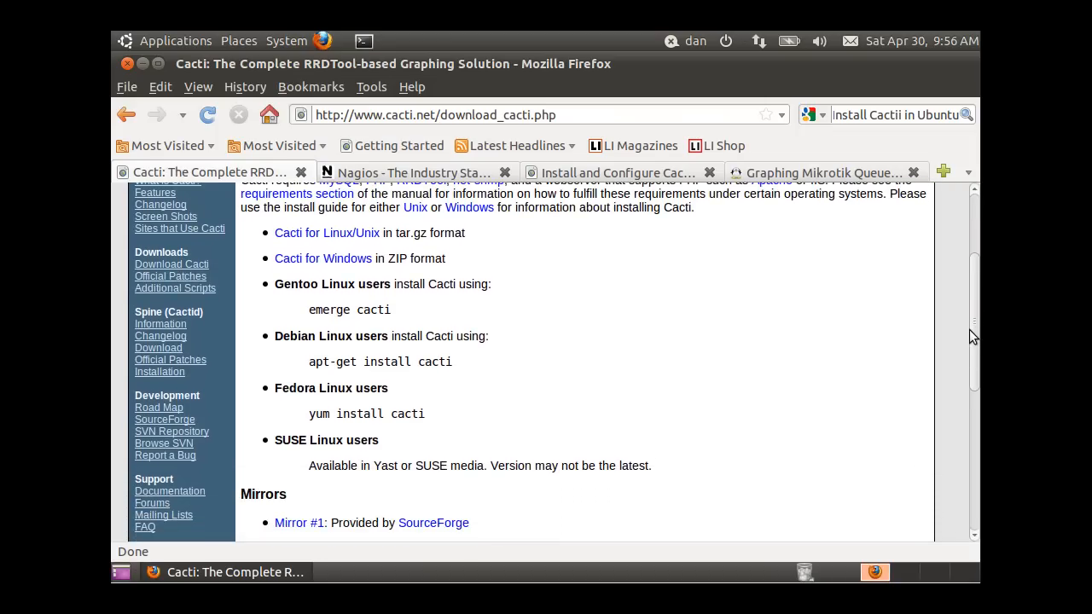
pyautogui.scroll(-3)
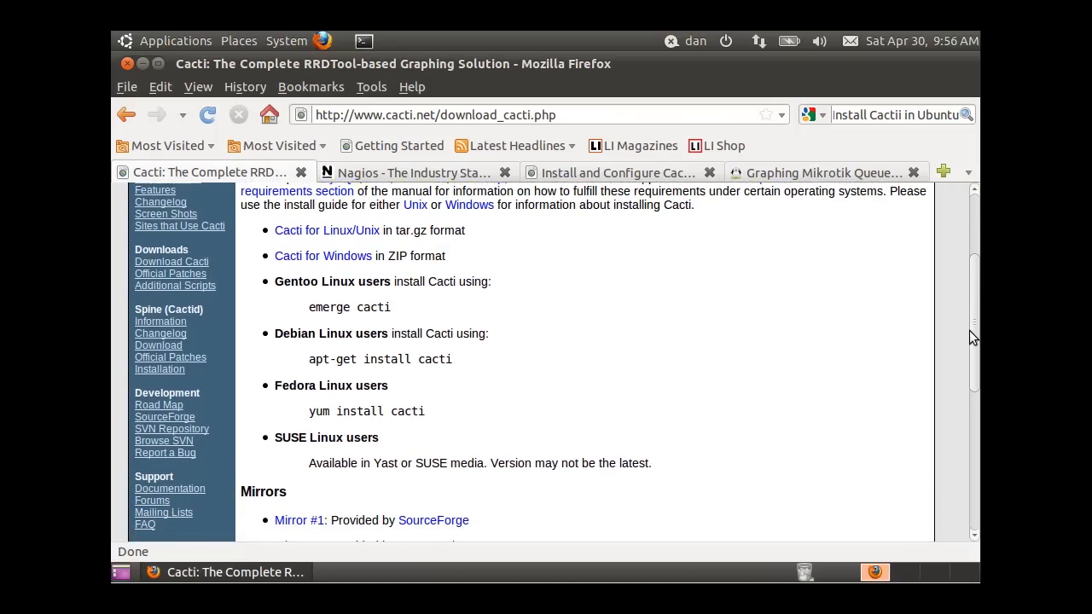
pyautogui.scroll(-3)
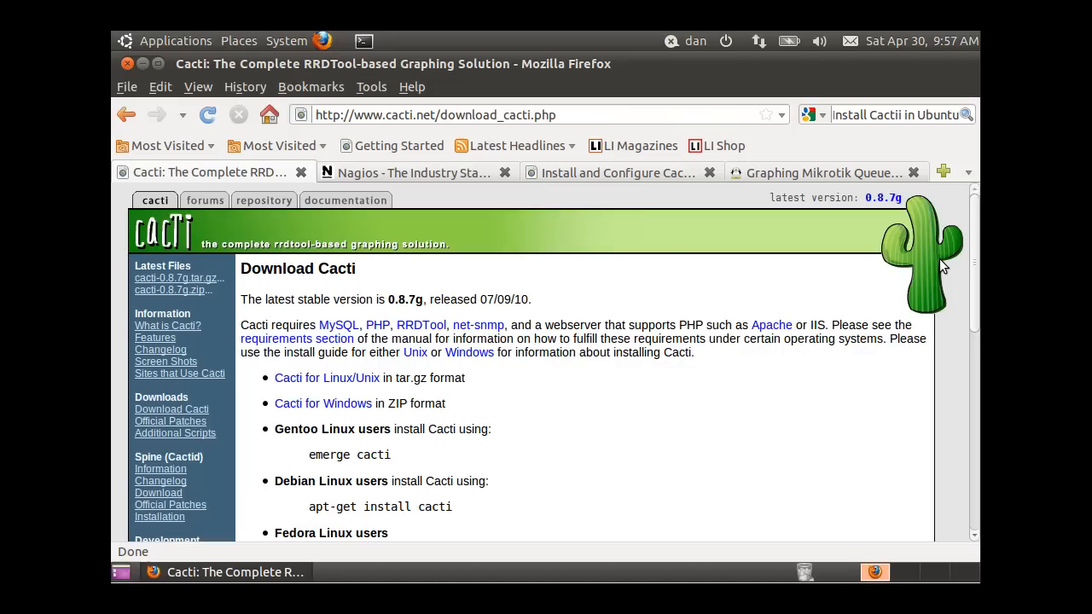
pyautogui.moveTo(565, 417)
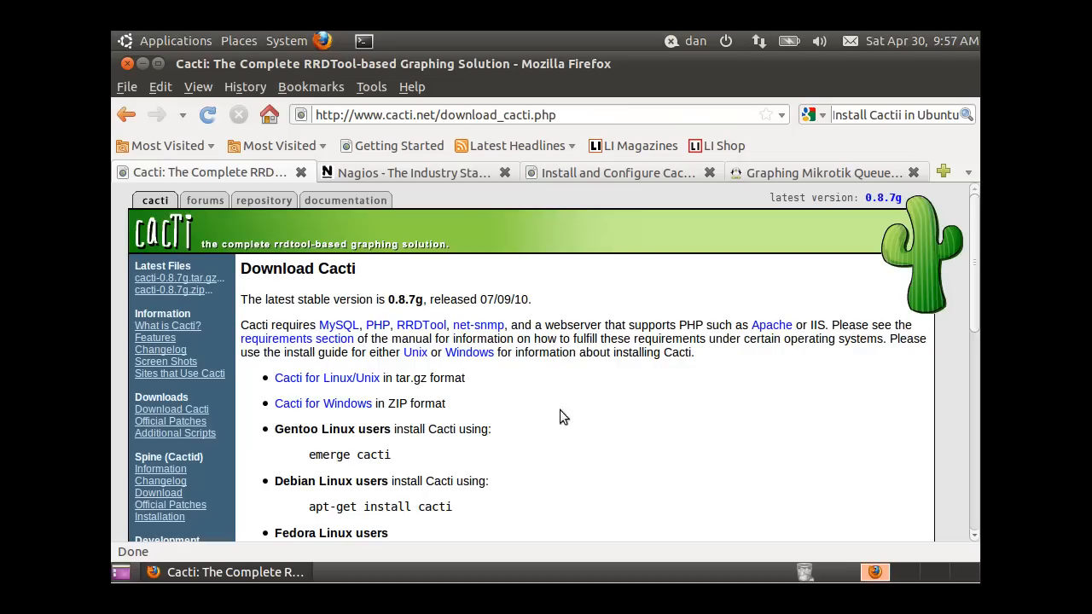
pyautogui.moveTo(648, 454)
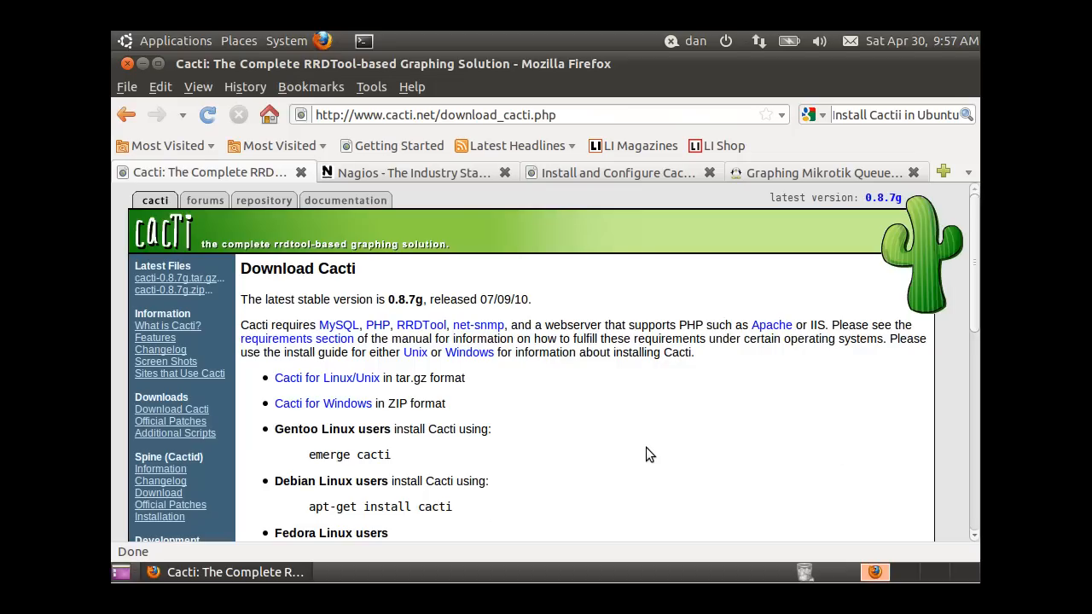
pyautogui.moveTo(274, 429); pyautogui.dragTo(388, 455)
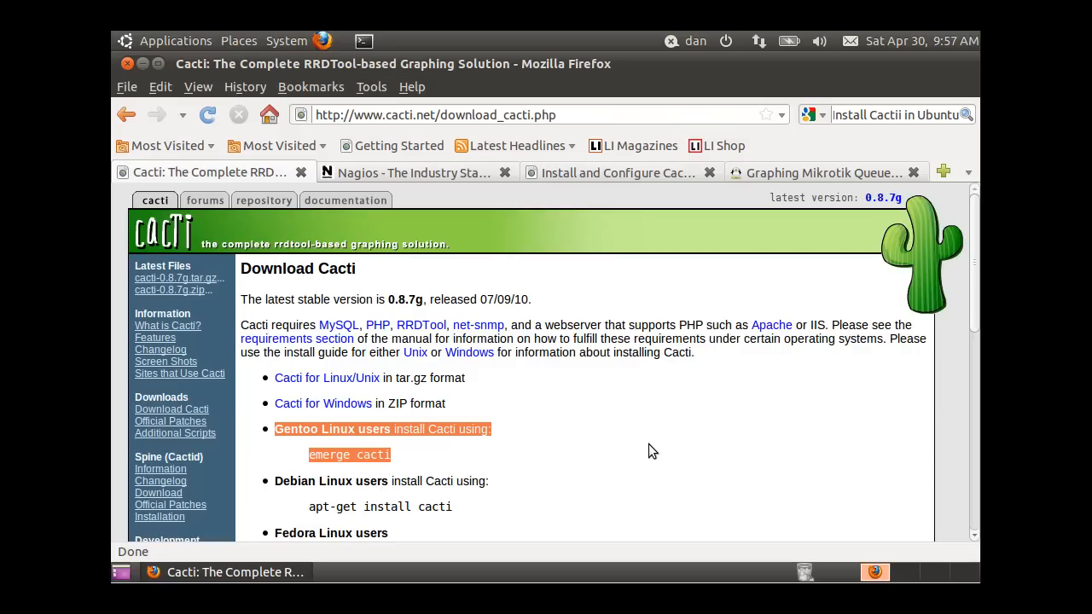
pyautogui.moveTo(541, 267)
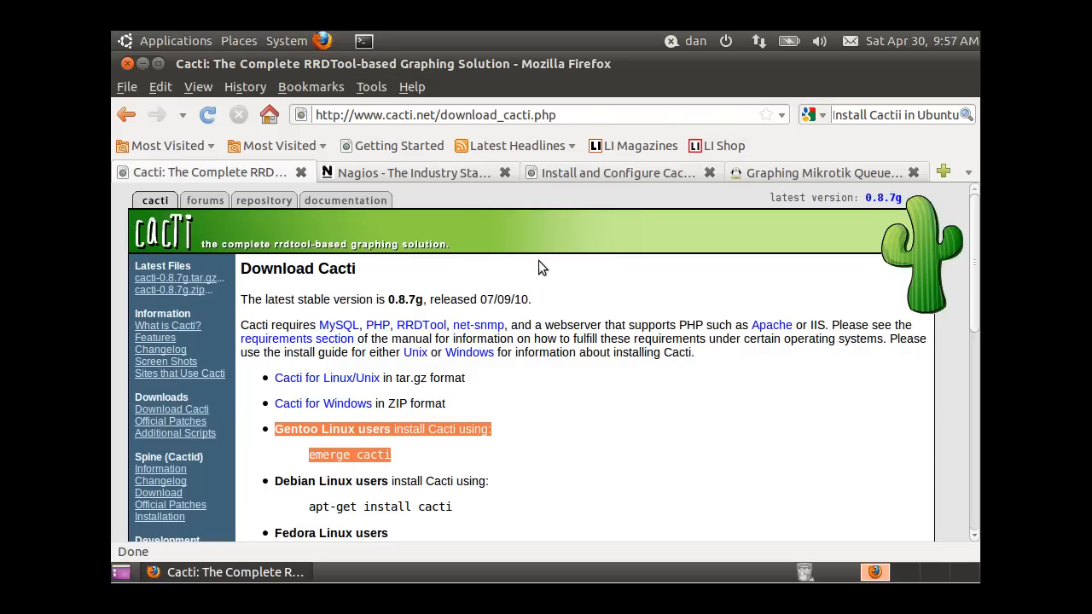
pyautogui.moveTo(175, 40)
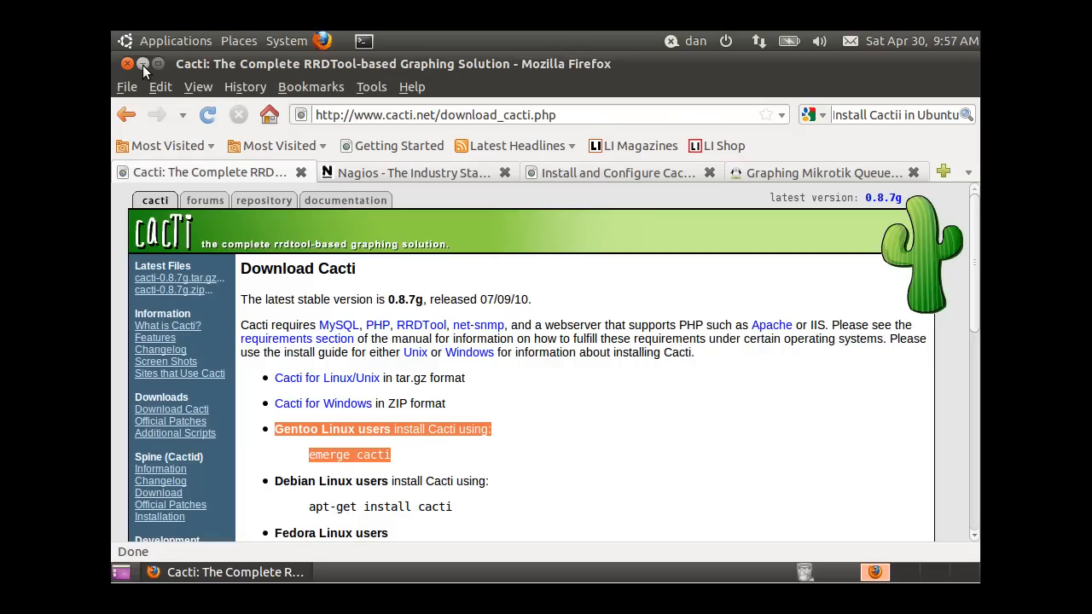
# Minimize Firefox, open Downloads from Places, and switch the folder to List view
pyautogui.click(144, 63)
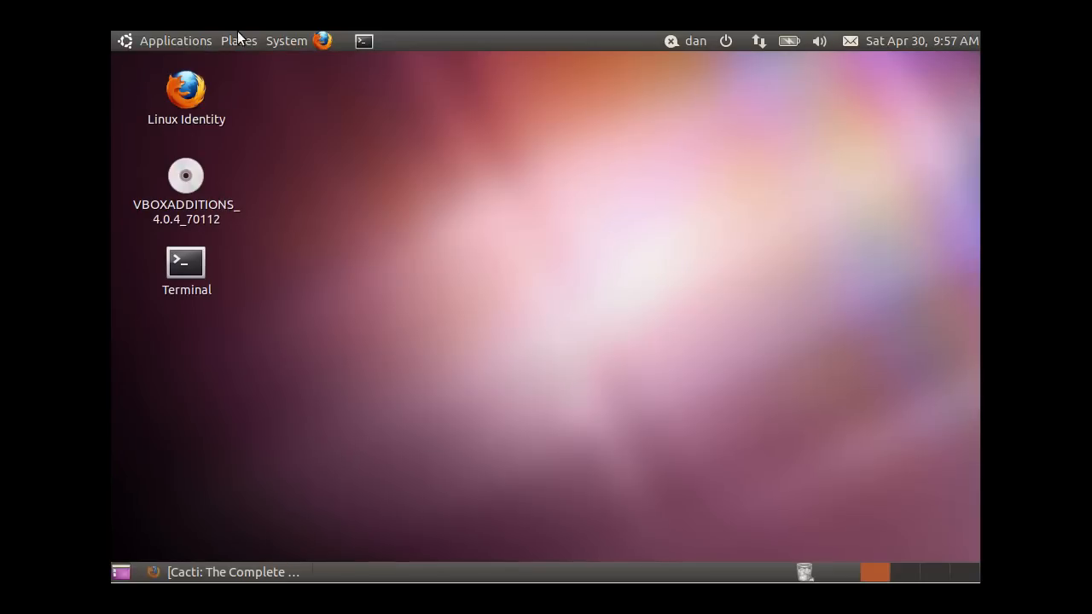
pyautogui.click(239, 40)
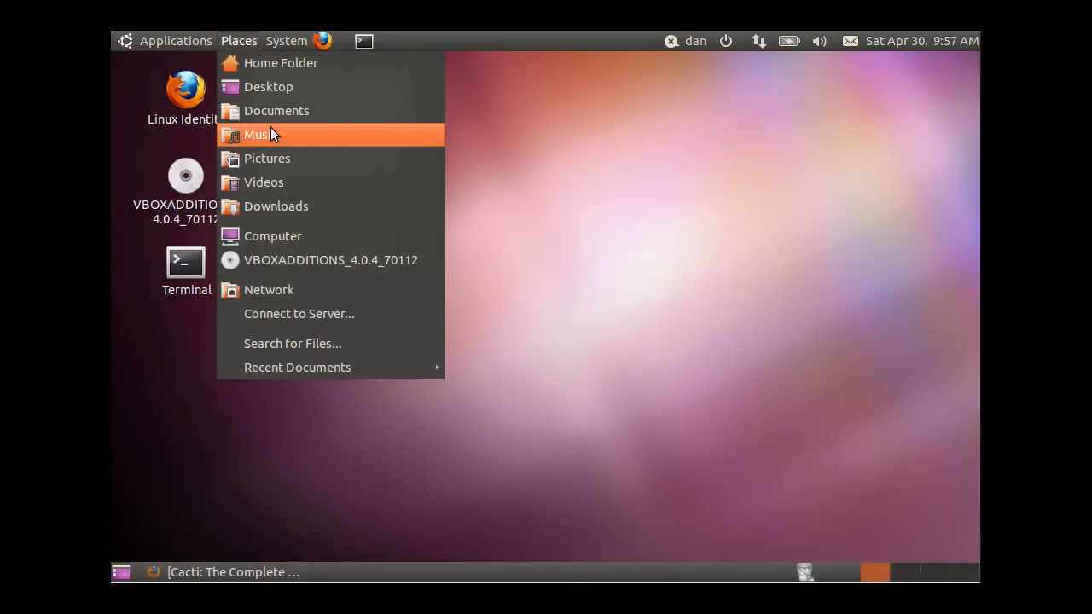
pyautogui.click(275, 206)
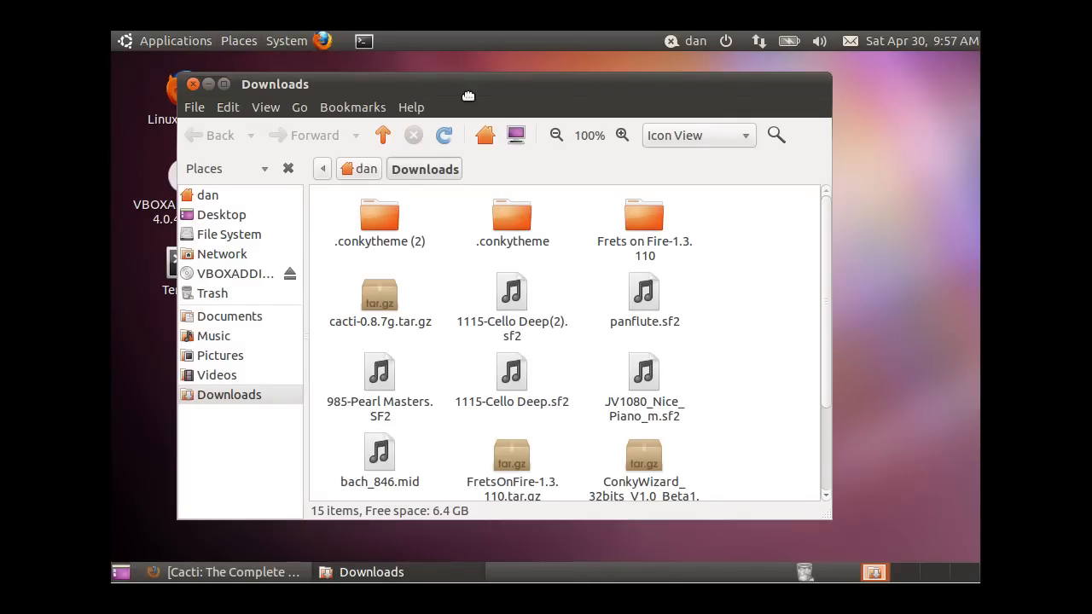
pyautogui.click(371, 88)
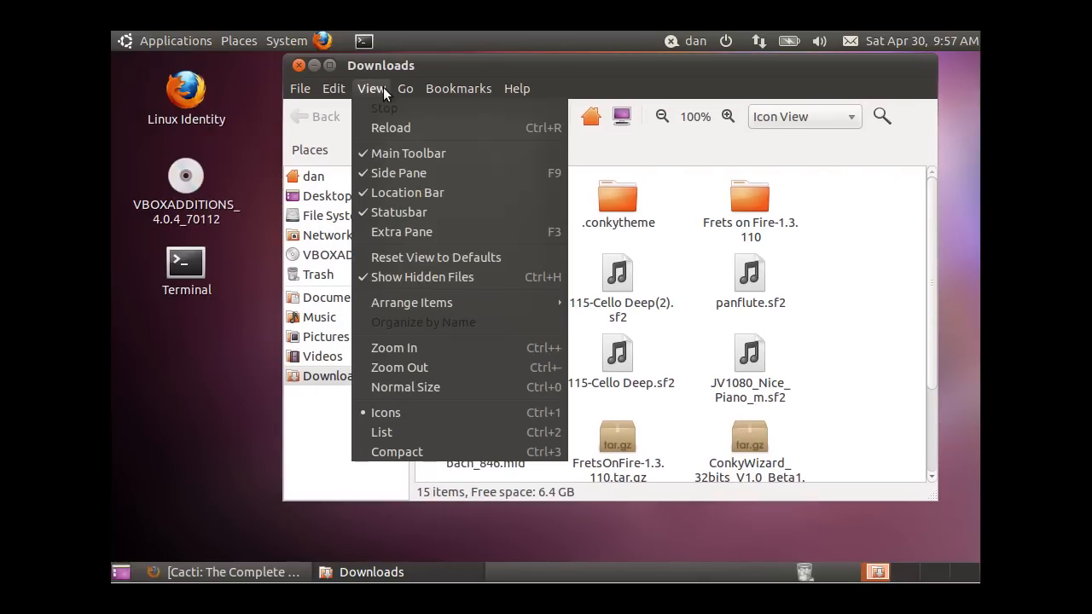
pyautogui.moveTo(399, 367)
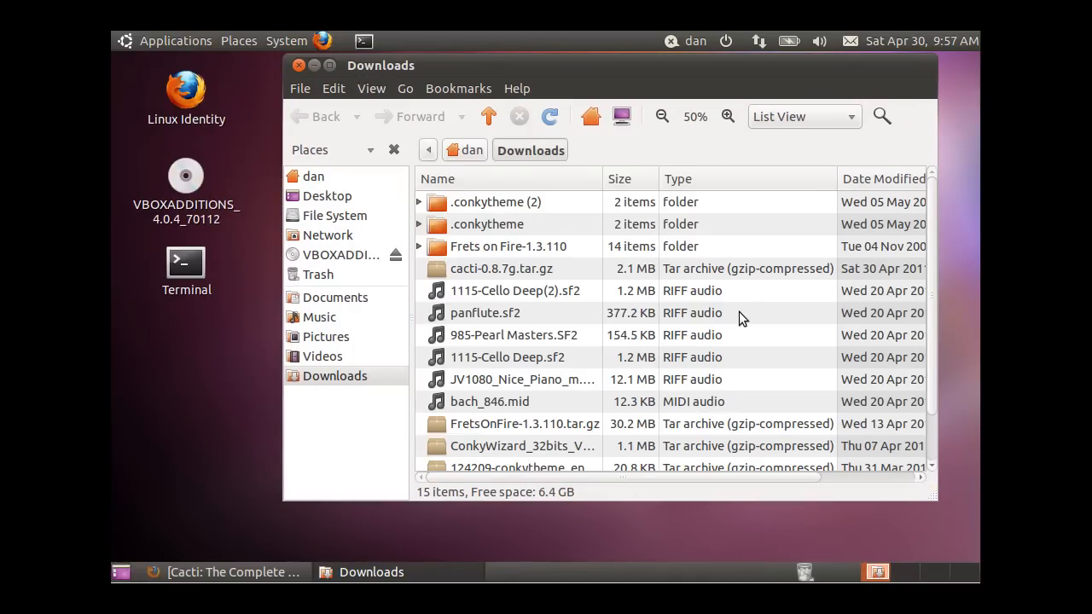
pyautogui.scroll(-3)
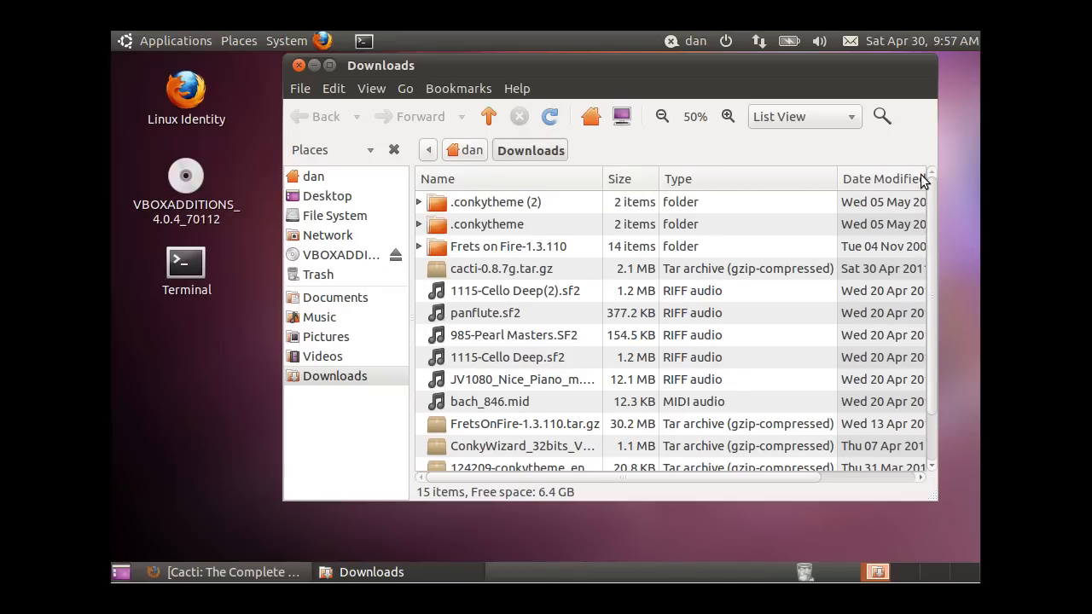
pyautogui.click(499, 268)
pyautogui.write('ls')
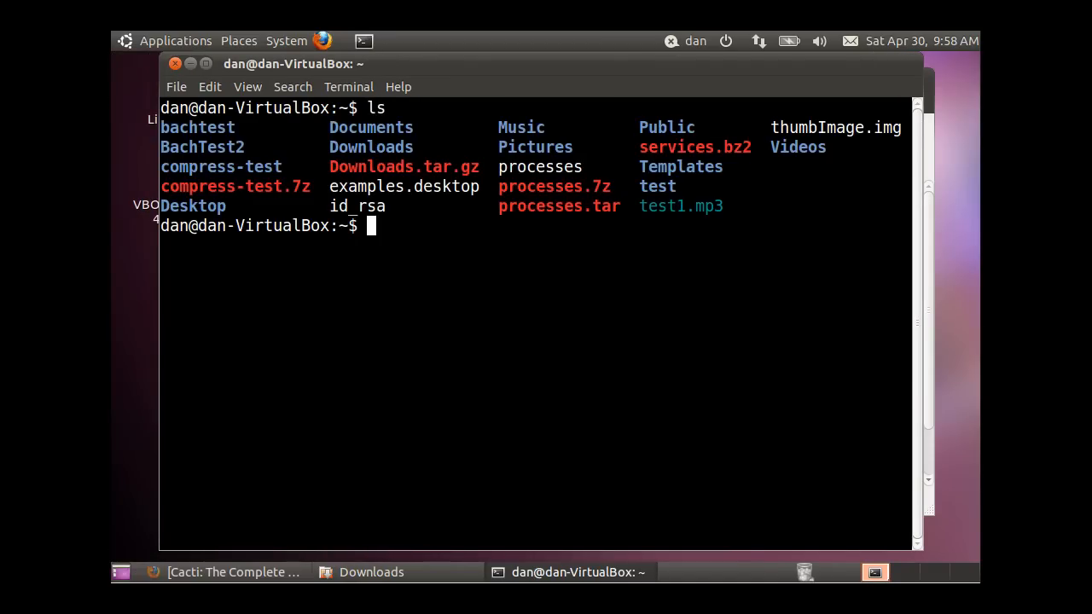
# Change into ~/Downloads and type tar -xf cacti-0.8.7g.tar.gz at the prompt
pyautogui.write('cd')
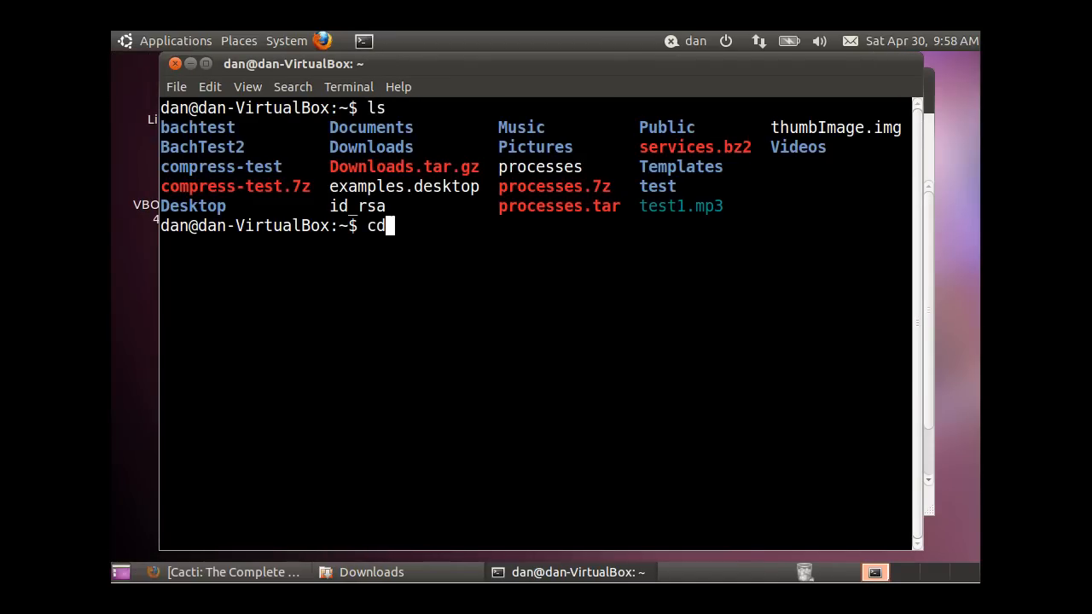
pyautogui.write('Downloads')
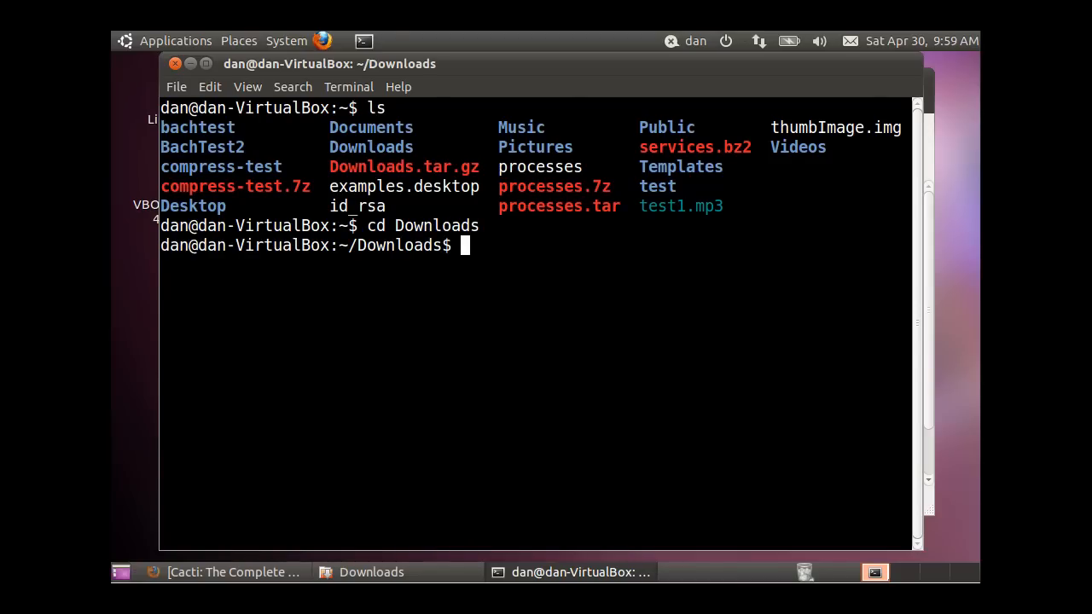
pyautogui.write('tar -x')
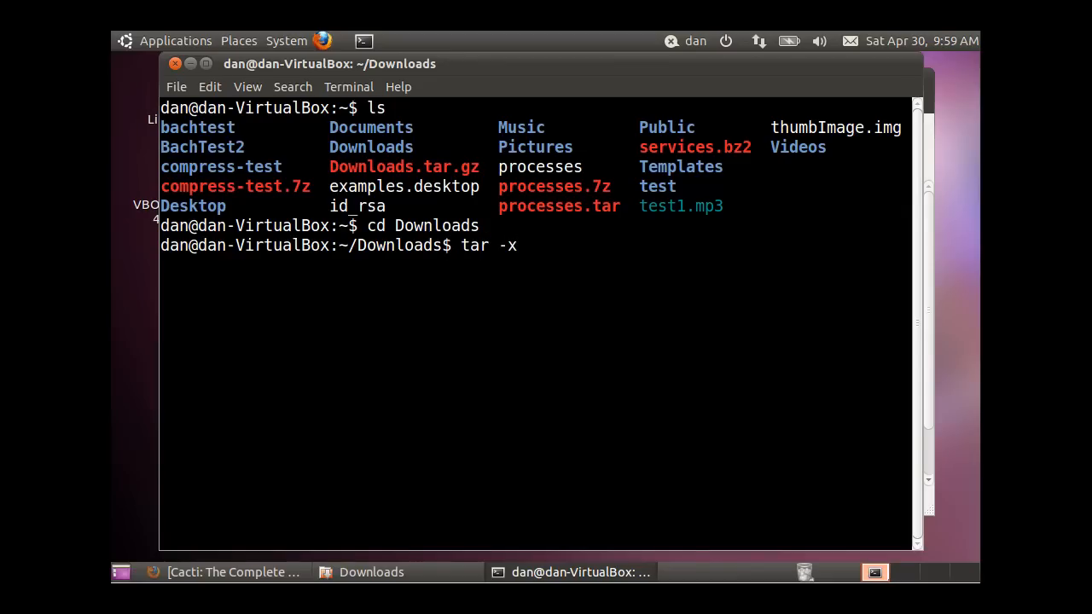
pyautogui.write('f')
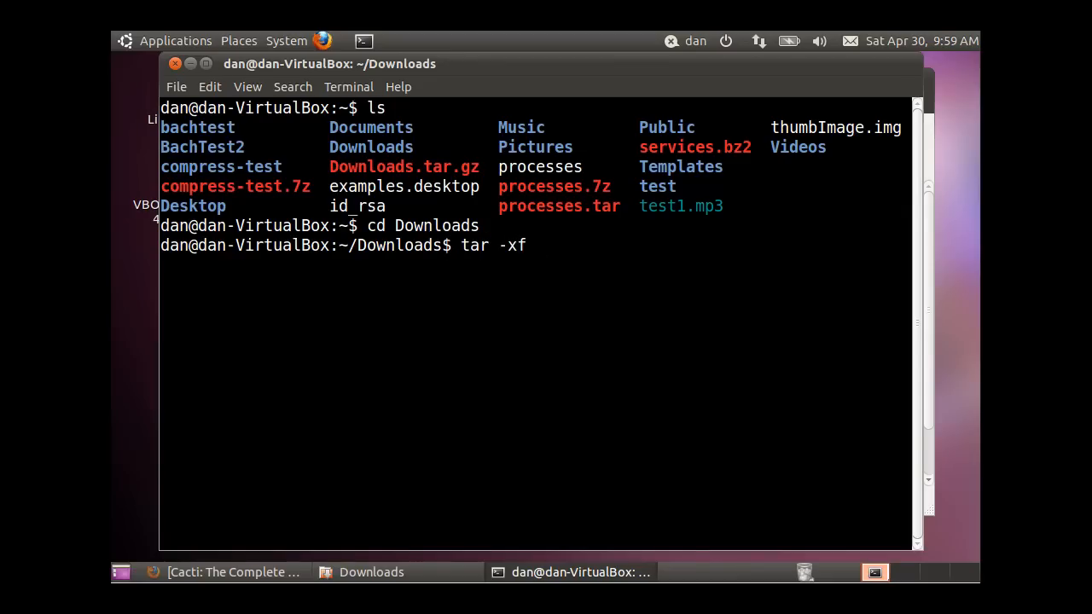
pyautogui.write('cacti-0.8.7g.tar.gz')
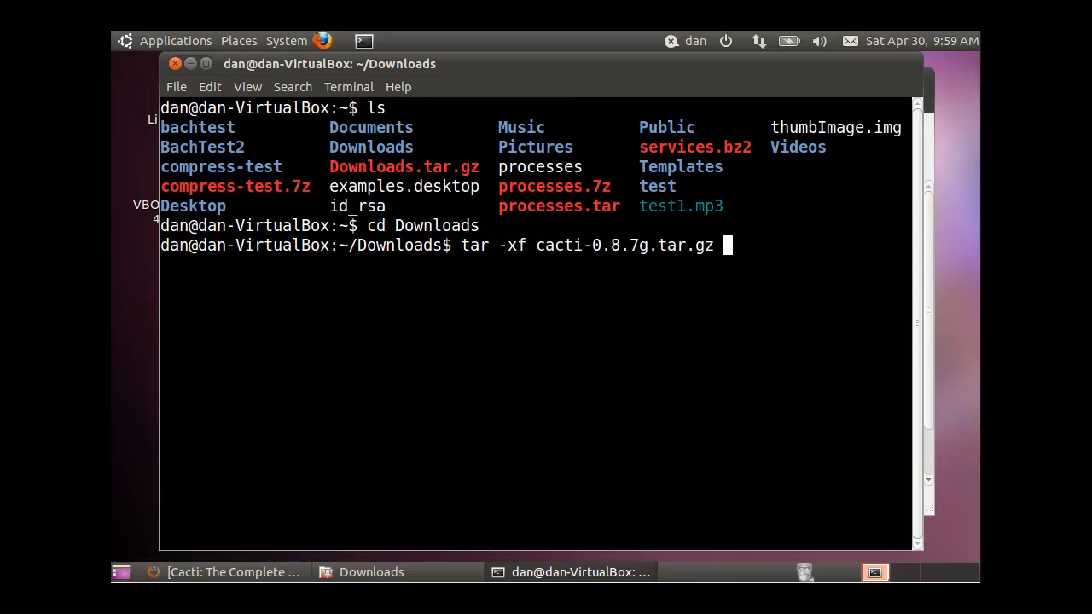
pyautogui.moveTo(588, 263)
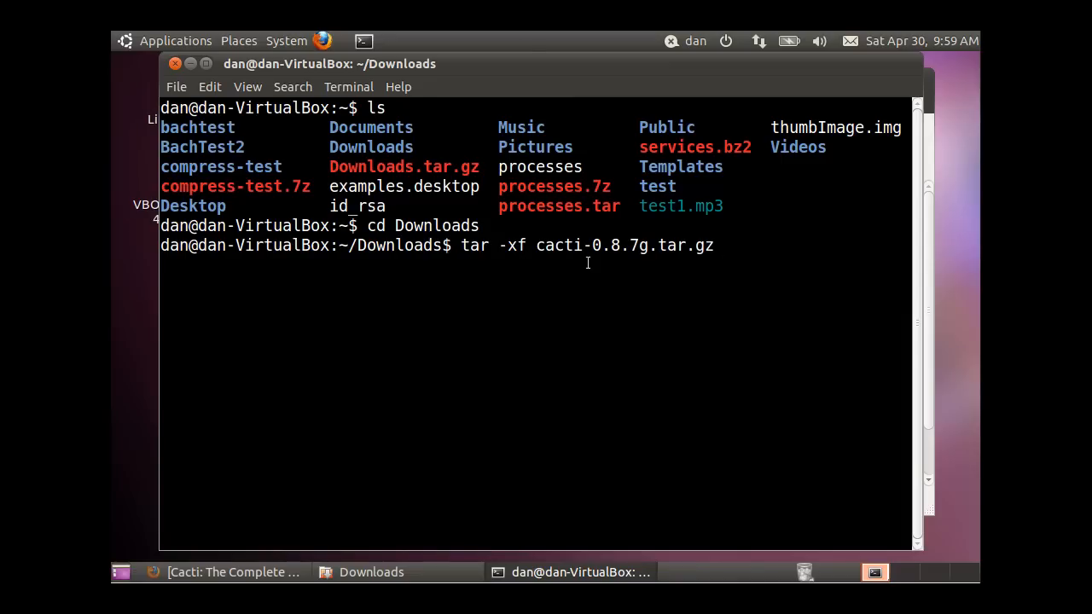
pyautogui.moveTo(721, 246)
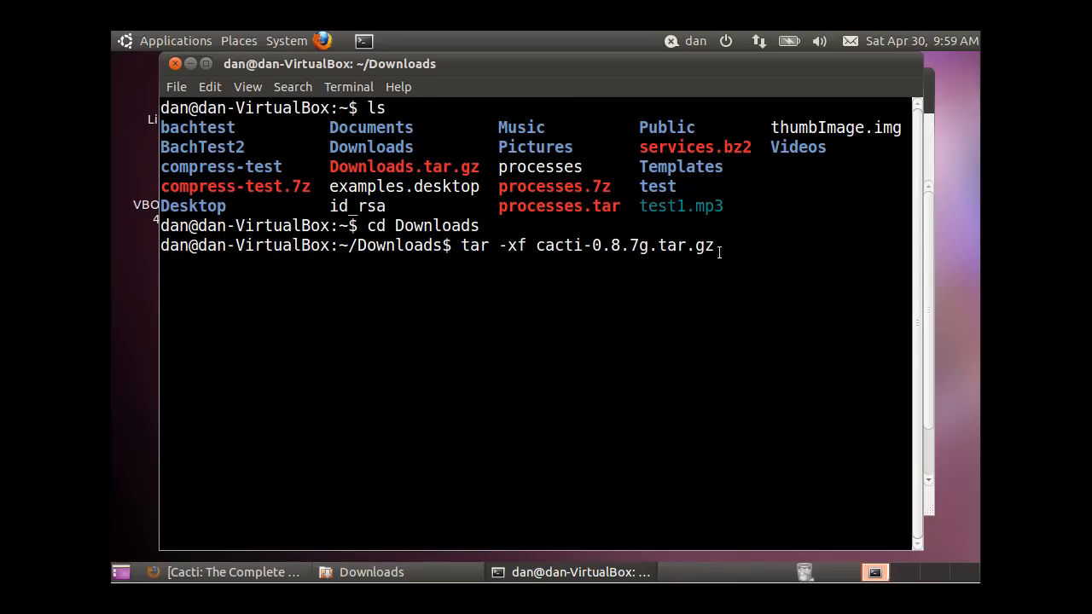
# Extract the archive, select the new cacti-0.8.7g folder name, and relaunch Firefox
pyautogui.write('lBox:~/Downloads$ ls')
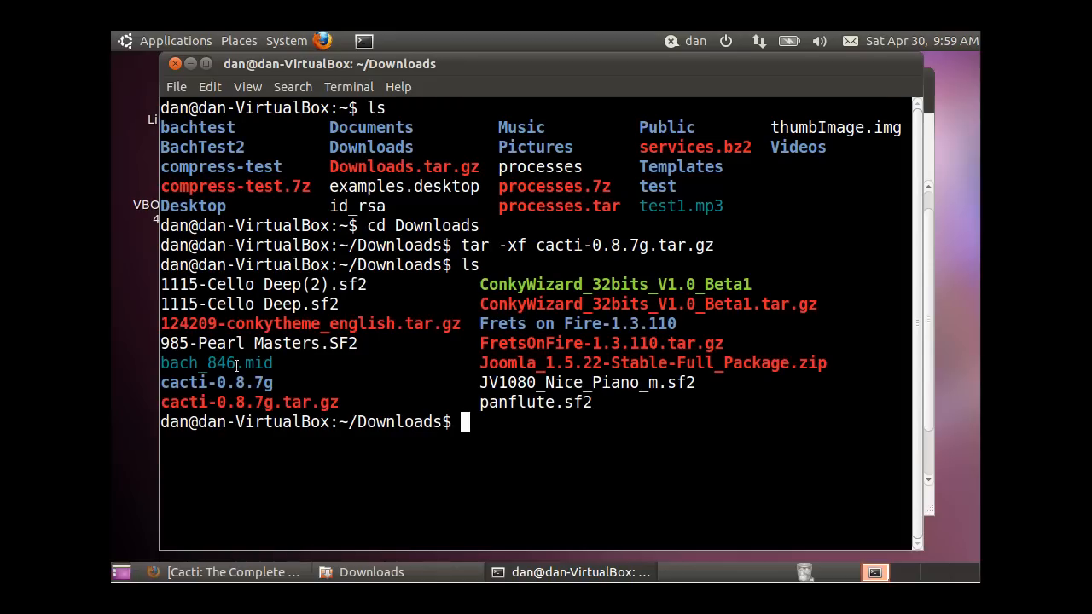
pyautogui.doubleClick(215, 382)
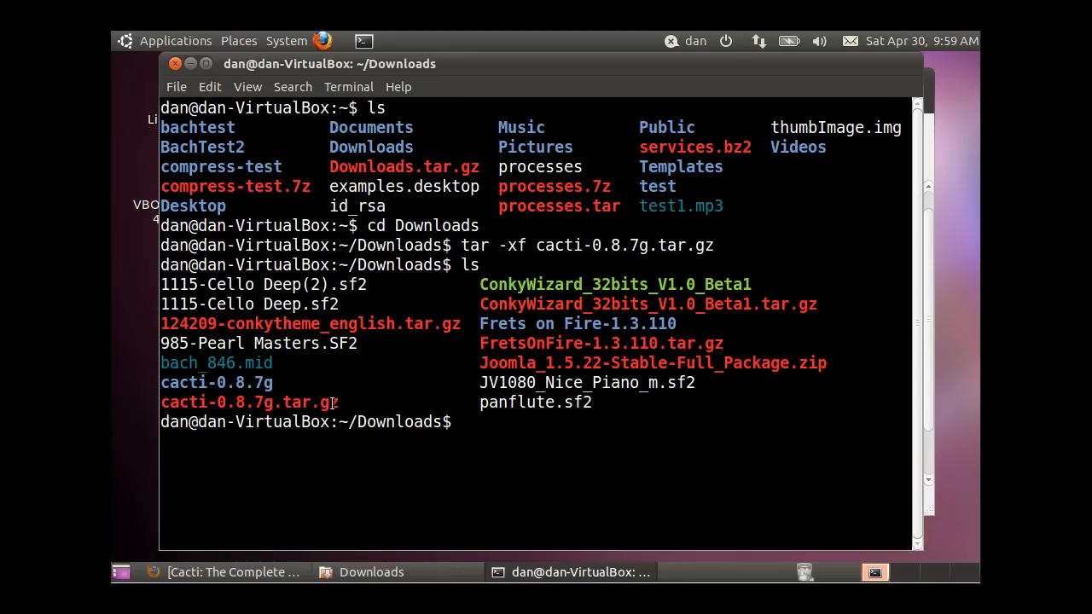
pyautogui.doubleClick(247, 401)
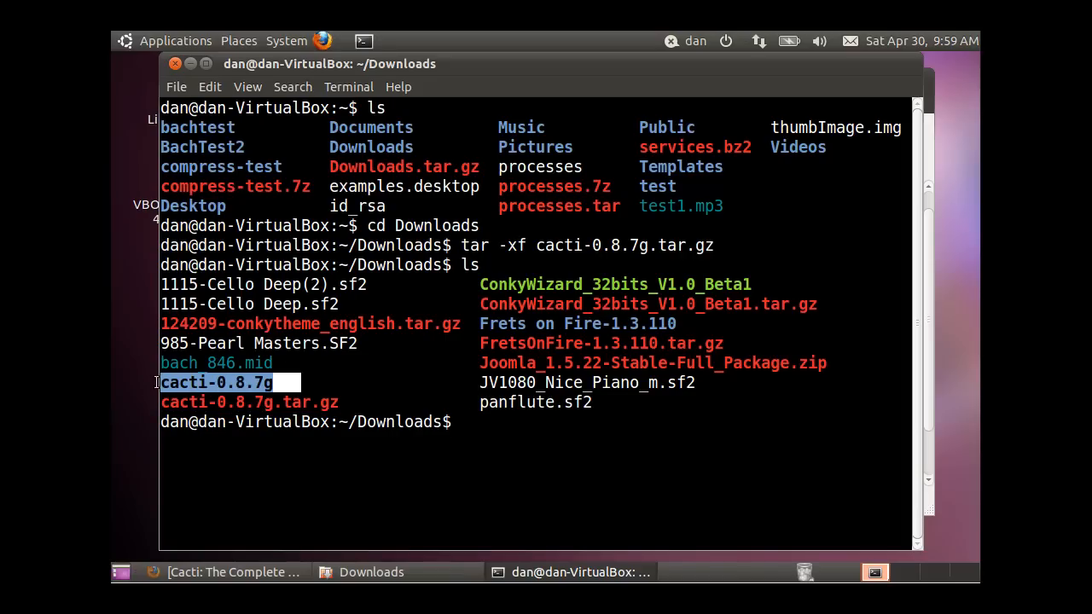
pyautogui.moveTo(481, 468)
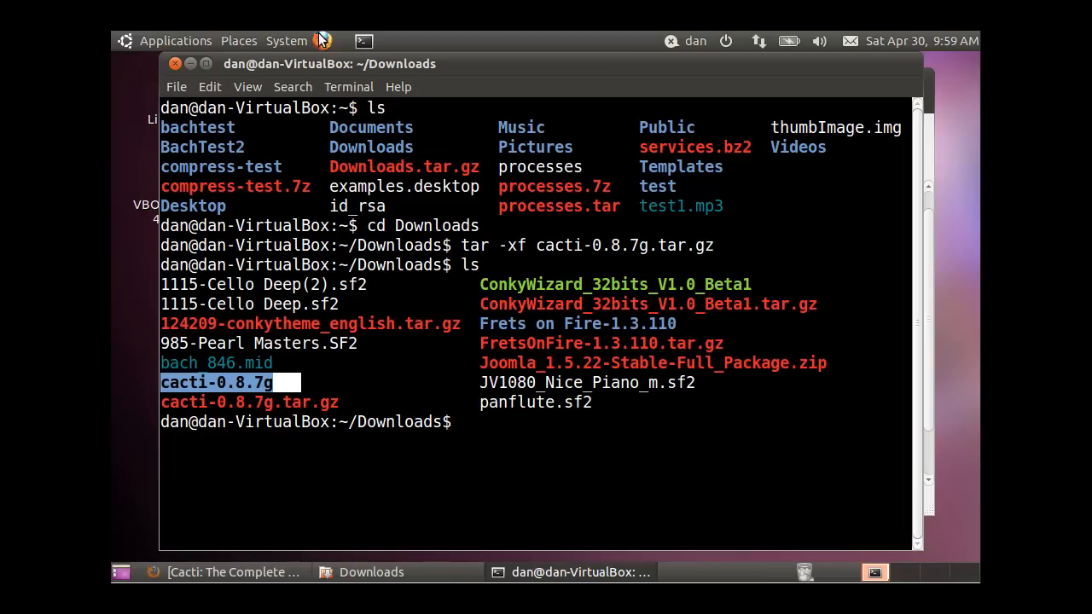
pyautogui.moveTo(325, 41)
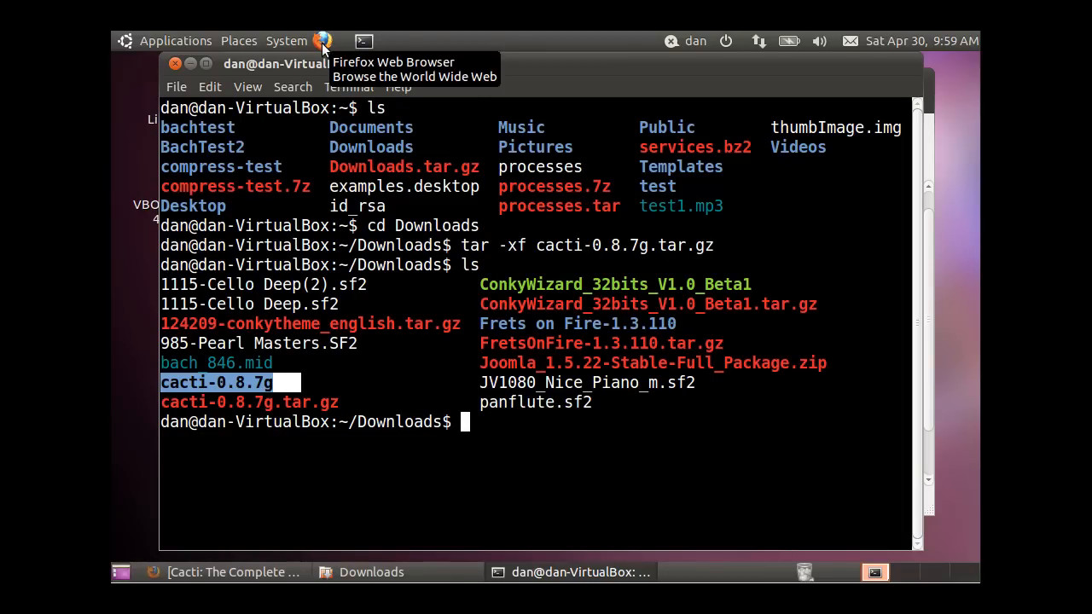
pyautogui.click(330, 40)
pyautogui.write('about:h')
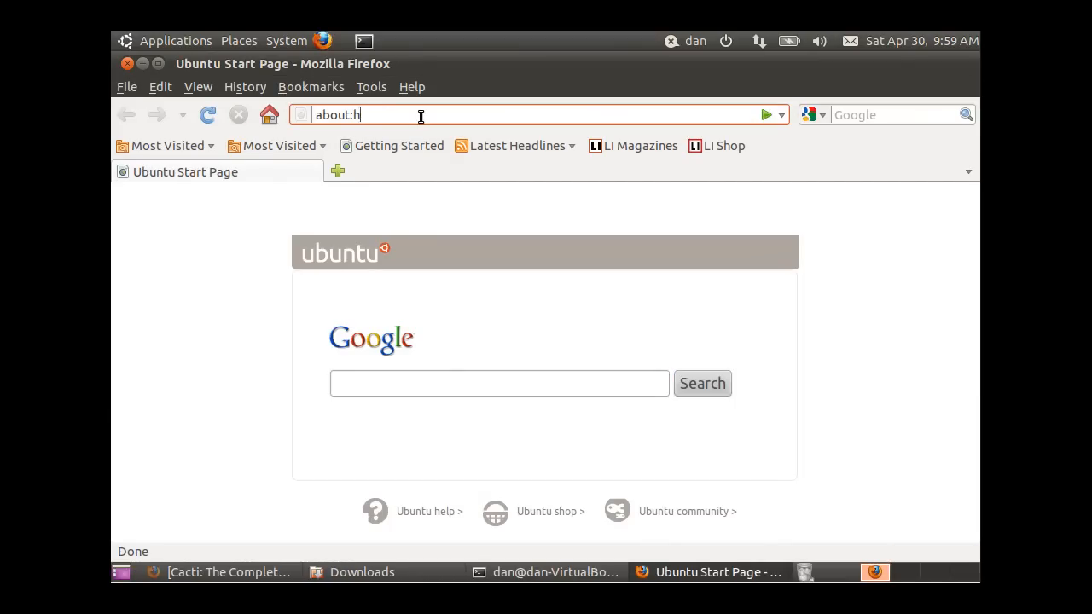
pyautogui.write('localhost/')
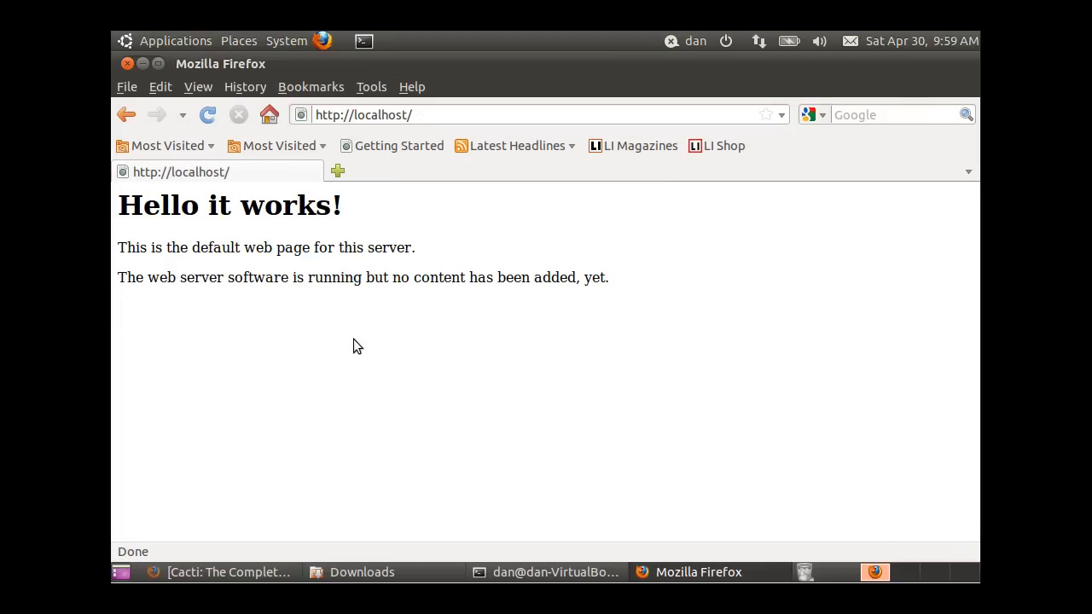
pyautogui.moveTo(338, 344)
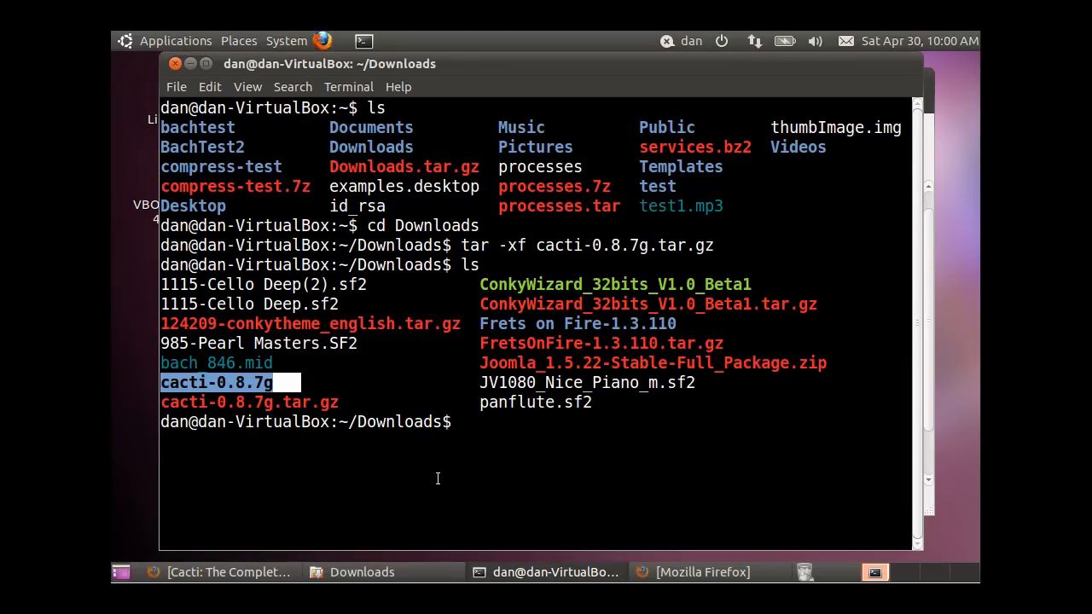
# List the /var/www contents, return to /home/dan/Downloads, and look up man cp
pyautogui.write('cd')
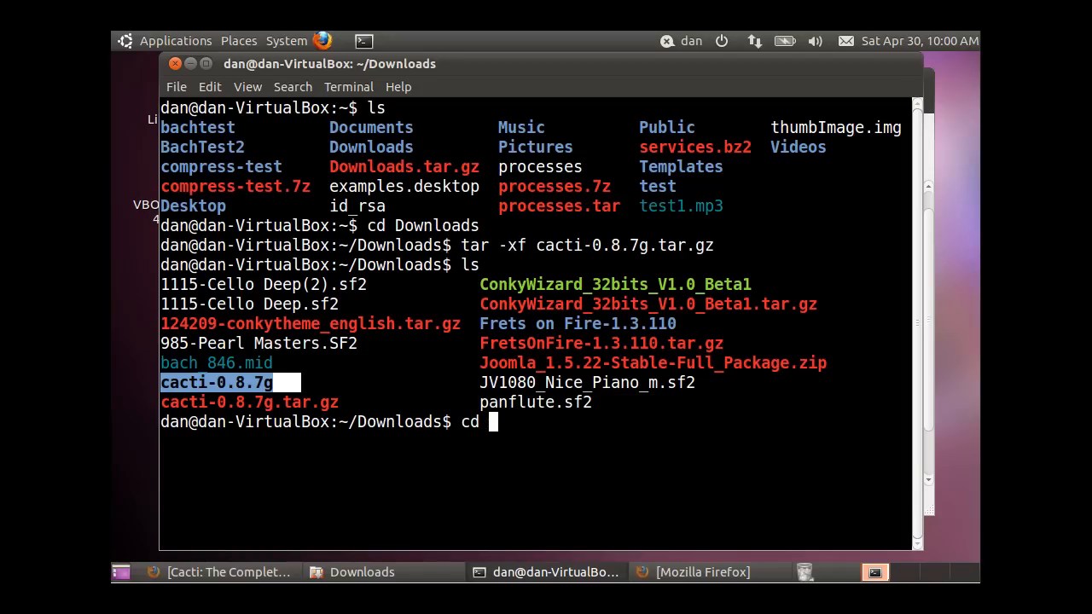
pyautogui.write('/var/www')
pyautogui.write('ls')
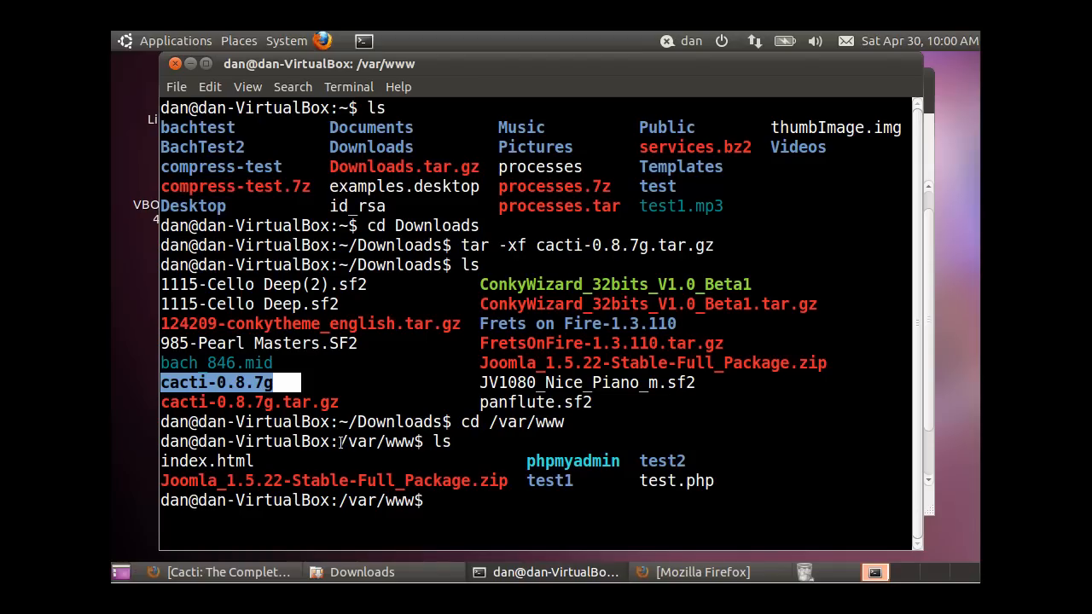
pyautogui.moveTo(390, 442)
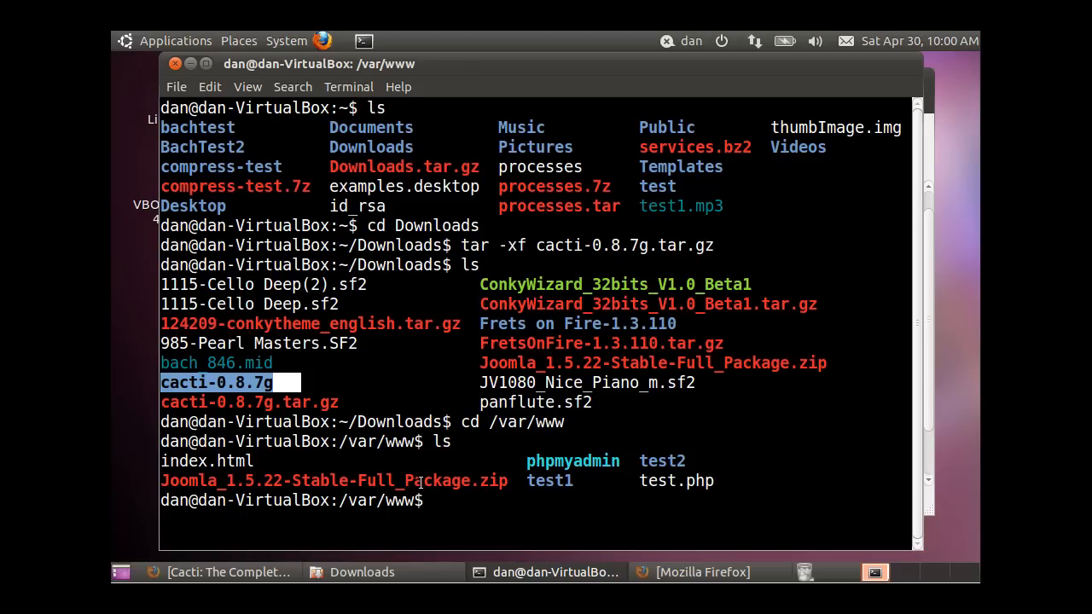
pyautogui.write('cd')
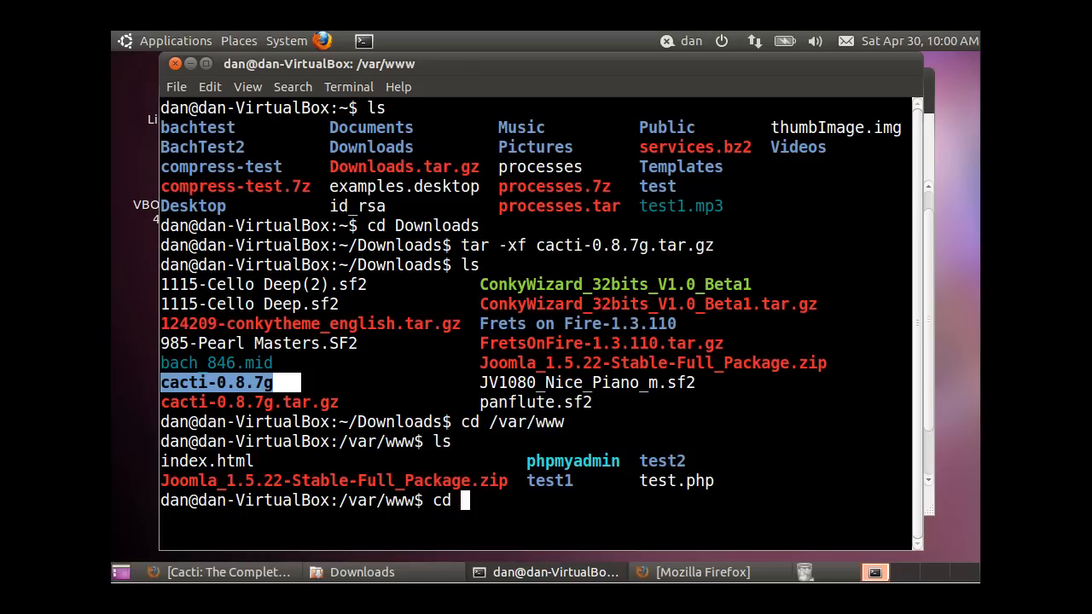
pyautogui.write('~')
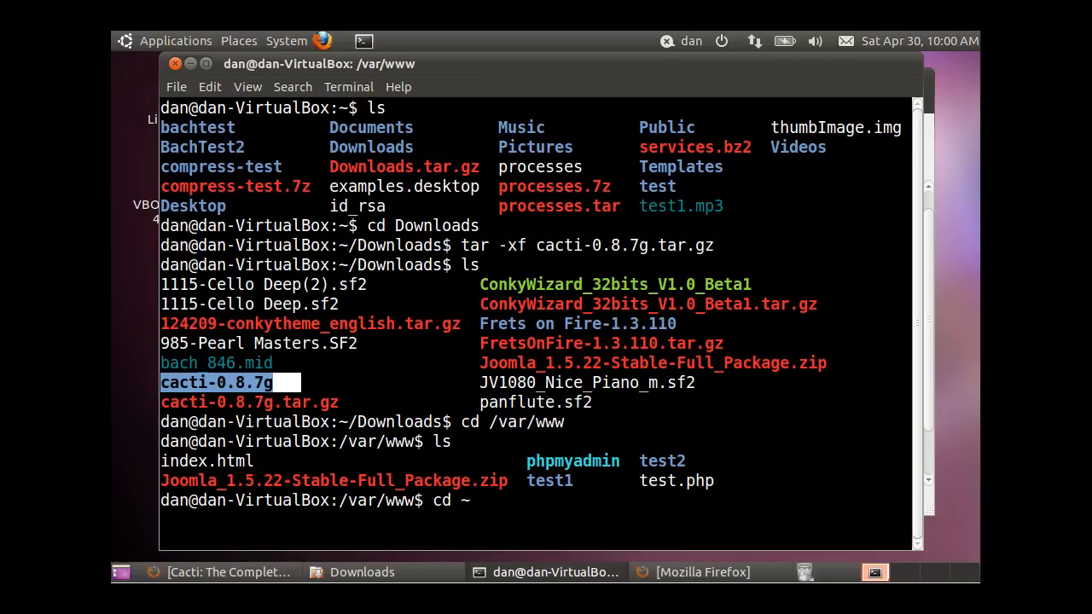
pyautogui.write('~/Do')
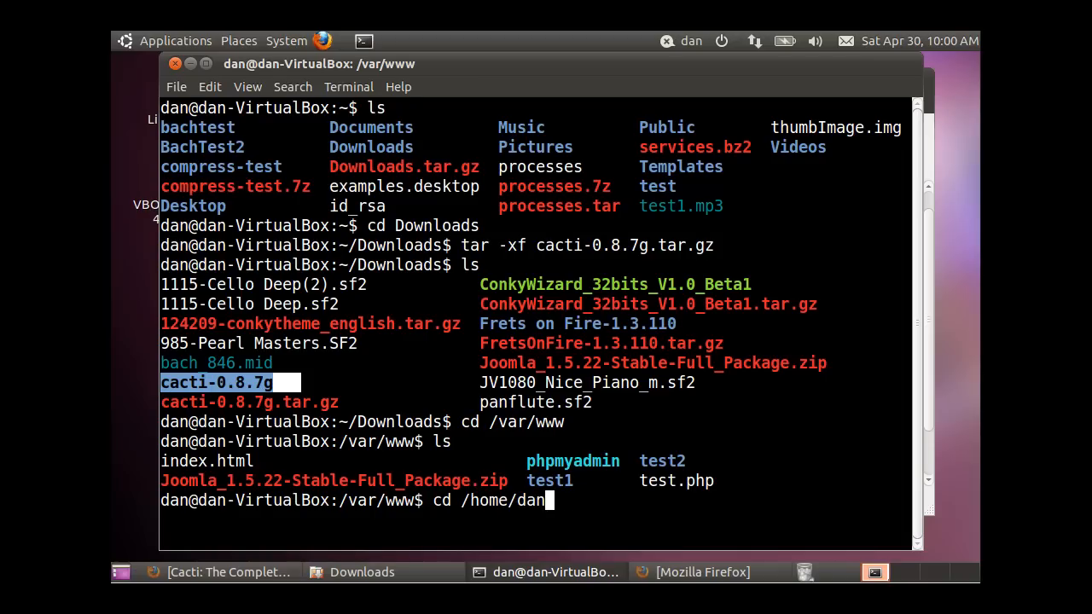
pyautogui.write('/Downloads/')
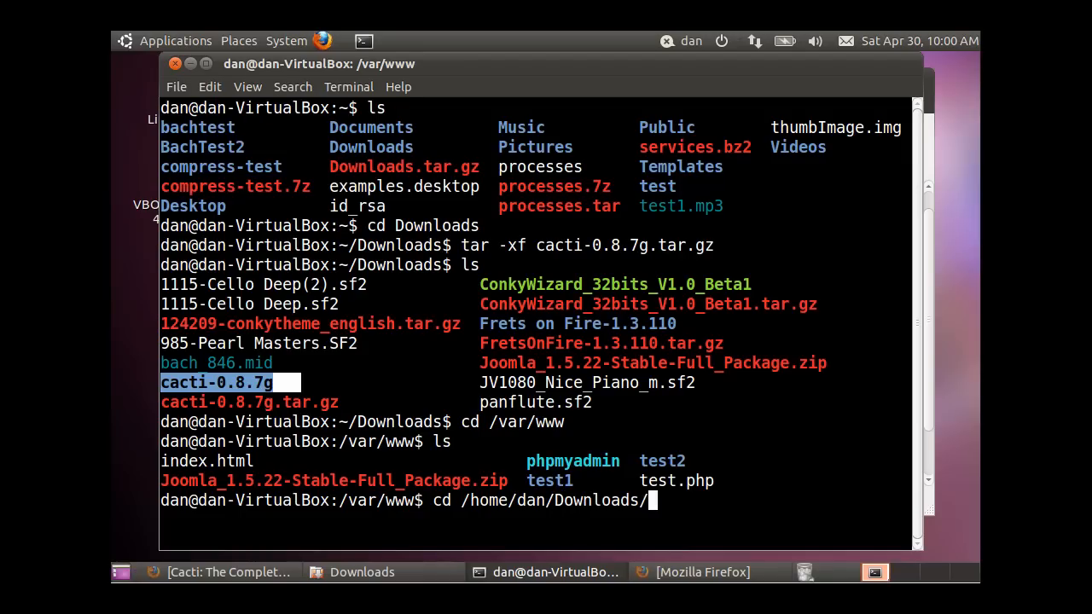
pyautogui.write('man cp')
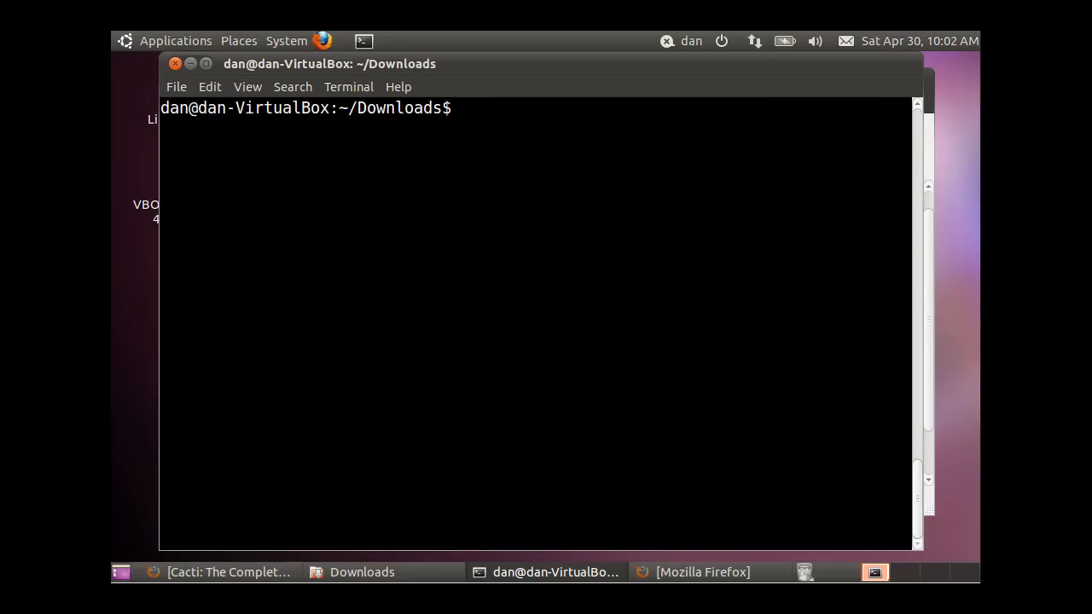
# Copy the cacti-0.8.7g folder recursively into /var/www/ with sudo cp -R
pyautogui.write('ls')
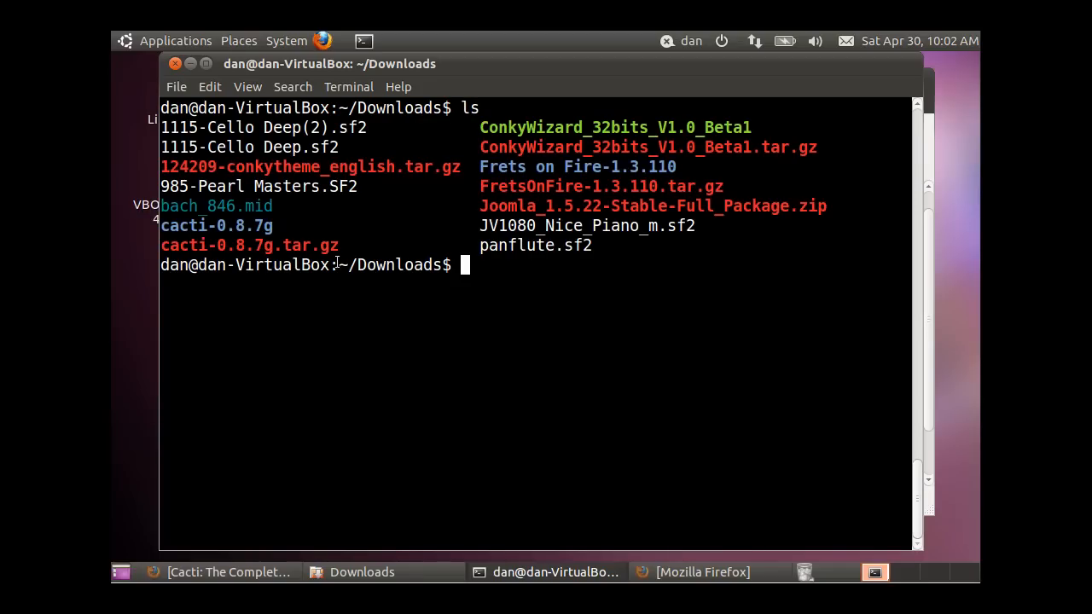
pyautogui.write('cp')
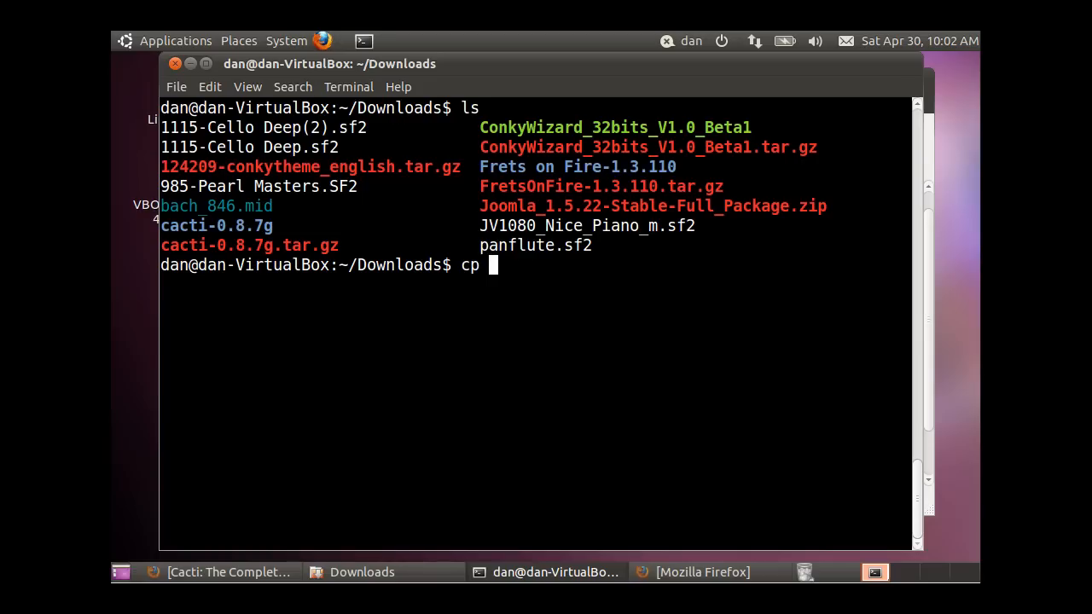
pyautogui.write('-R')
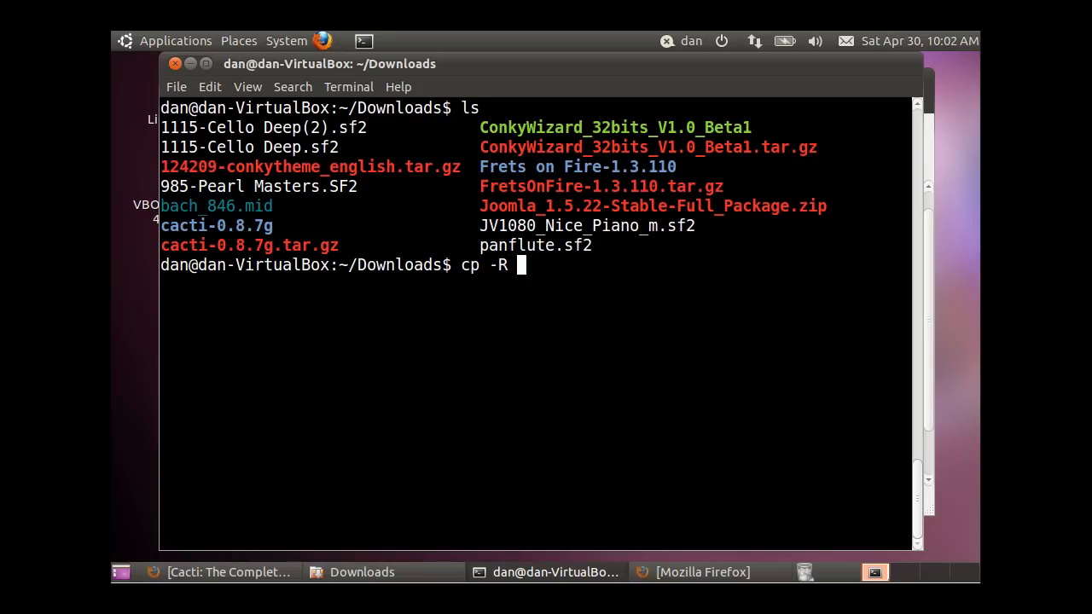
pyautogui.write('c')
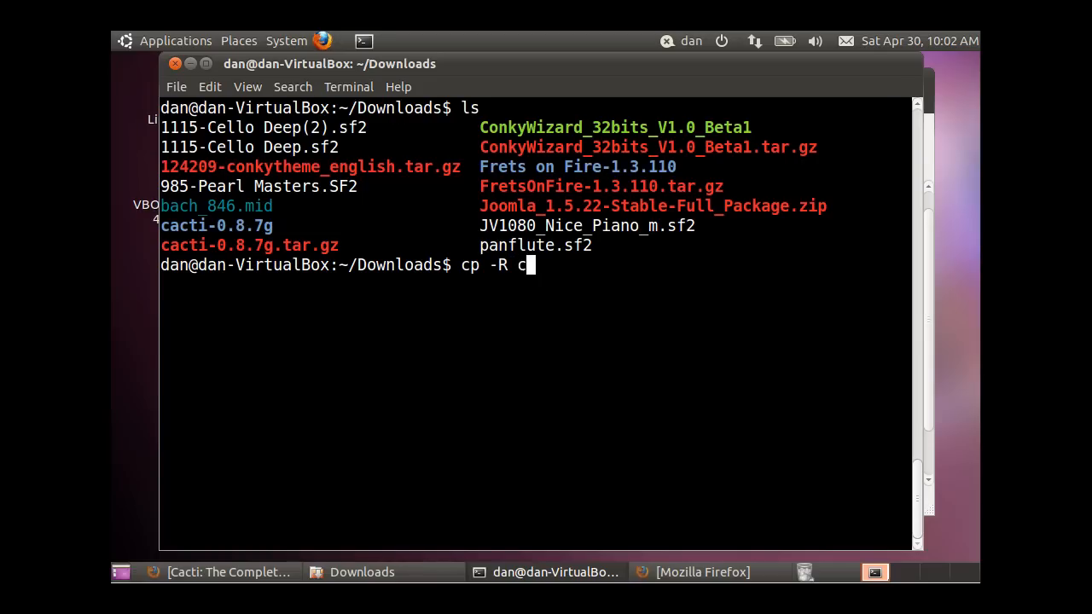
pyautogui.write('acti-0.8.7g')
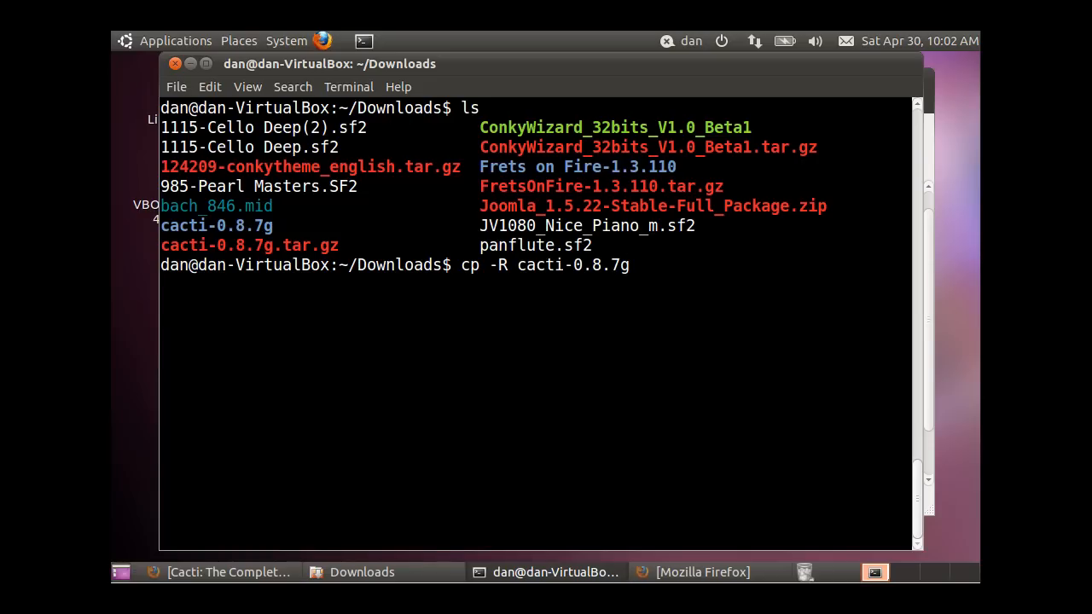
pyautogui.moveTo(409, 268)
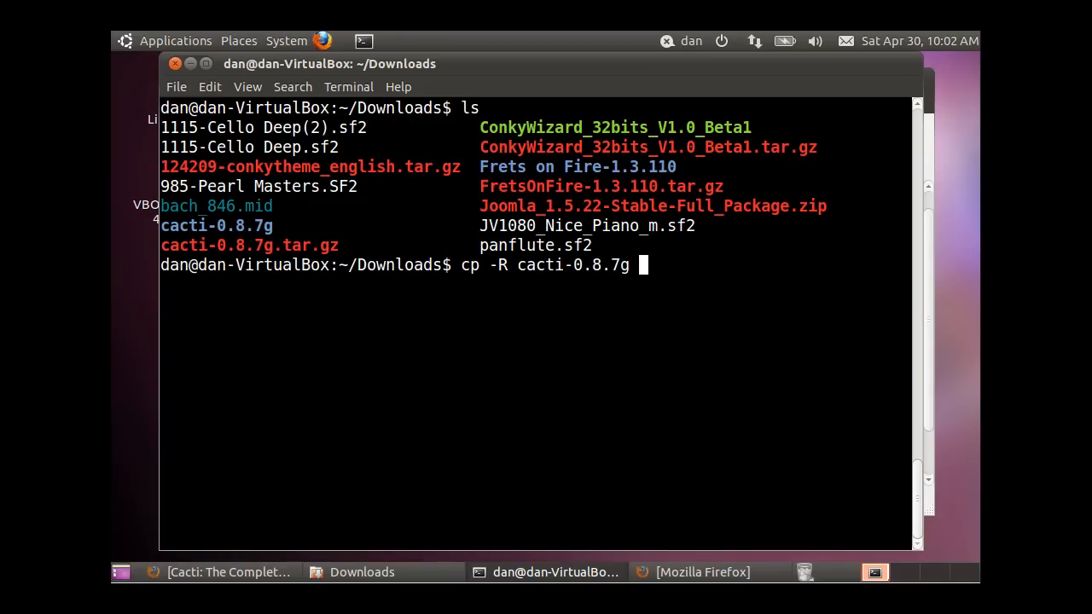
pyautogui.write('/')
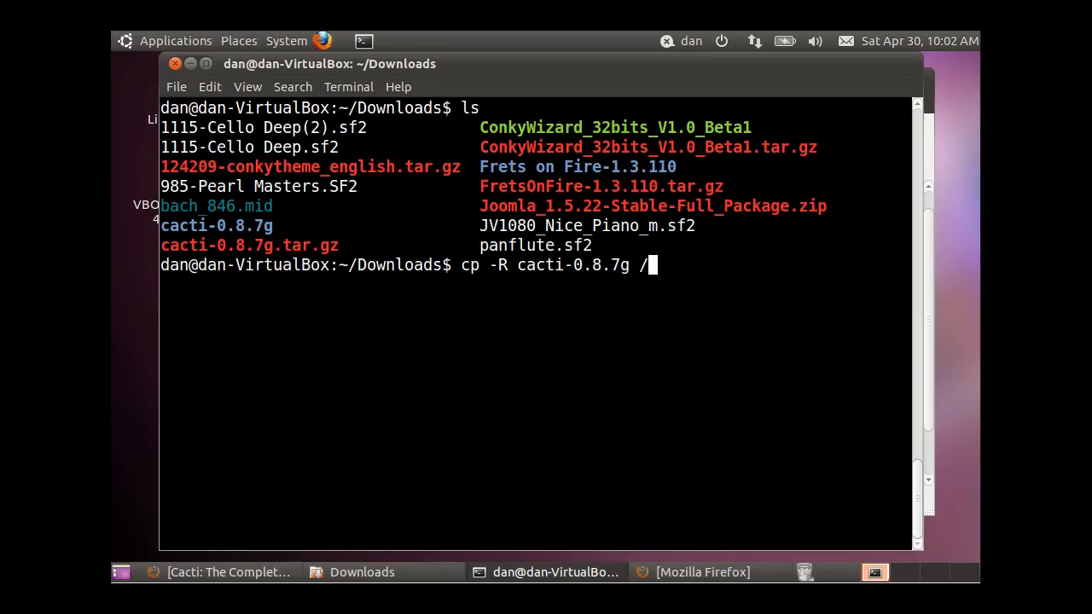
pyautogui.write('var')
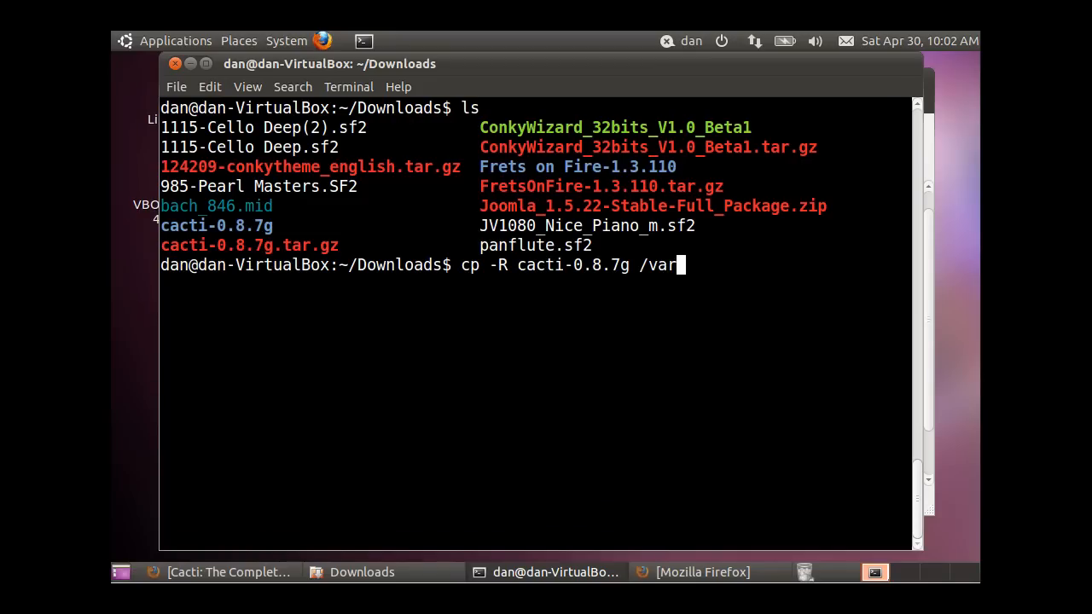
pyautogui.write('/www')
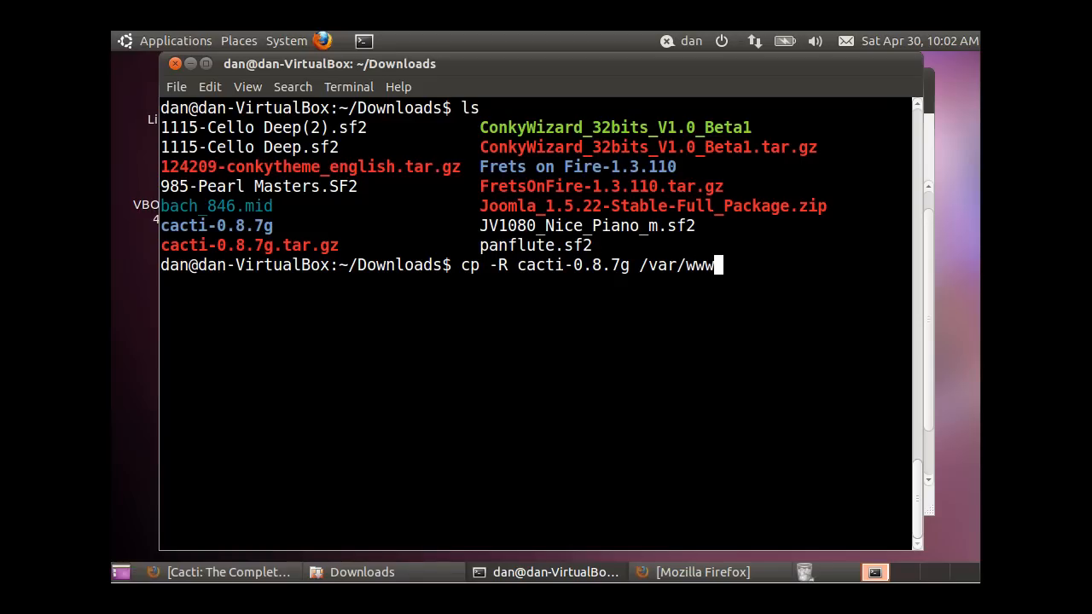
pyautogui.write('/')
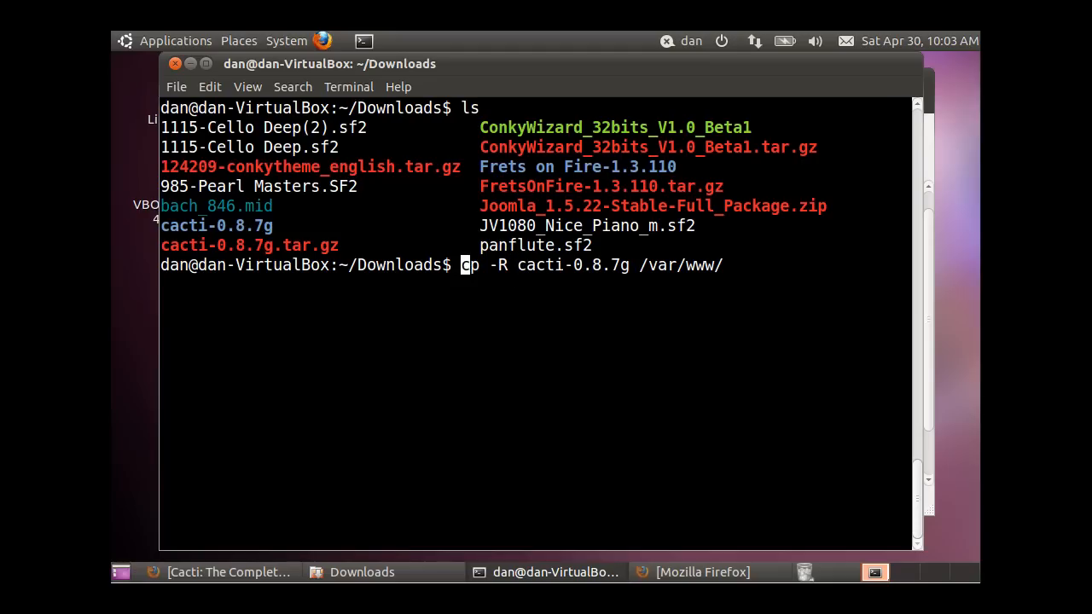
pyautogui.write('sudo')
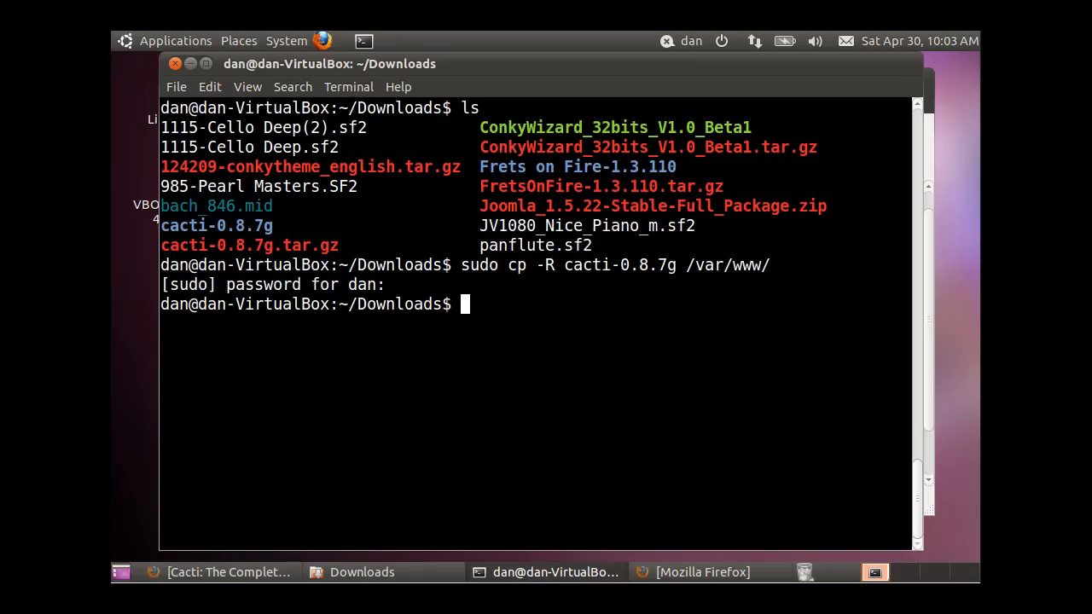
# Change into /var/www and list cacti-0.8.7g beside phpmyadmin, test1, test2 and index.html
pyautogui.write('cd')
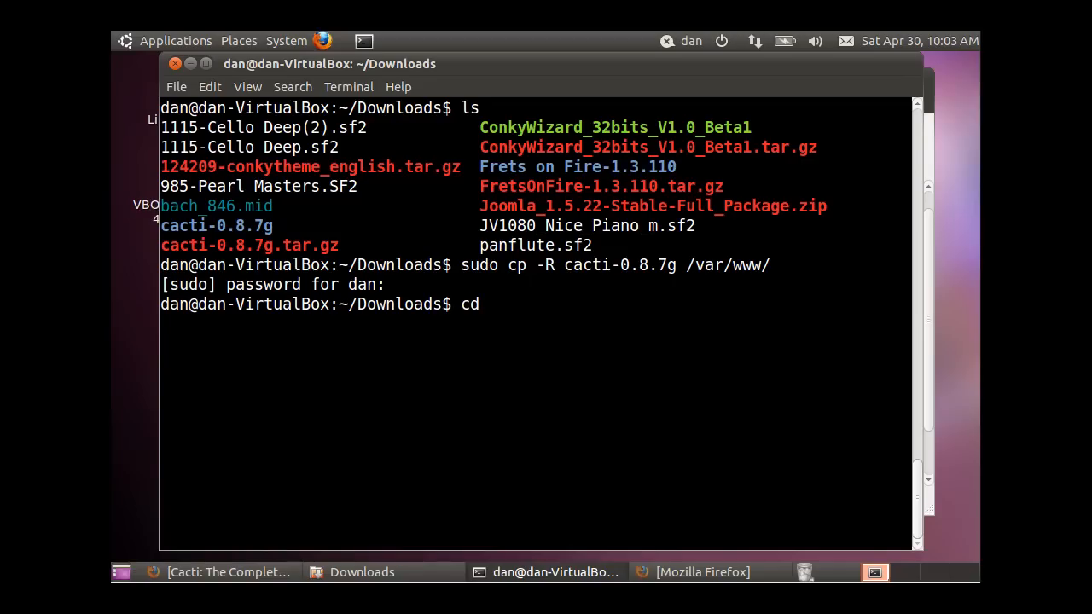
pyautogui.write('/va')
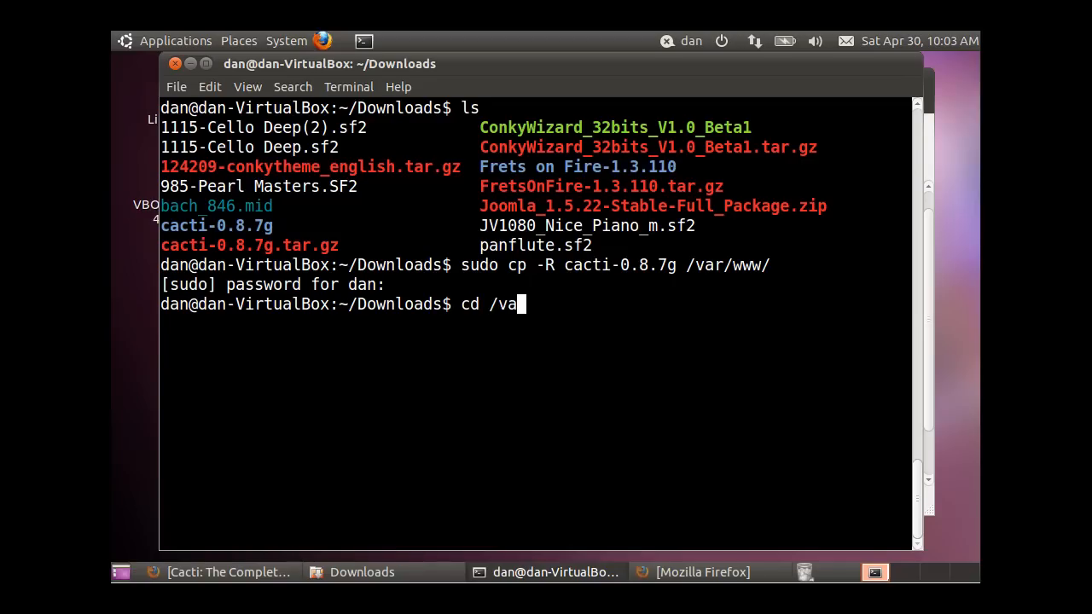
pyautogui.write('r/www')
pyautogui.write('ls')
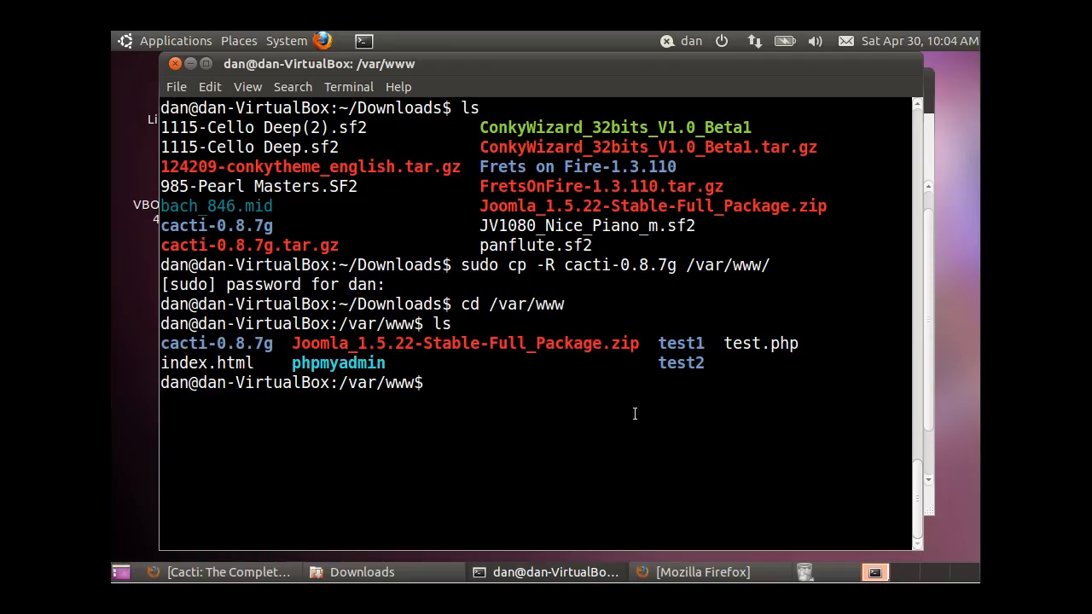
# Retry mv cacti-0.8.7g/ cacti with sudo after Permission denied, then list the result
pyautogui.write('mv')
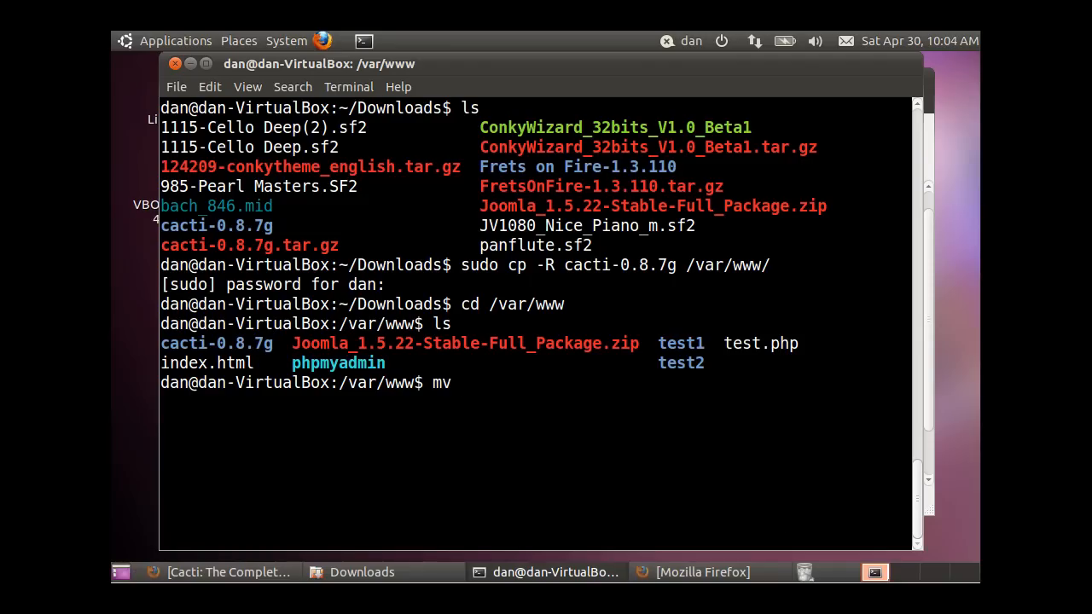
pyautogui.write('ca')
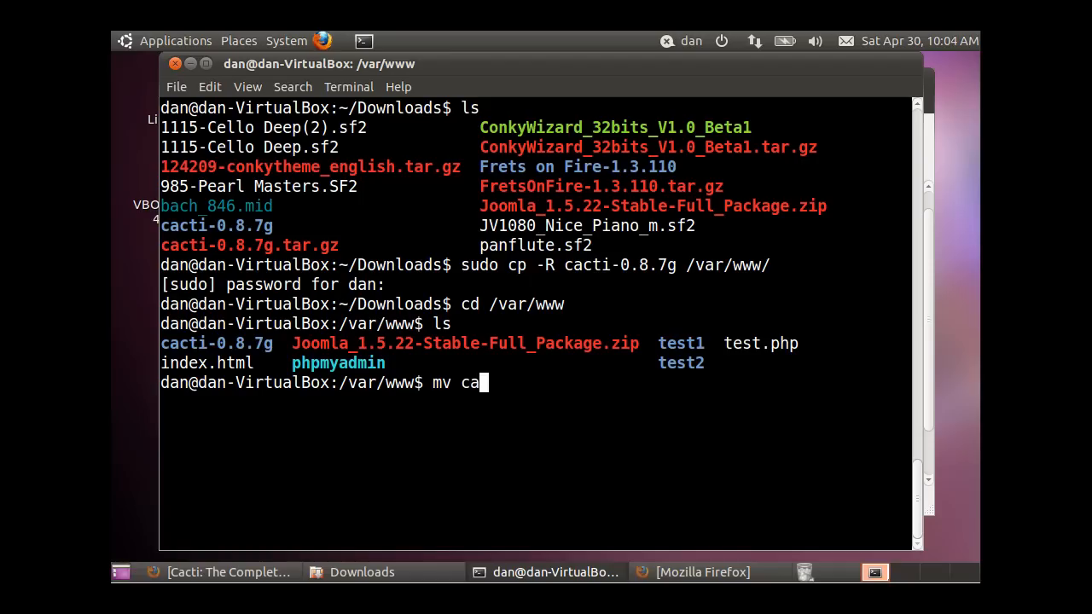
pyautogui.write('cti-0.8.7g/')
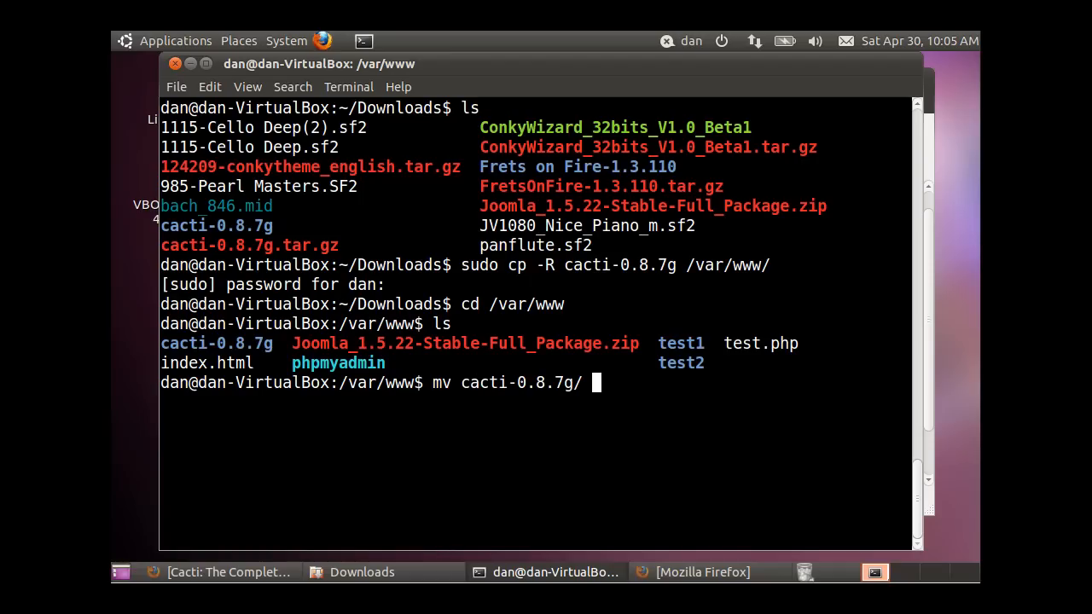
pyautogui.write('cacti')
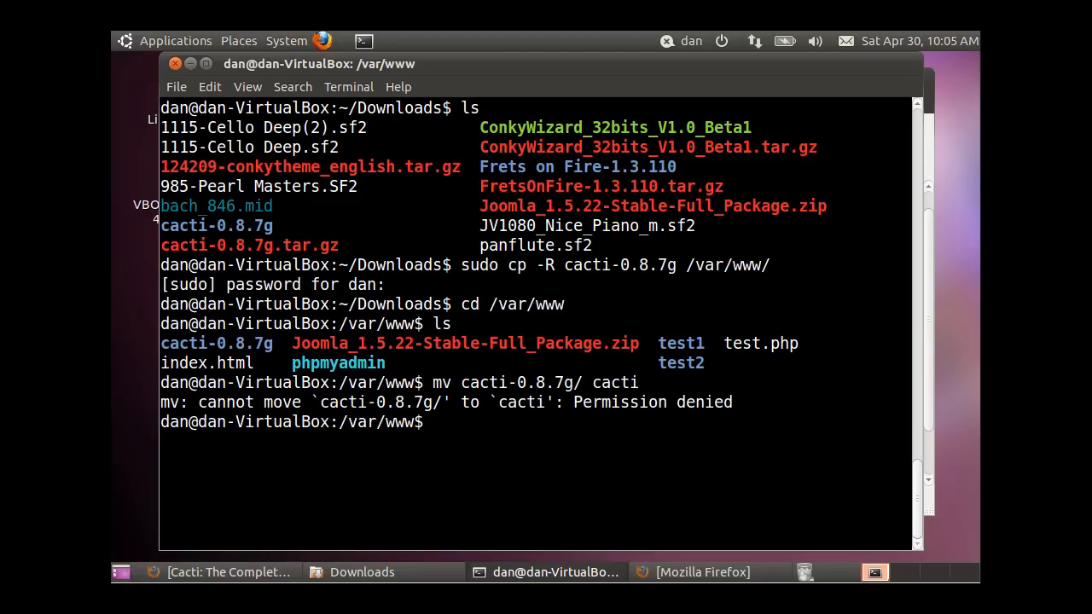
pyautogui.write('mv cacti-0.8.7g/ cacti')
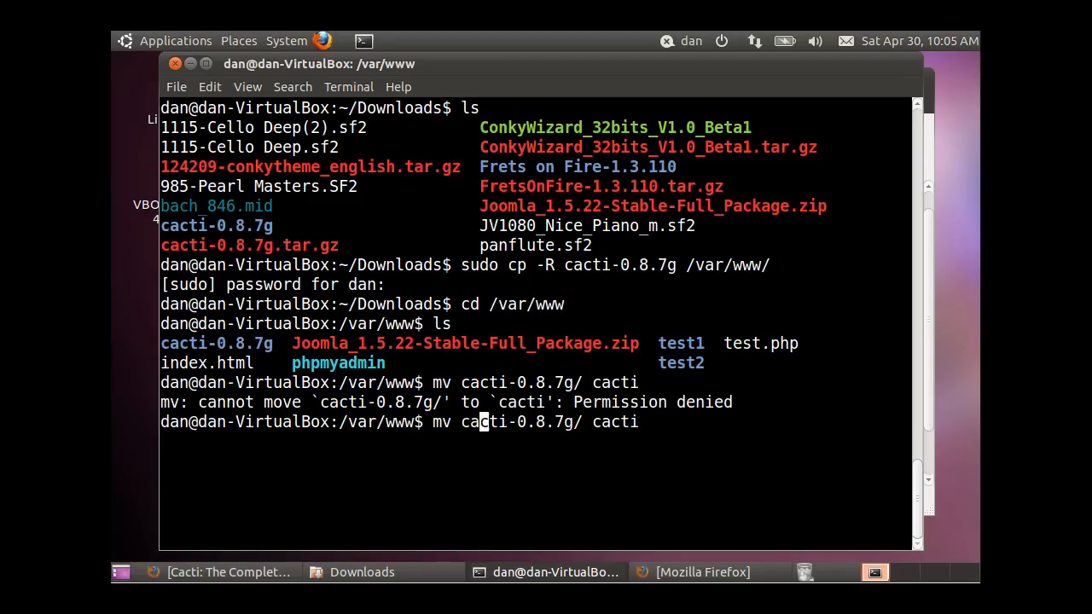
pyautogui.write('sudo')
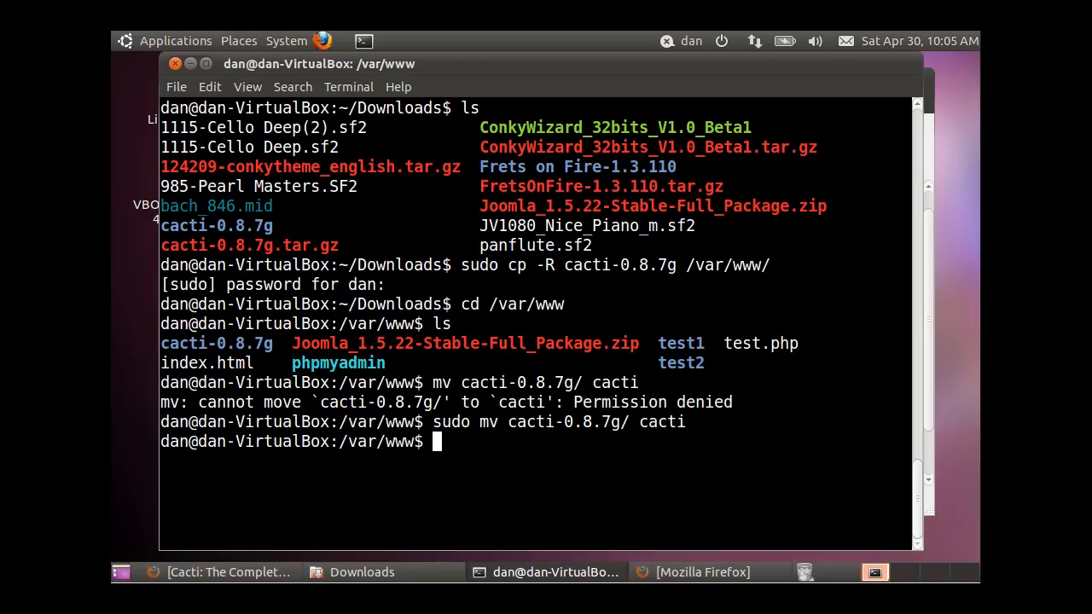
pyautogui.write('ls')
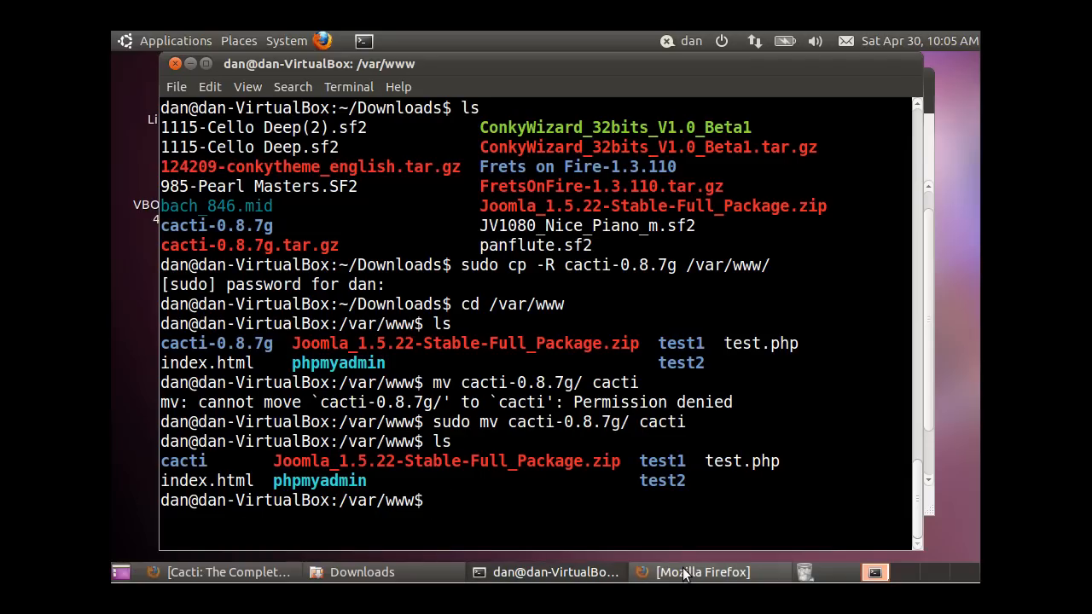
pyautogui.click(705, 572)
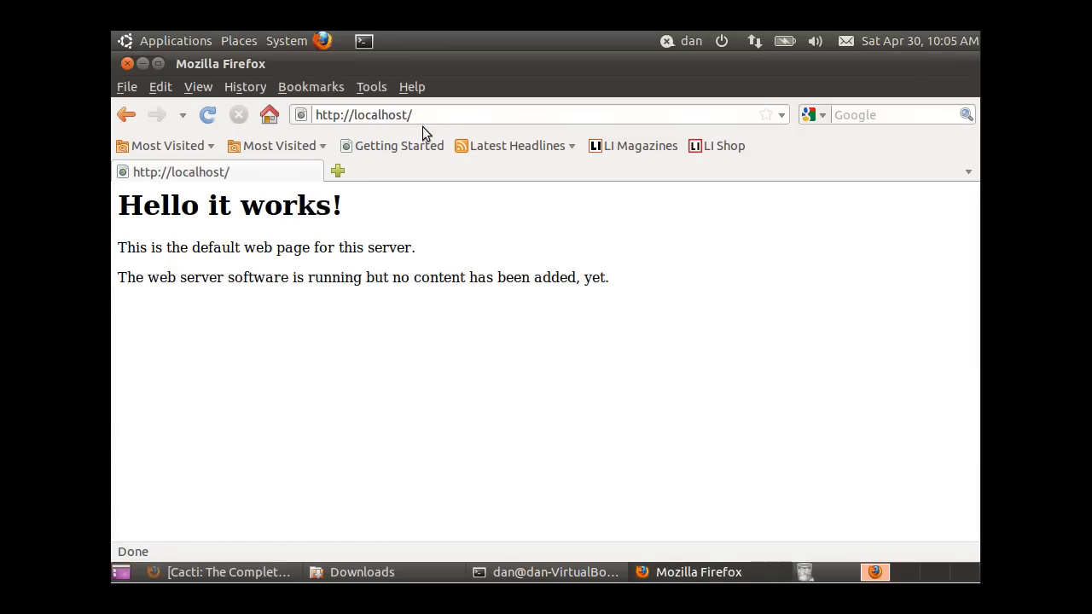
pyautogui.write('cacti-0.8.7g/ cacti')
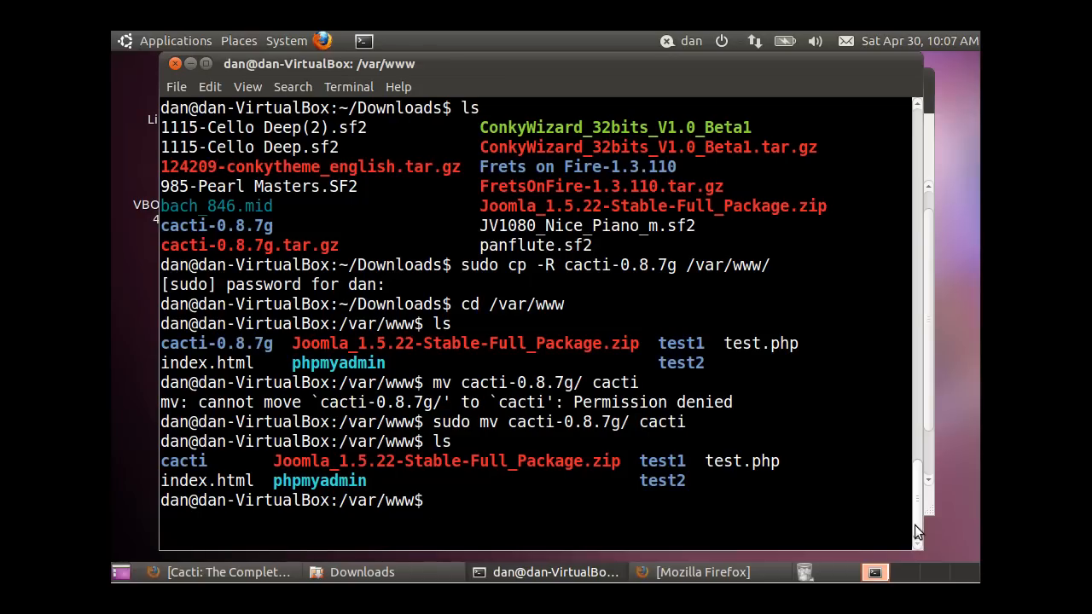
# Open Downloads, select cacti-0.8.7g.tar.gz, and go up two levels to the home folder
pyautogui.click(238, 40)
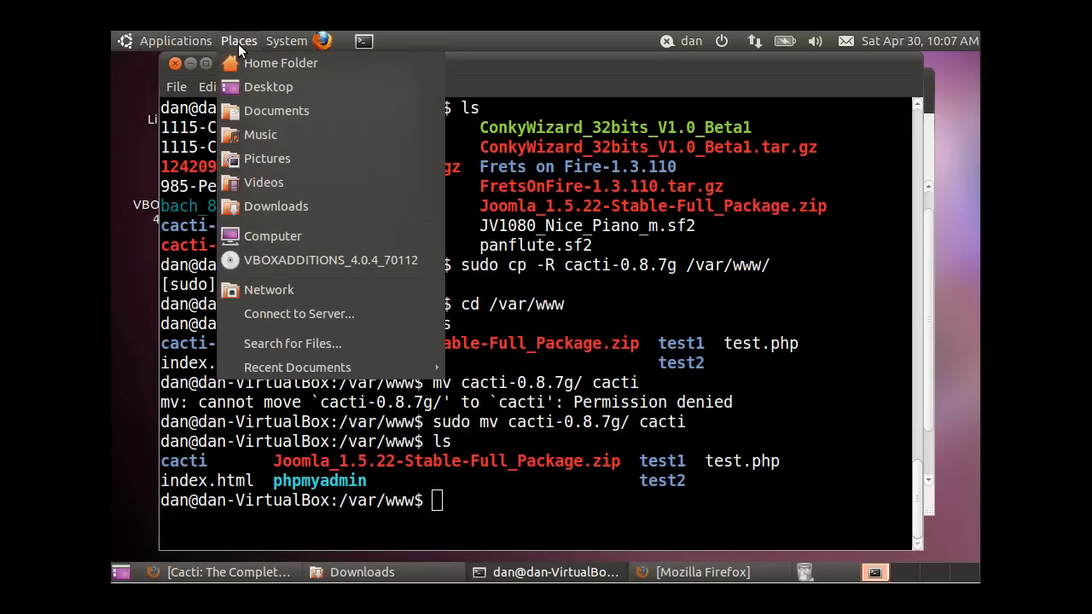
pyautogui.moveTo(266, 115)
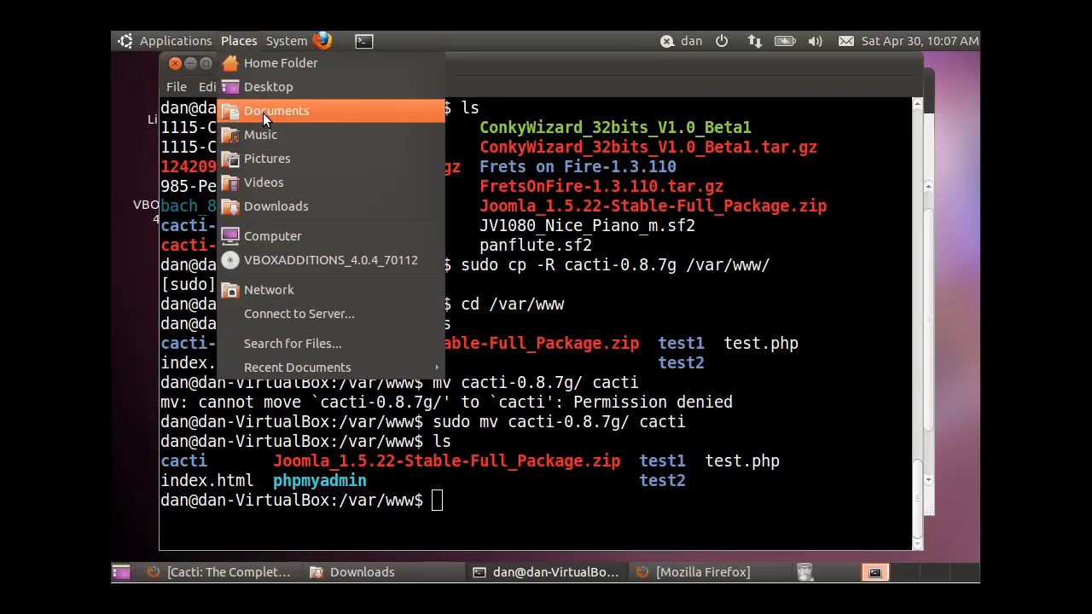
pyautogui.moveTo(276, 209)
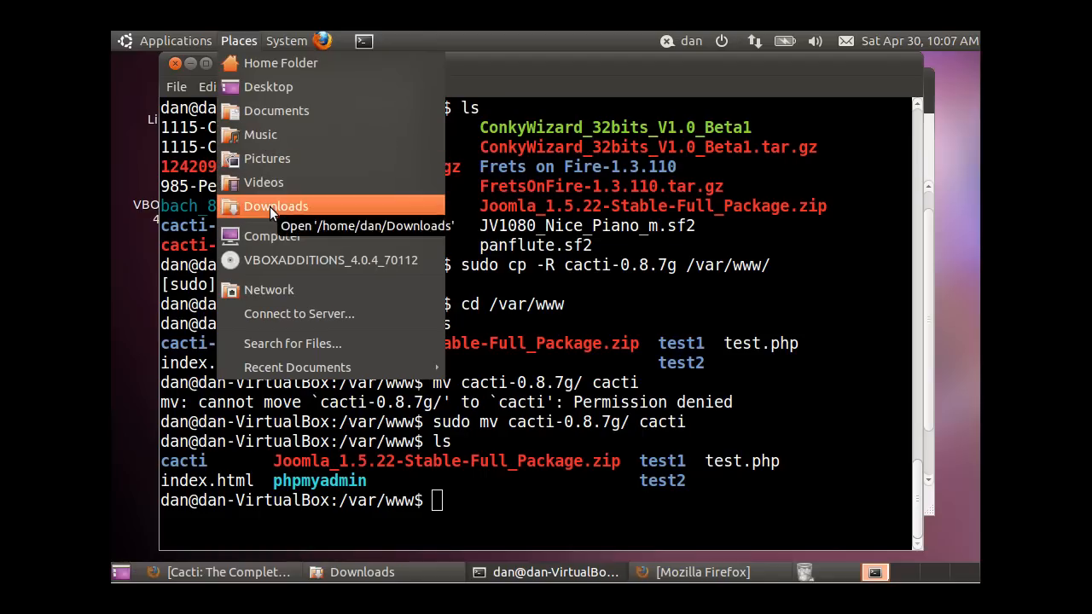
pyautogui.click(275, 206)
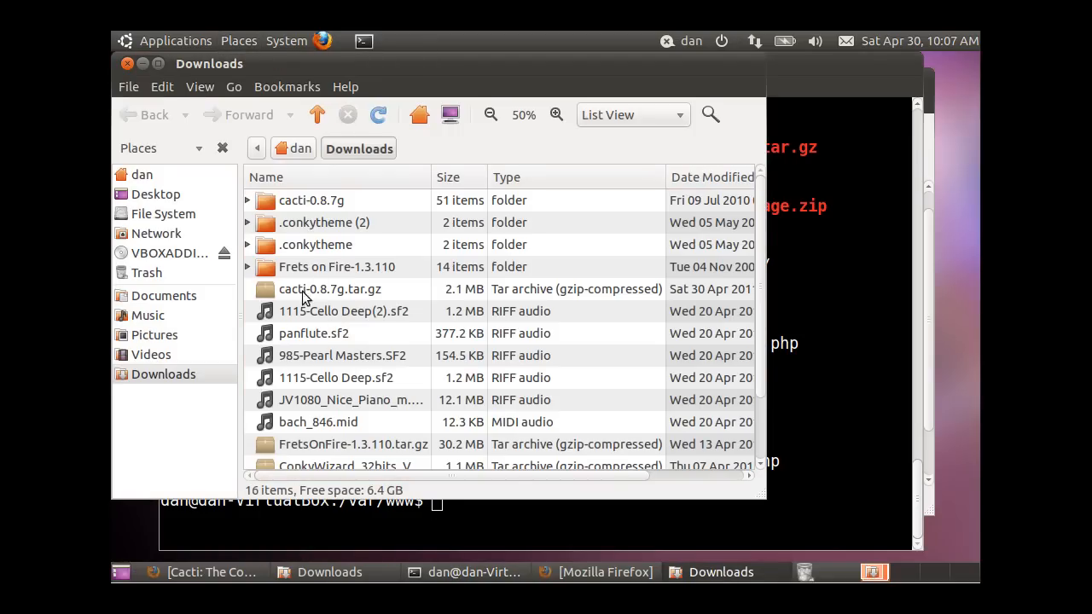
pyautogui.click(329, 288)
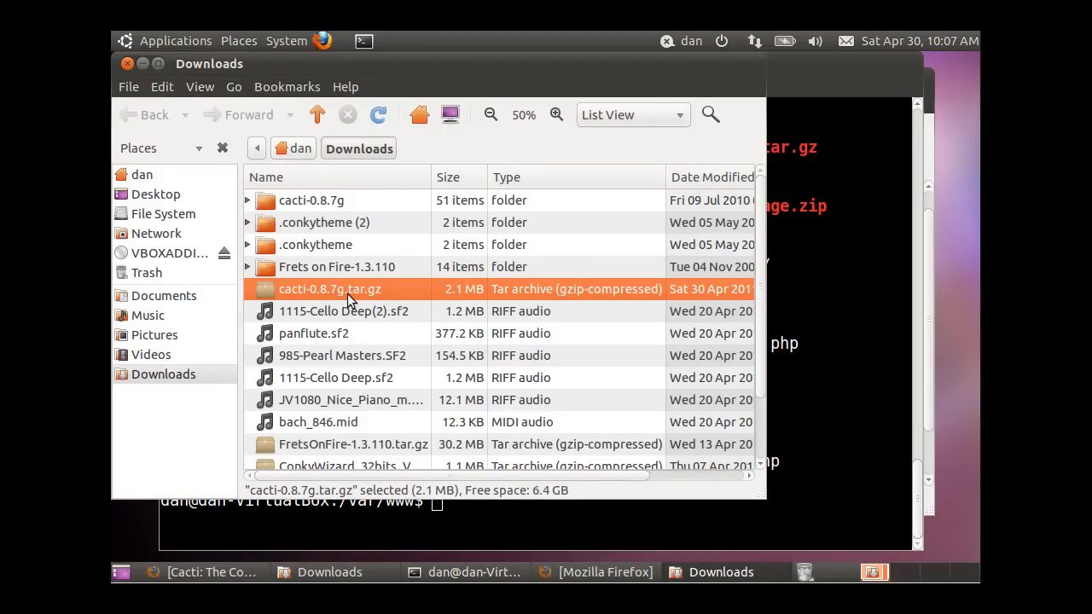
pyautogui.moveTo(373, 295)
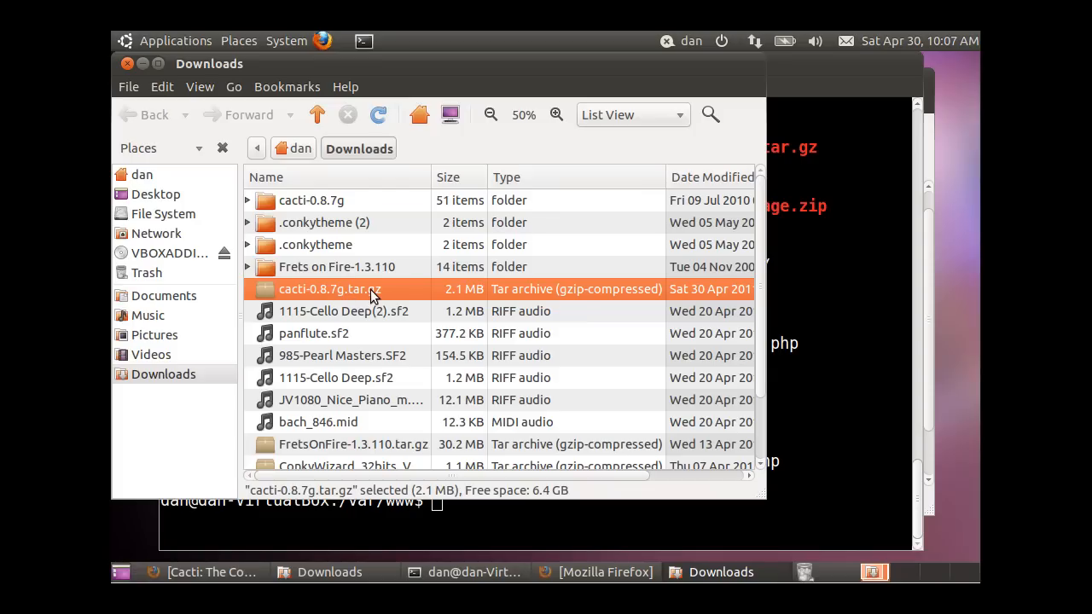
pyautogui.moveTo(504, 301)
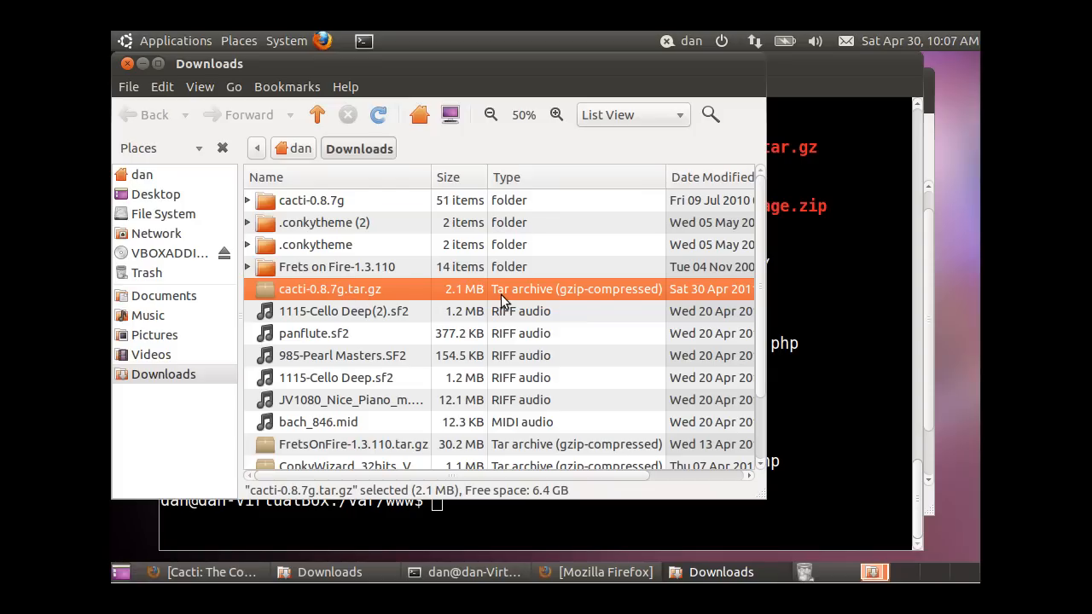
pyautogui.click(316, 114)
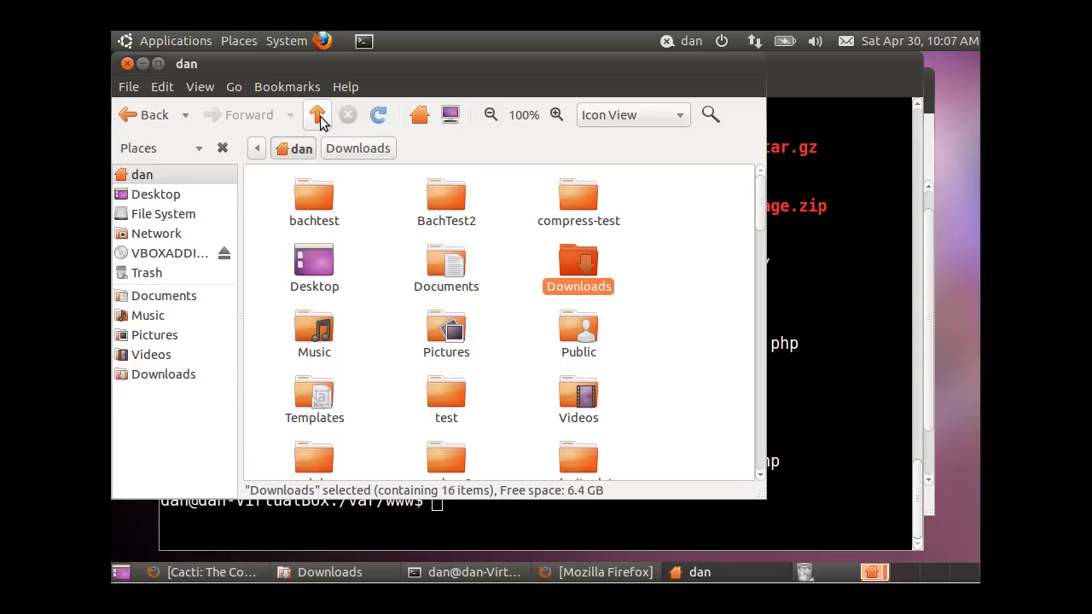
pyautogui.click(314, 114)
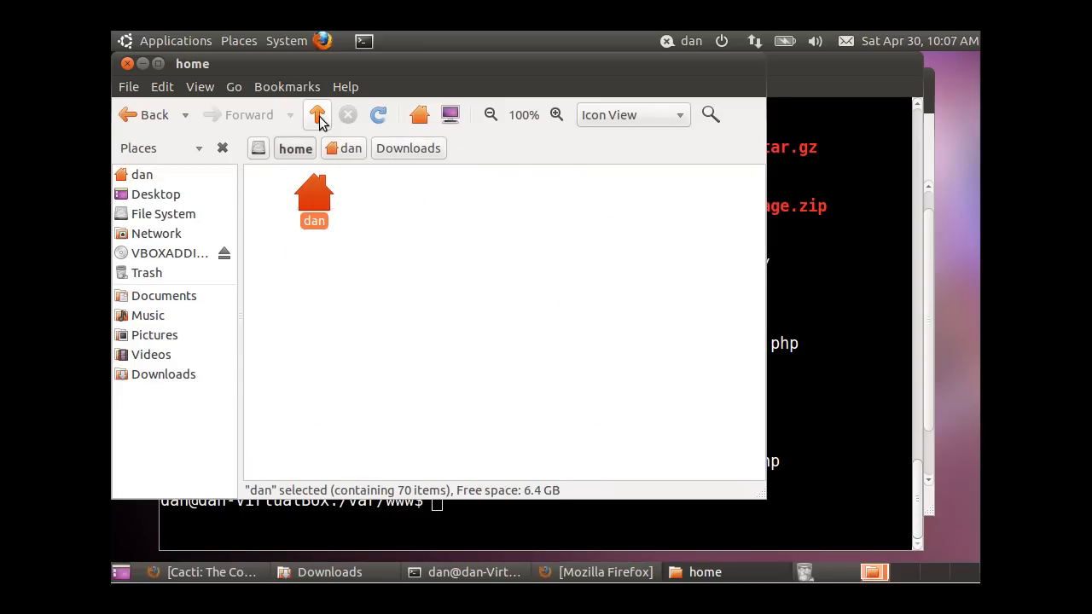
# Close the home folder window and launch File Browser (Root) from the applications menu
pyautogui.click(874, 572)
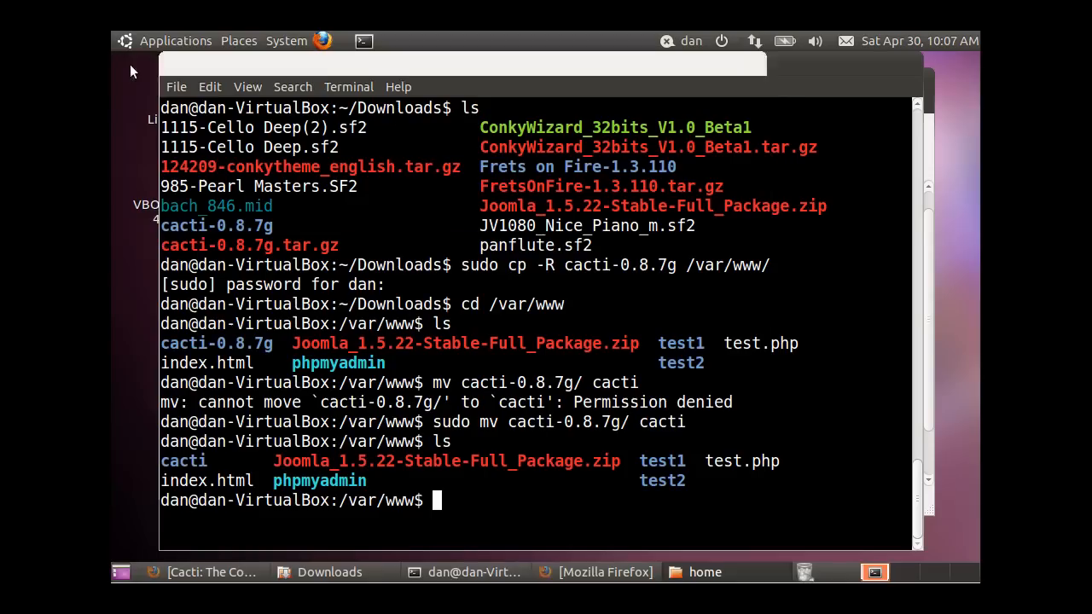
pyautogui.click(175, 40)
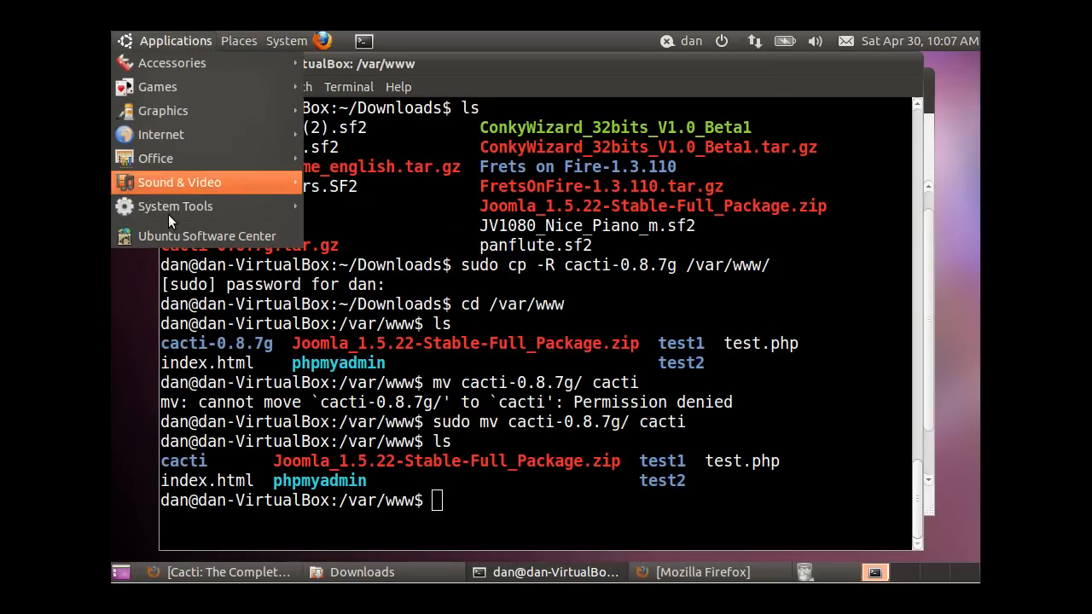
pyautogui.moveTo(175, 213)
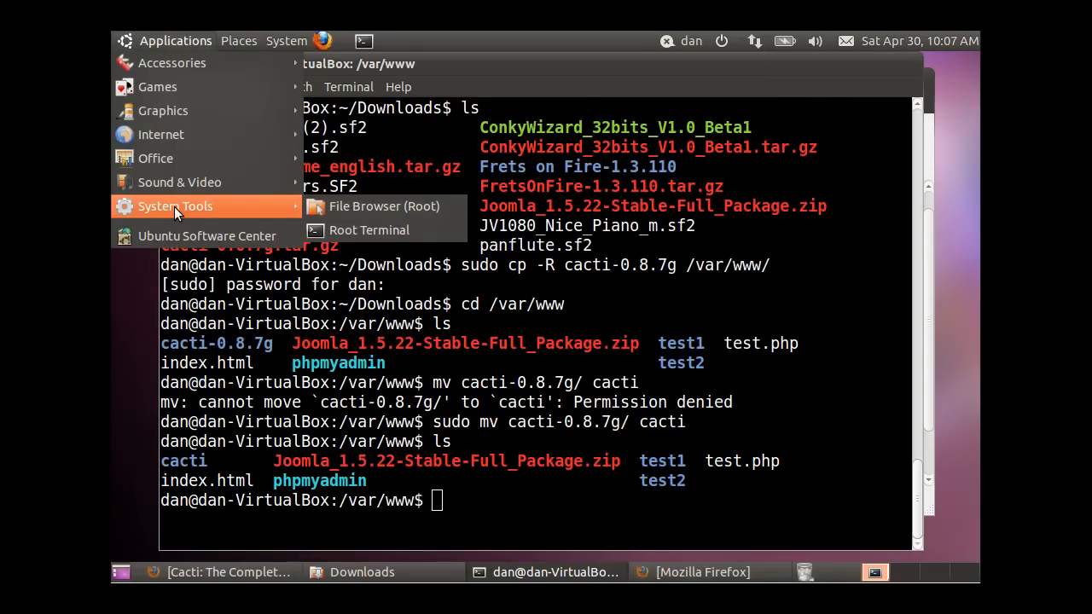
pyautogui.click(386, 206)
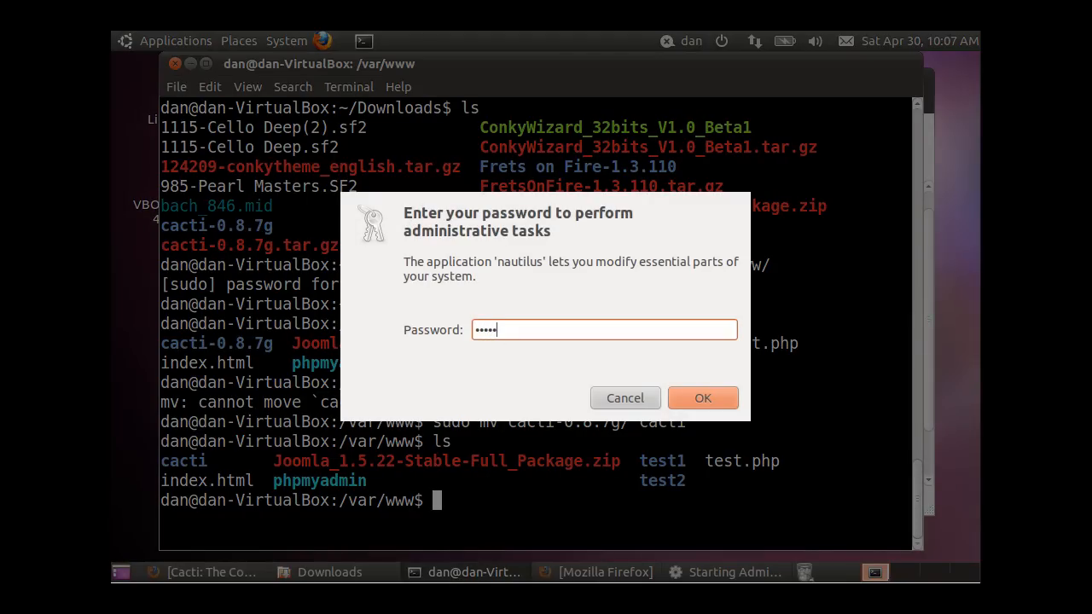
# Confirm the root password, browse into /var/www and select the cacti folder
pyautogui.click(702, 397)
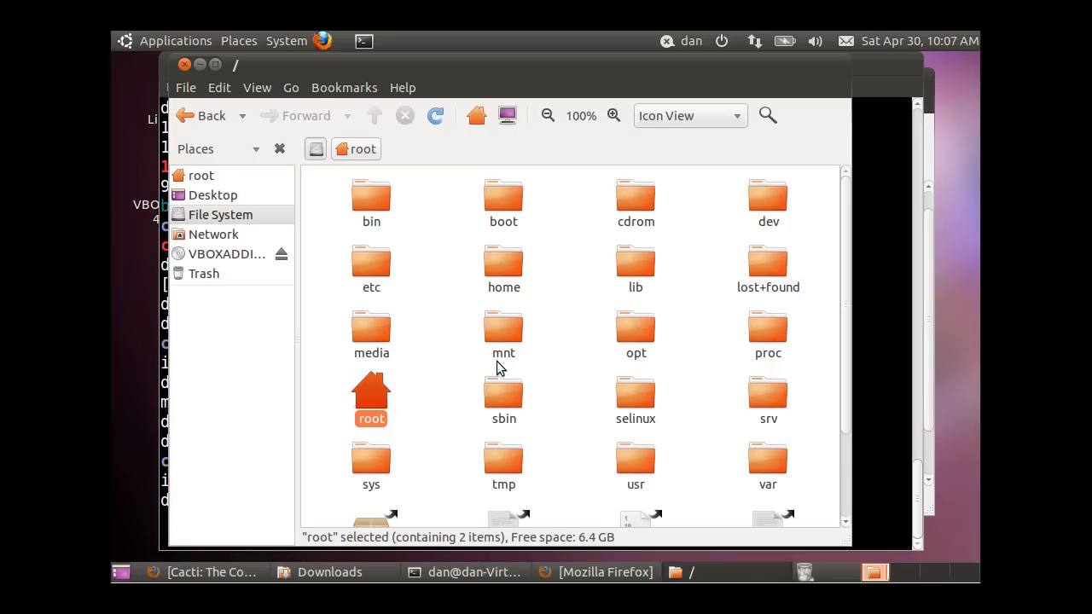
pyautogui.moveTo(770, 467)
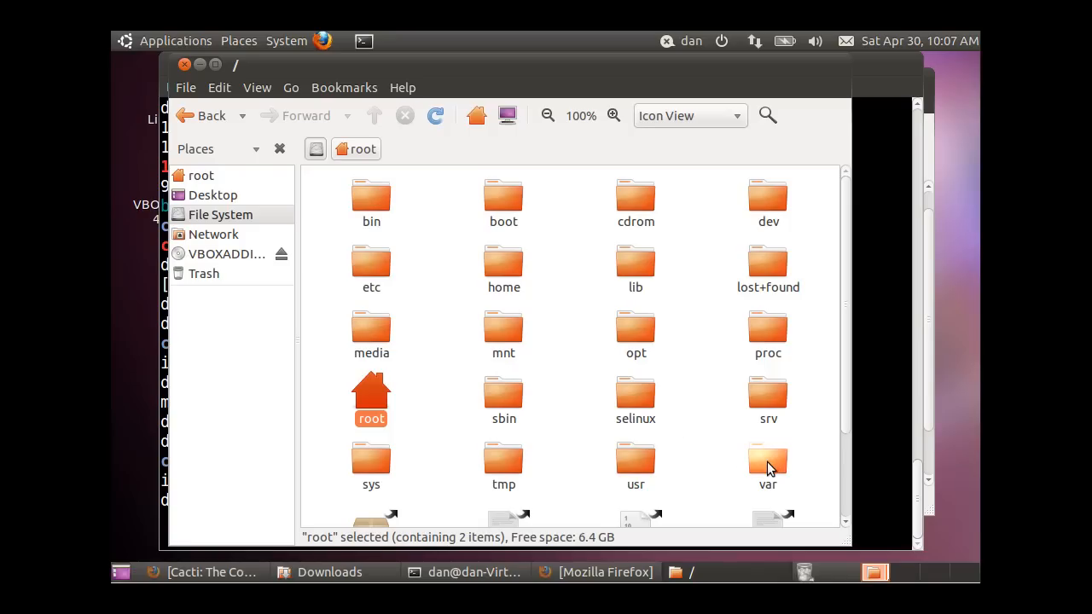
pyautogui.doubleClick(768, 456)
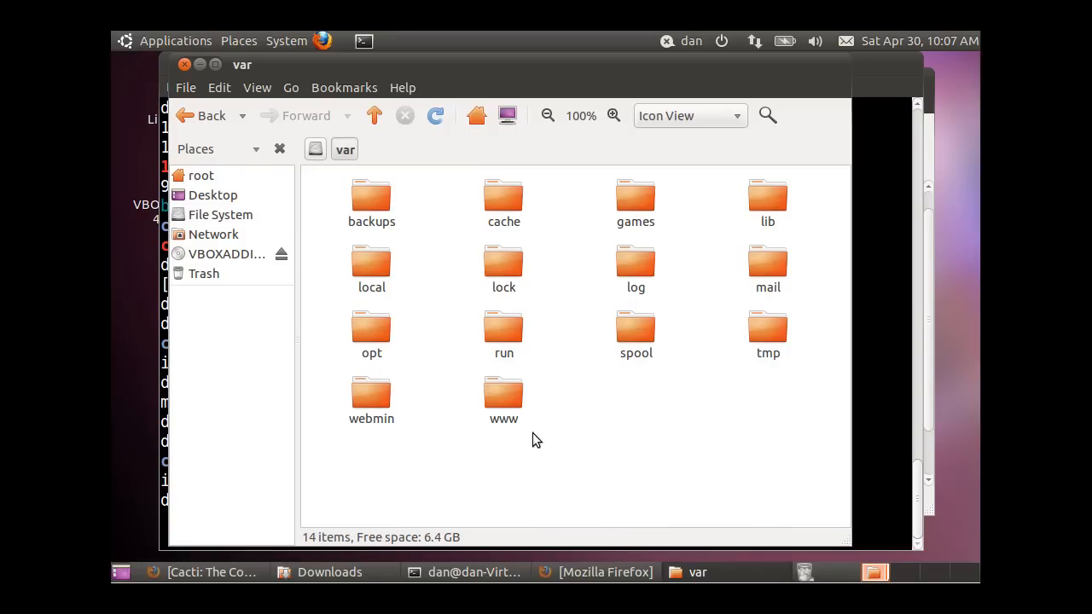
pyautogui.doubleClick(503, 390)
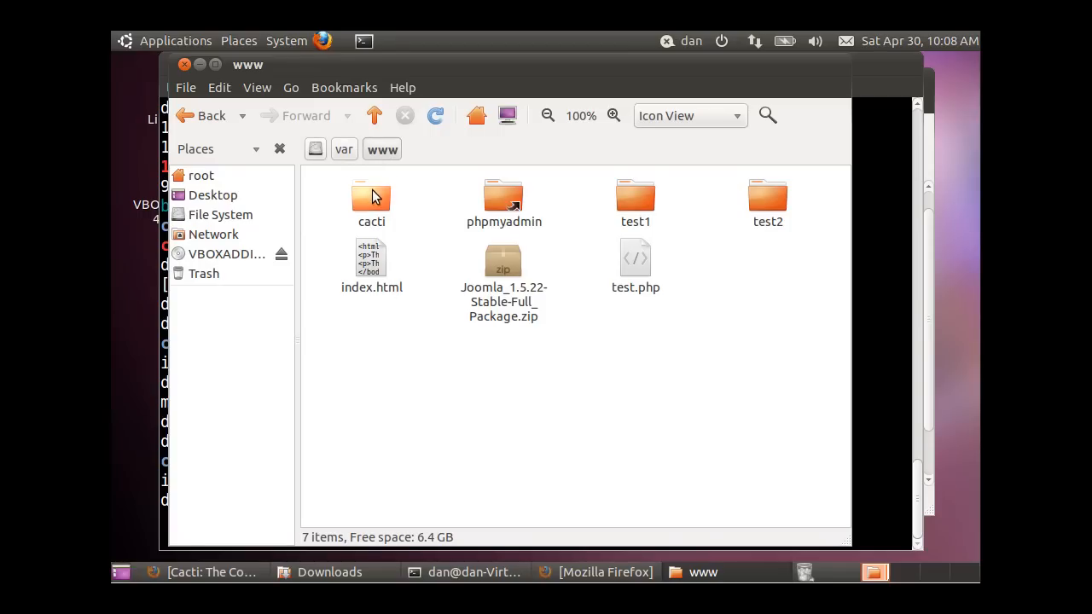
pyautogui.click(371, 194)
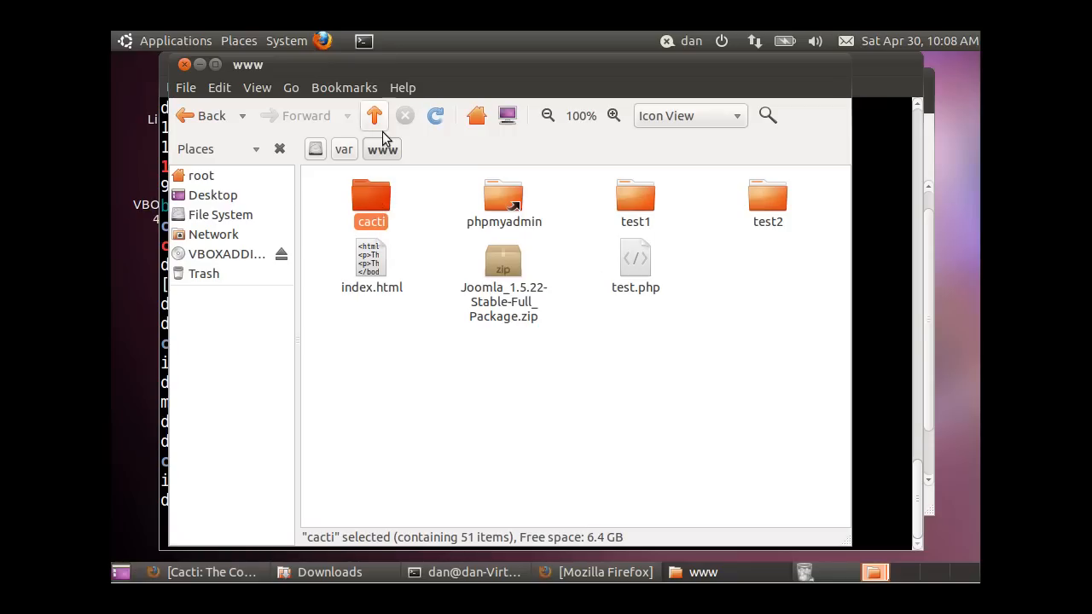
pyautogui.click(600, 571)
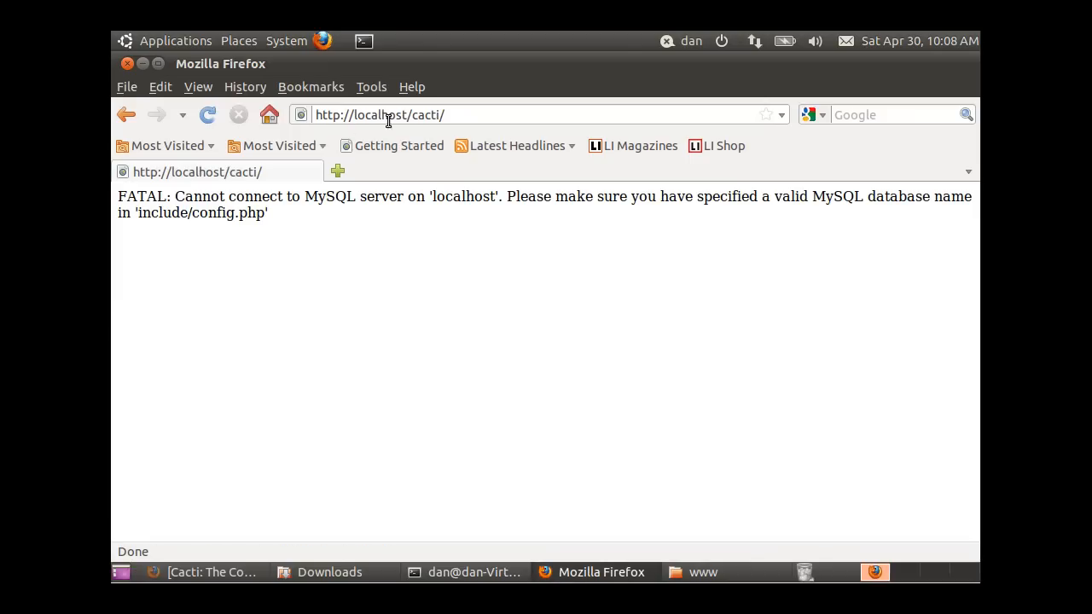
pyautogui.moveTo(478, 261)
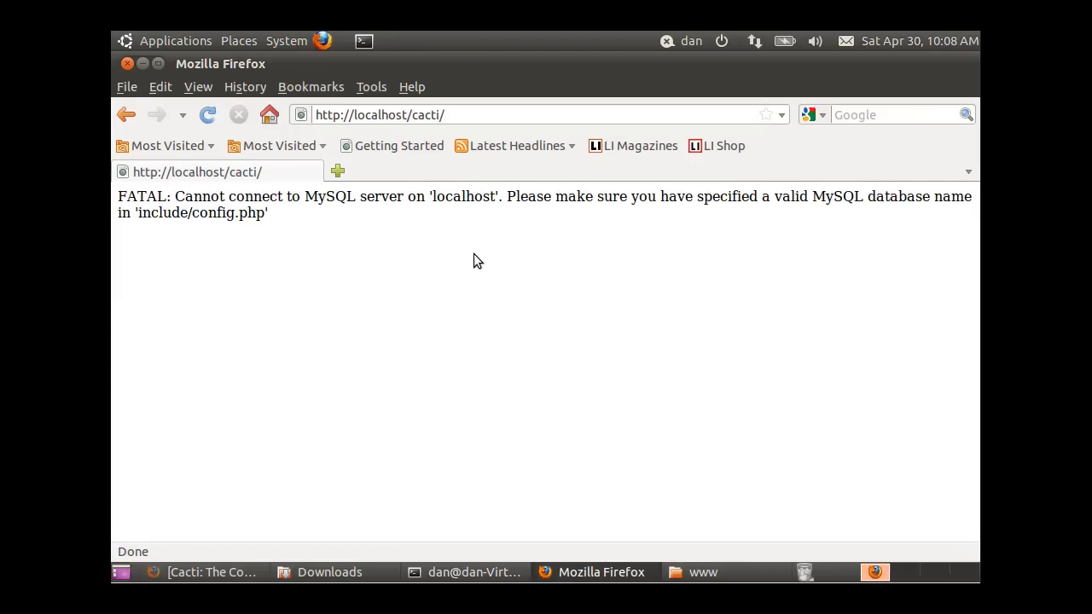
pyautogui.moveTo(454, 171)
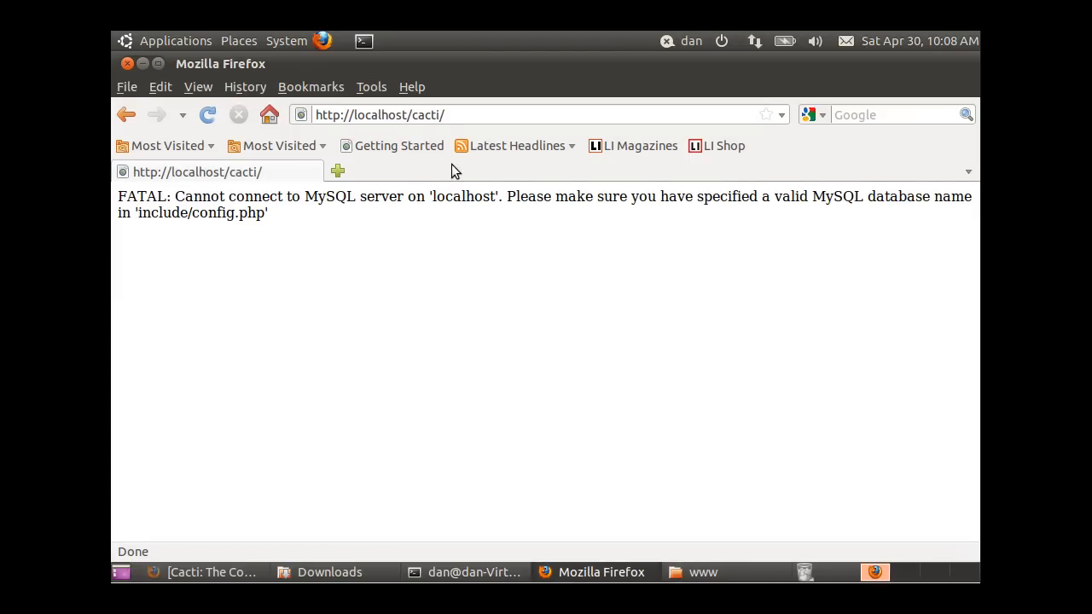
pyautogui.moveTo(481, 257)
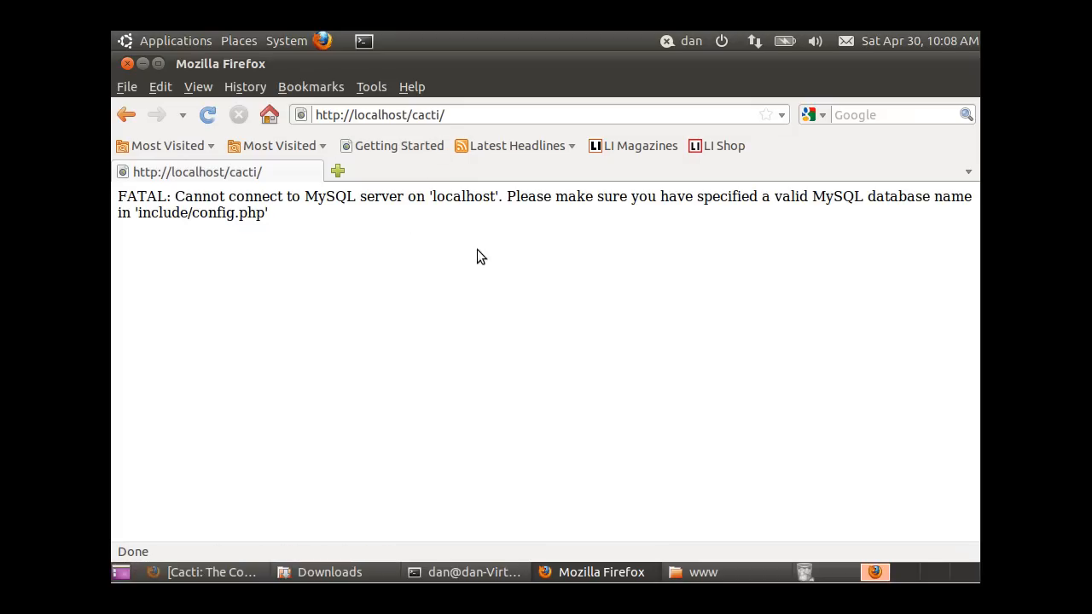
pyautogui.moveTo(626, 354)
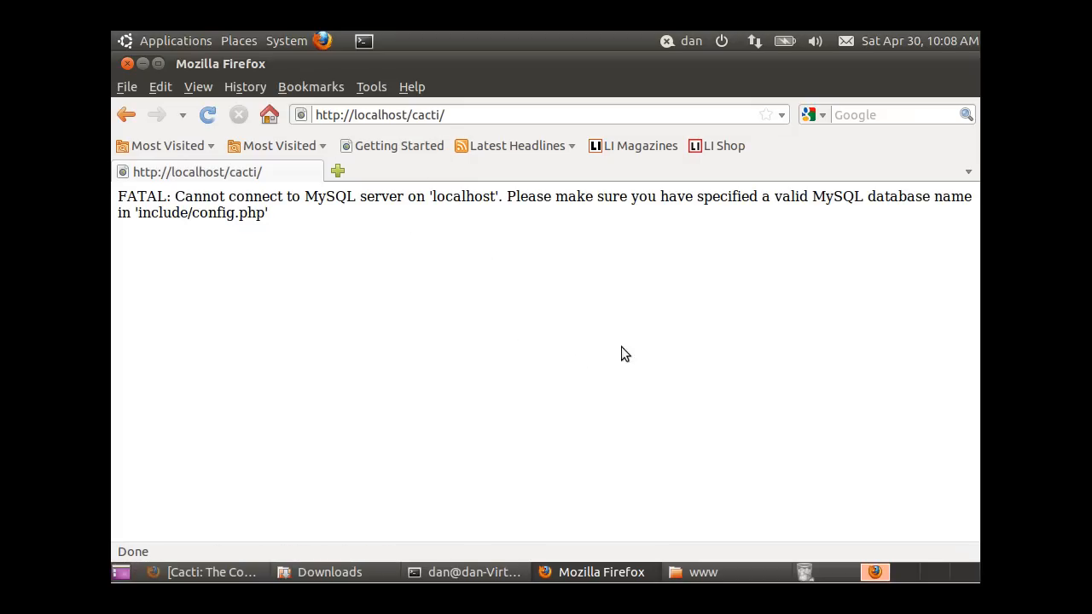
pyautogui.moveTo(817, 200)
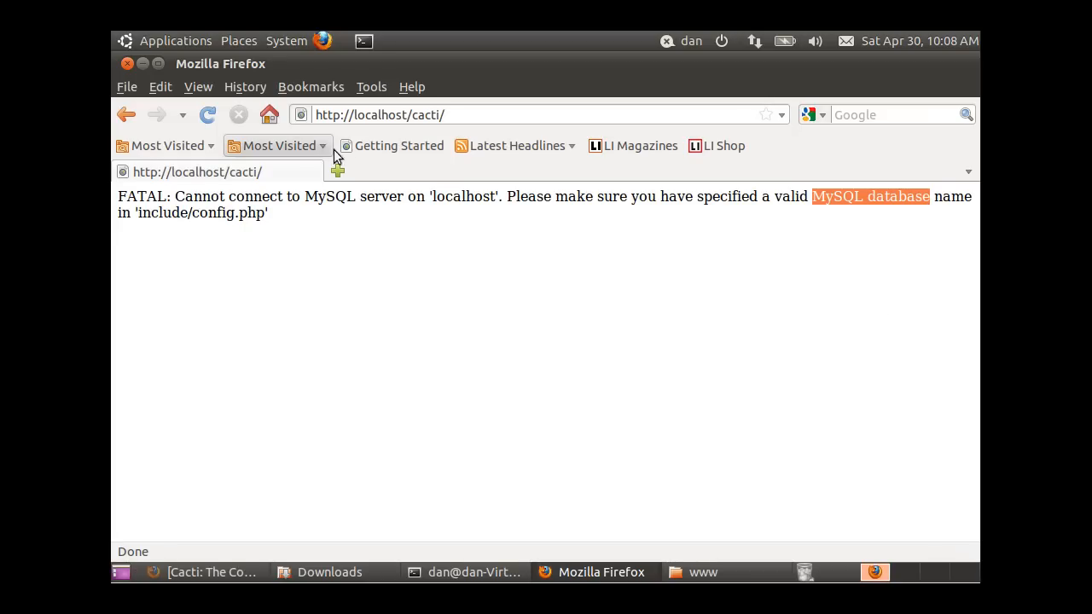
# Open the phpMyAdmin page from the address-bar suggestions for 'php'
pyautogui.write('p')
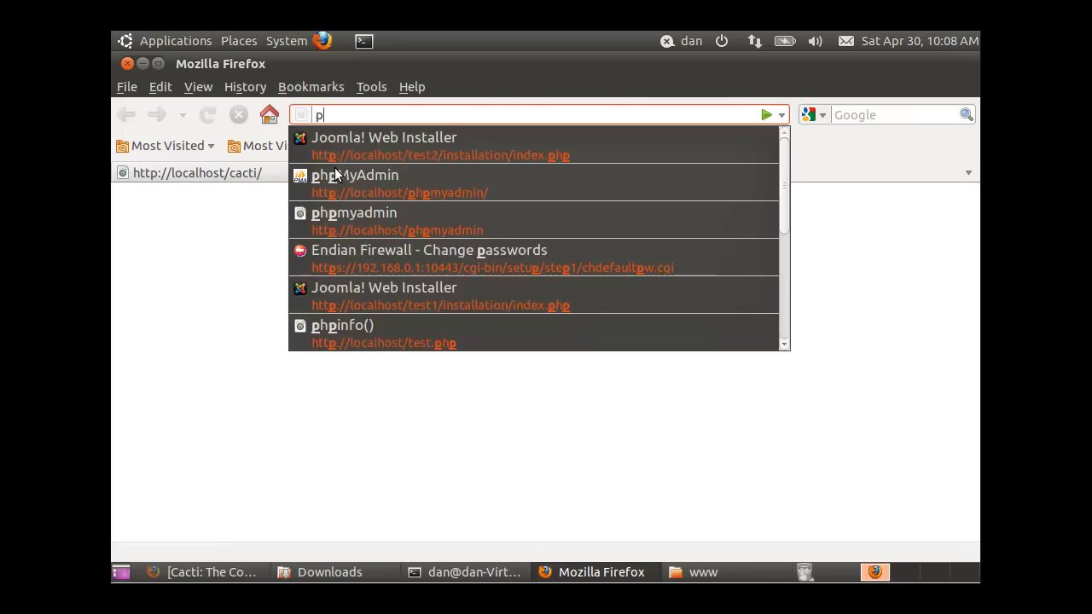
pyautogui.write('hp')
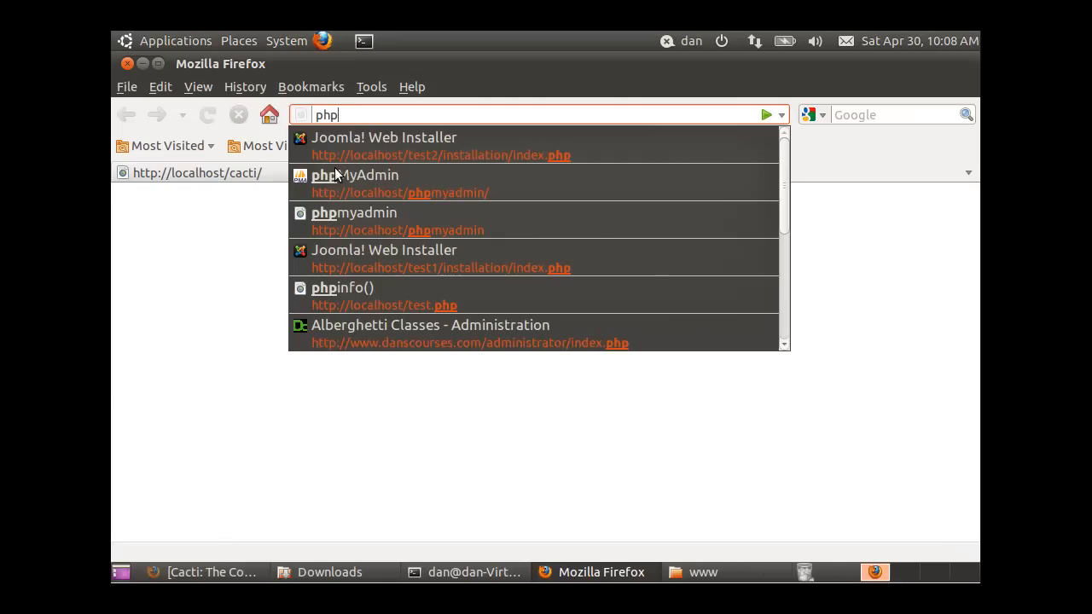
pyautogui.click(353, 174)
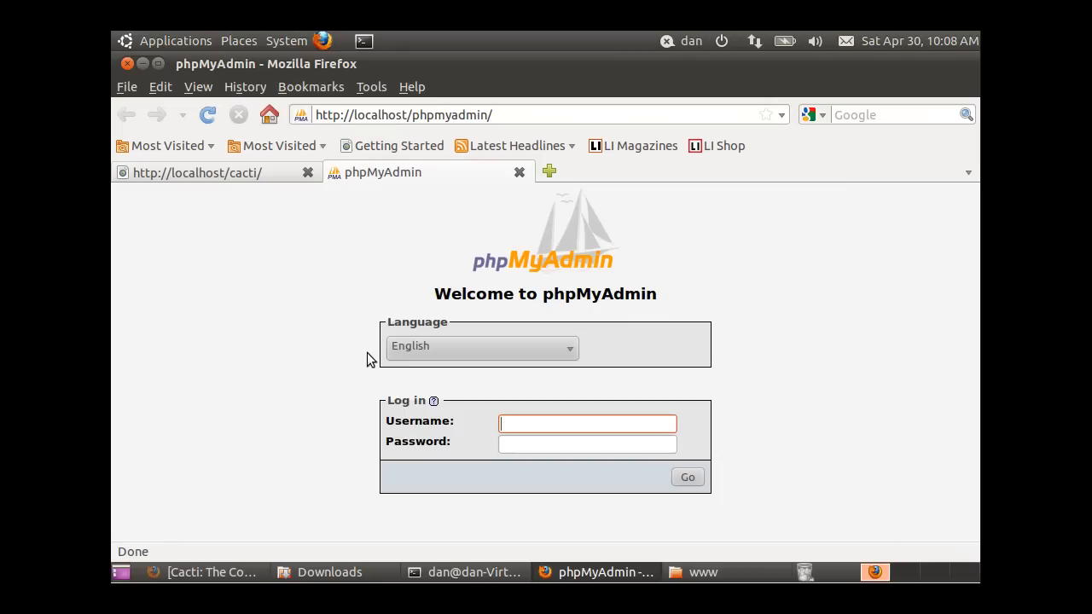
pyautogui.moveTo(520, 314)
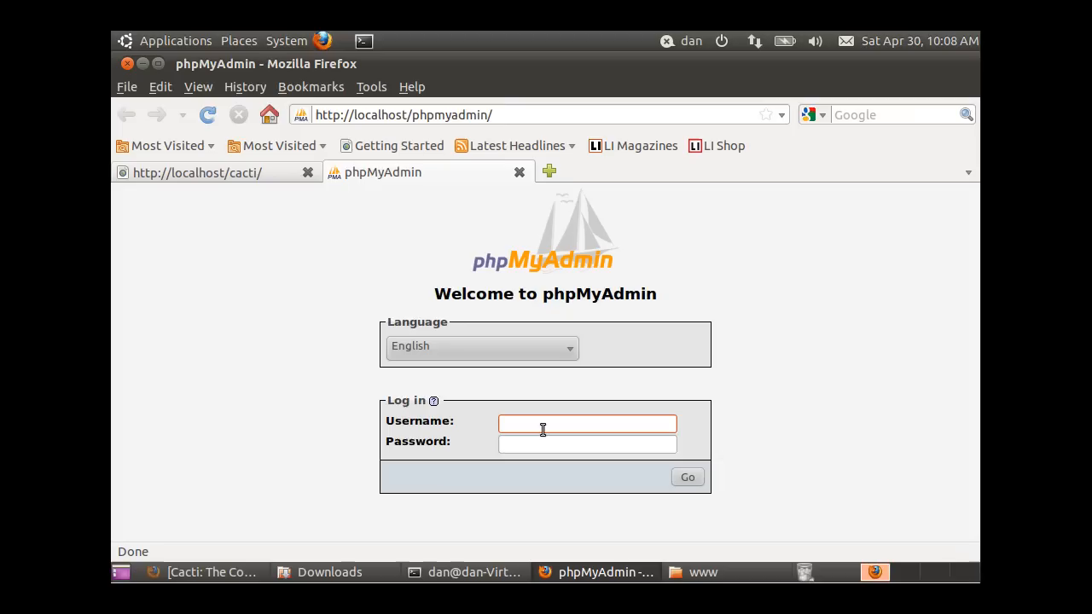
# Log in as root, resubmitting with the corrected password after the first failure
pyautogui.write('root')
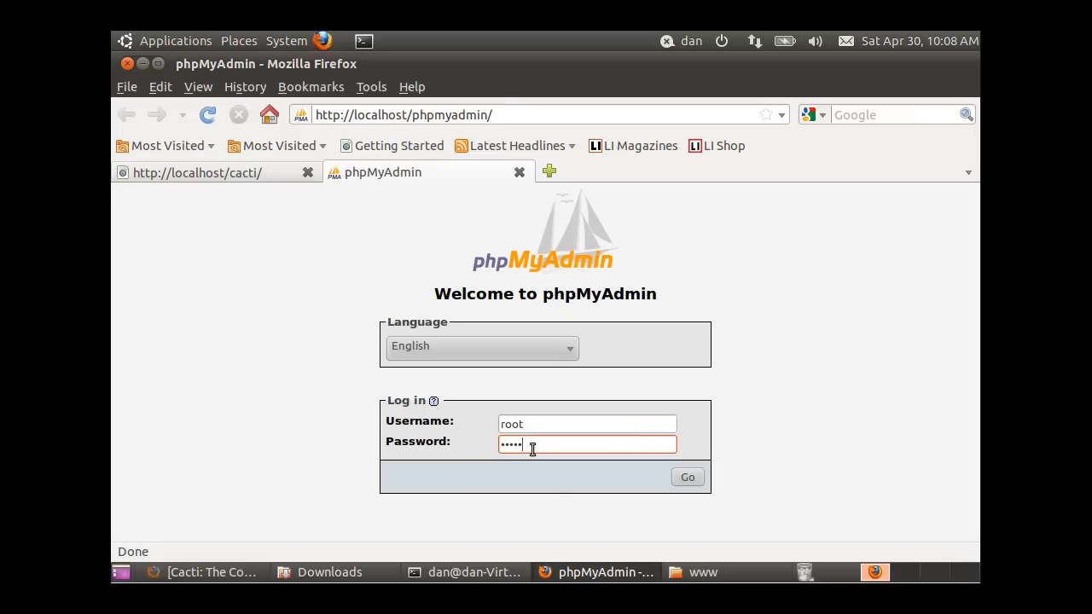
pyautogui.click(687, 476)
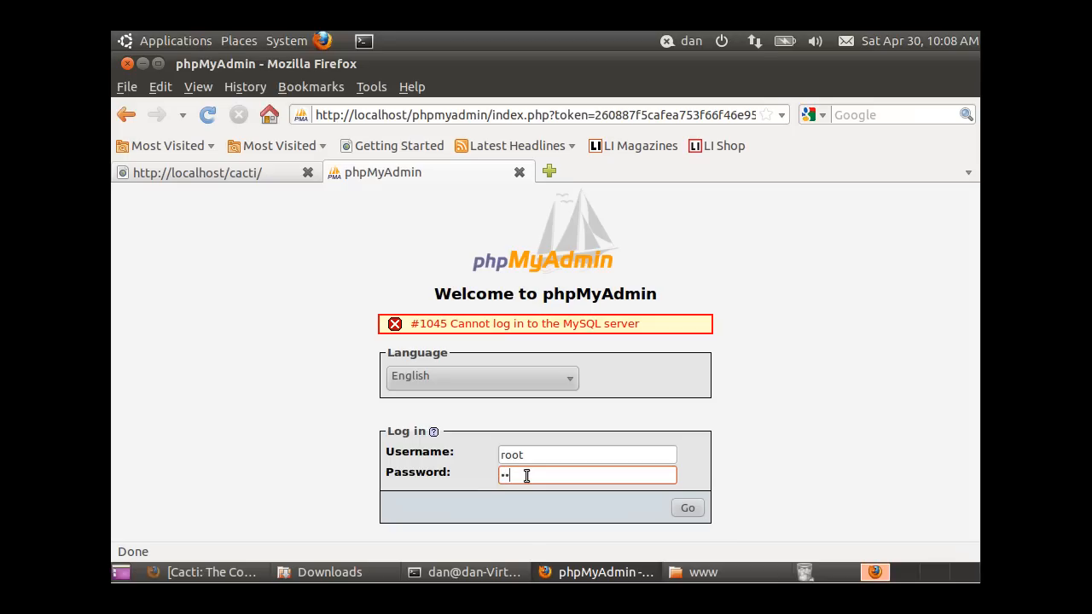
pyautogui.click(686, 508)
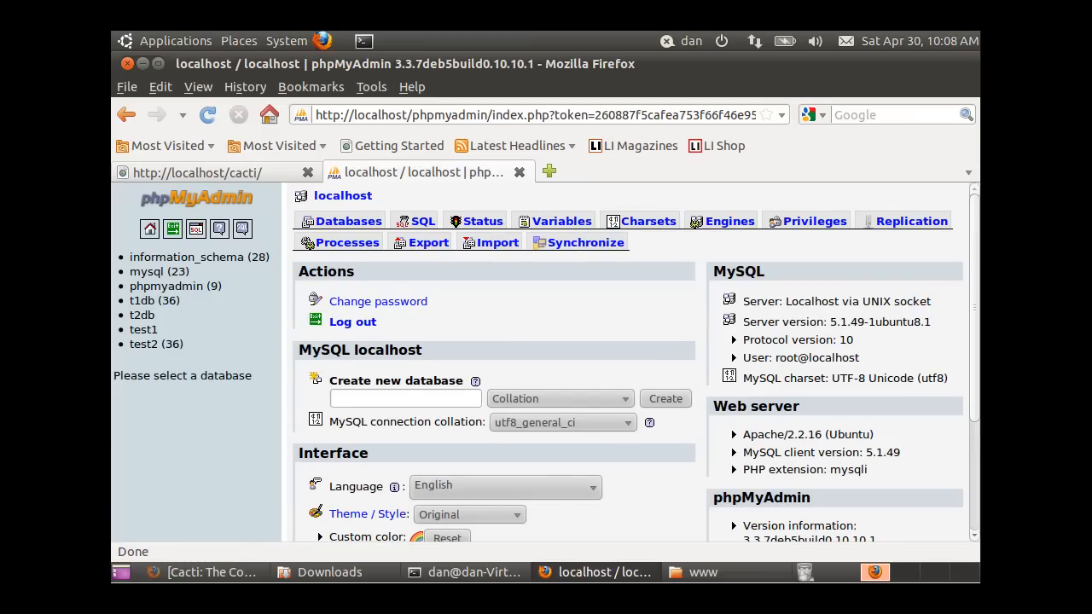
pyautogui.moveTo(966, 188)
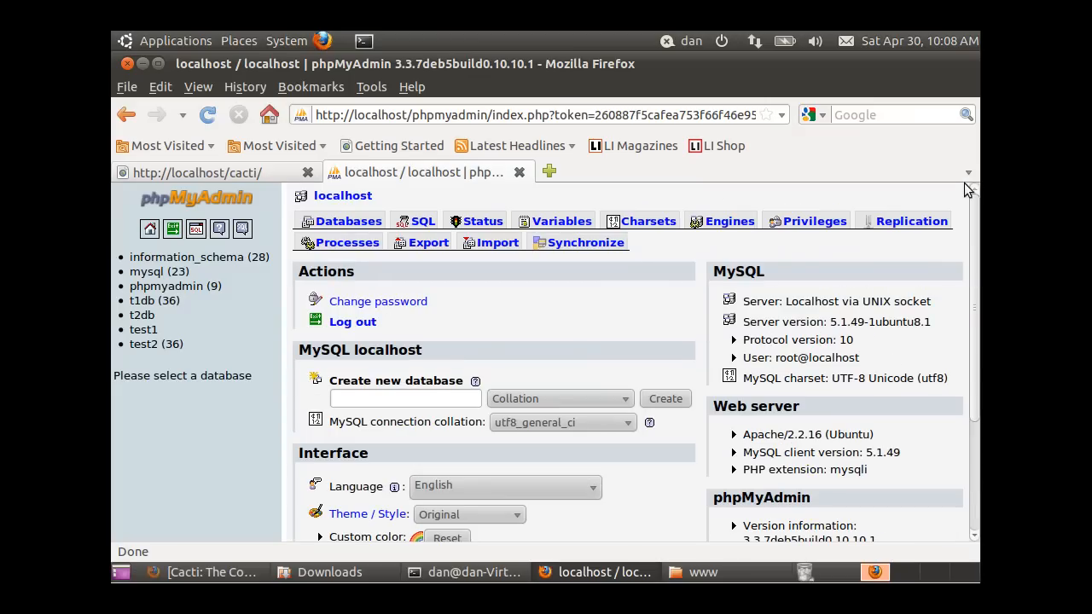
pyautogui.moveTo(213, 396)
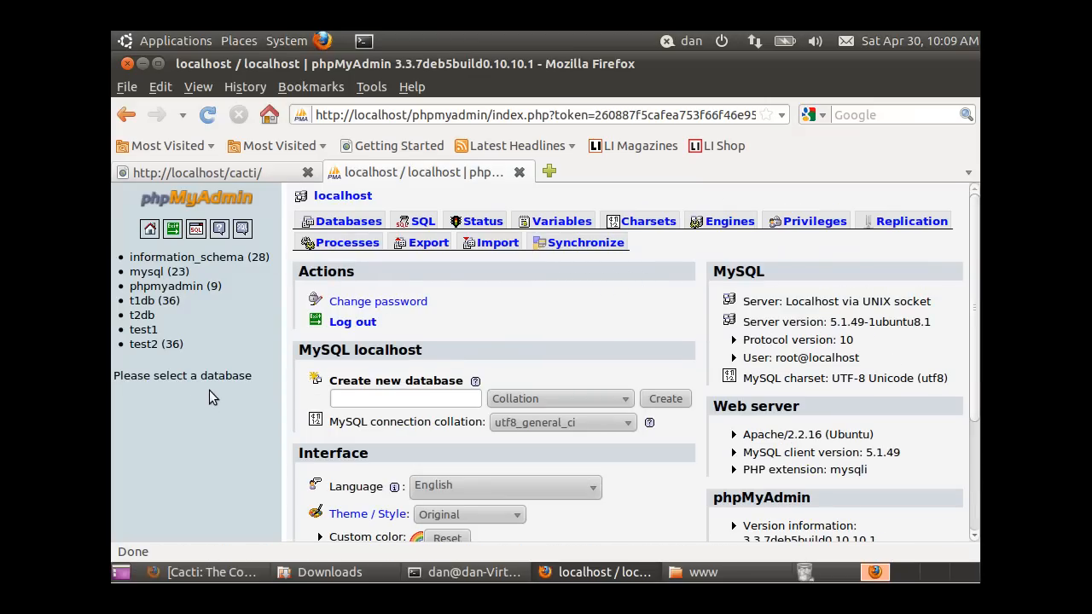
pyautogui.moveTo(192, 418)
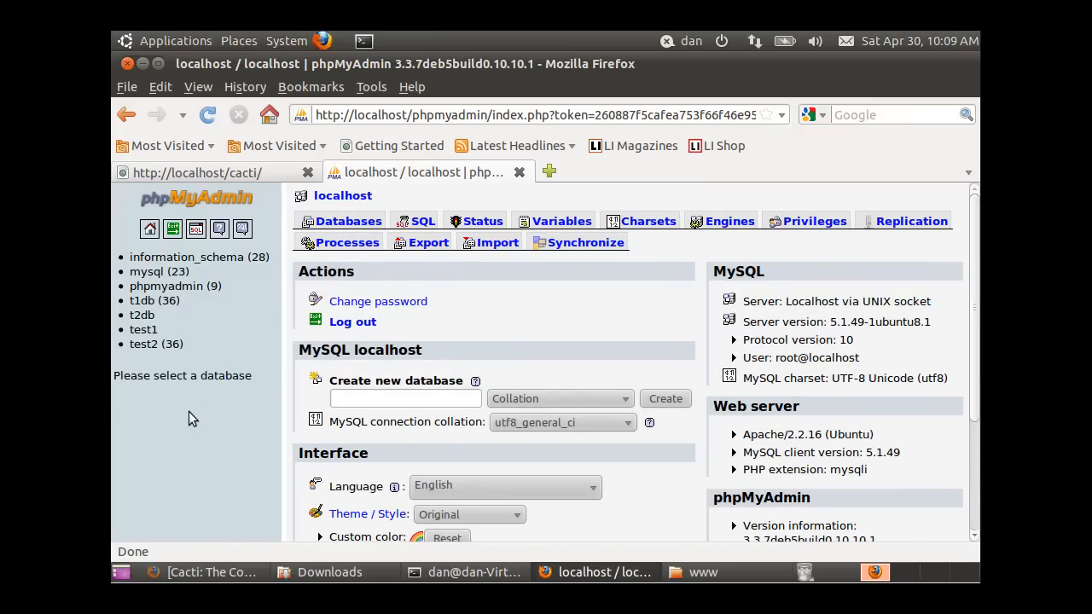
pyautogui.moveTo(240, 472)
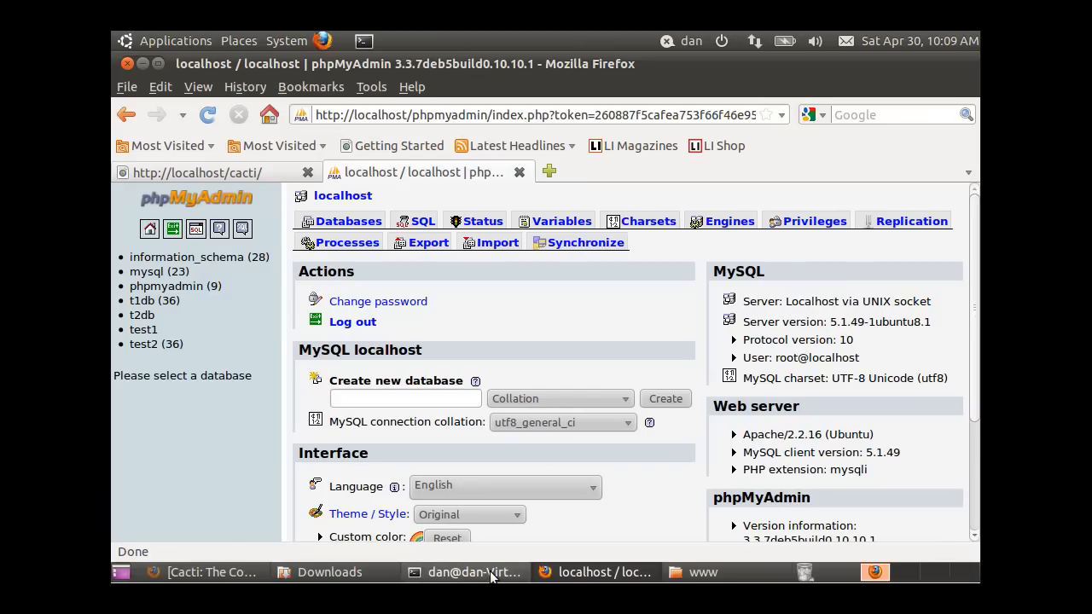
# Clear the terminal, change into cacti, list its contents and select cacti.sql
pyautogui.click(473, 571)
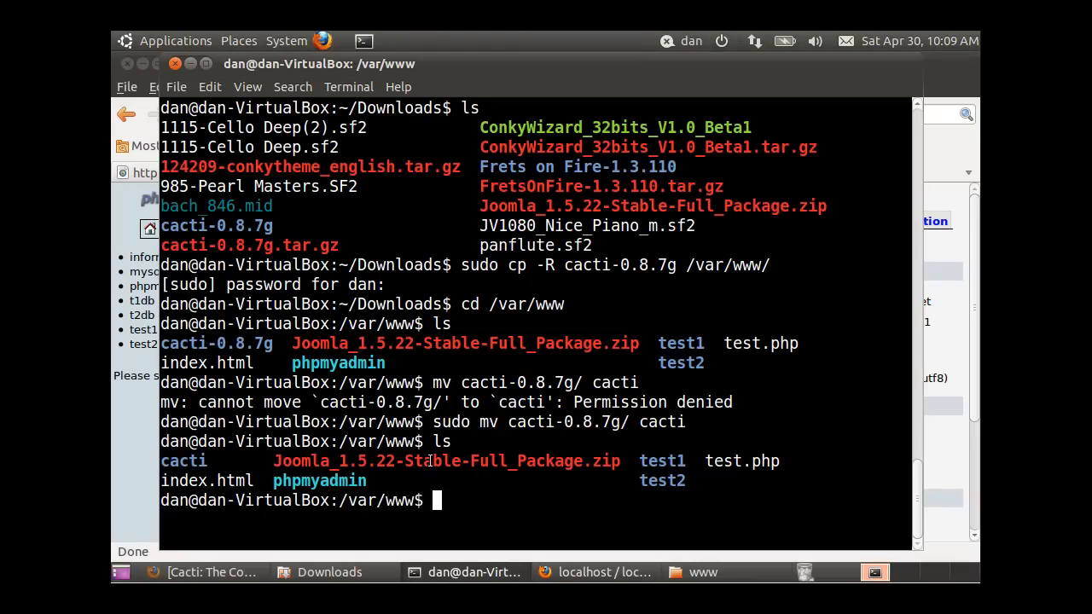
pyautogui.write('cle')
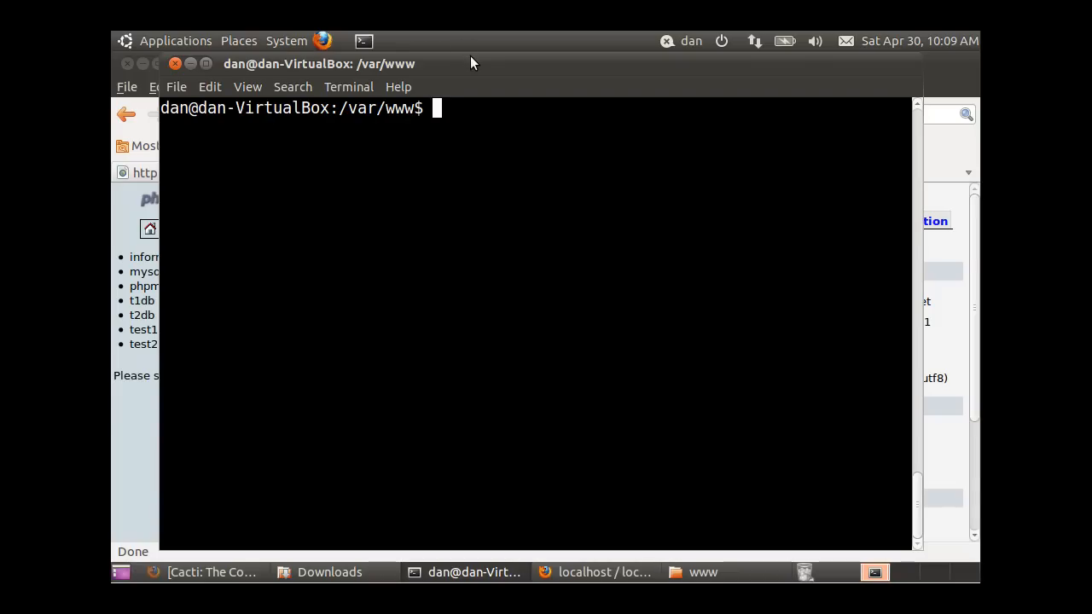
pyautogui.write('c')
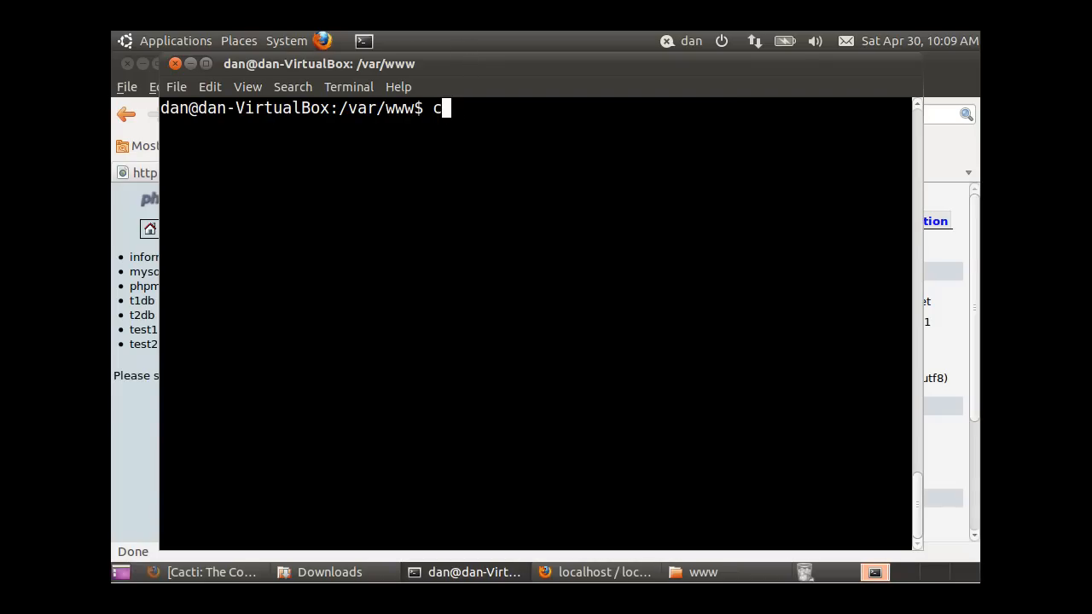
pyautogui.write('d cacti')
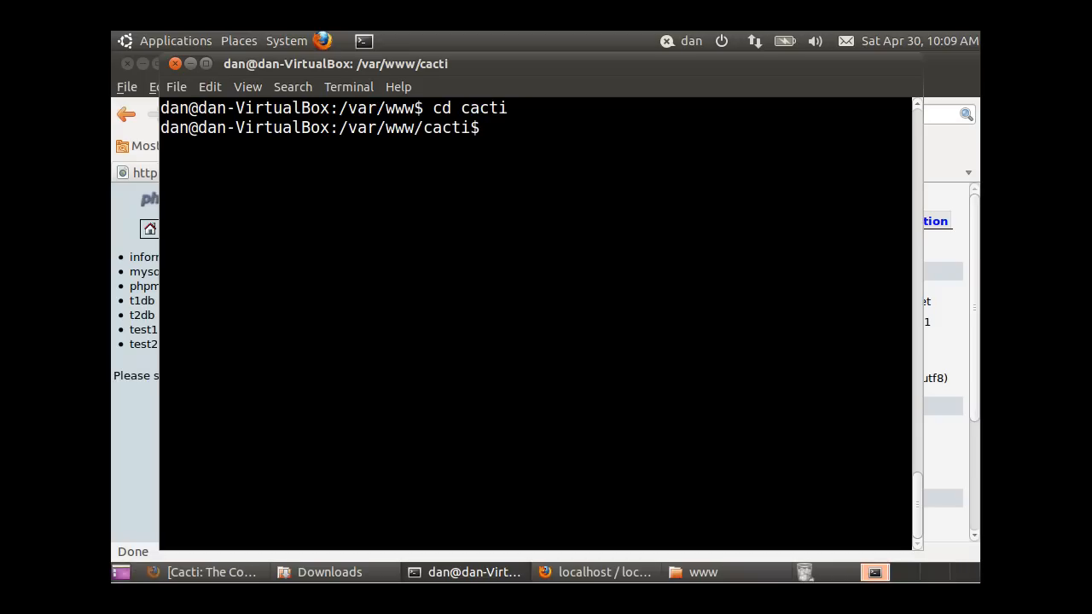
pyautogui.moveTo(395, 158)
pyautogui.write('ls')
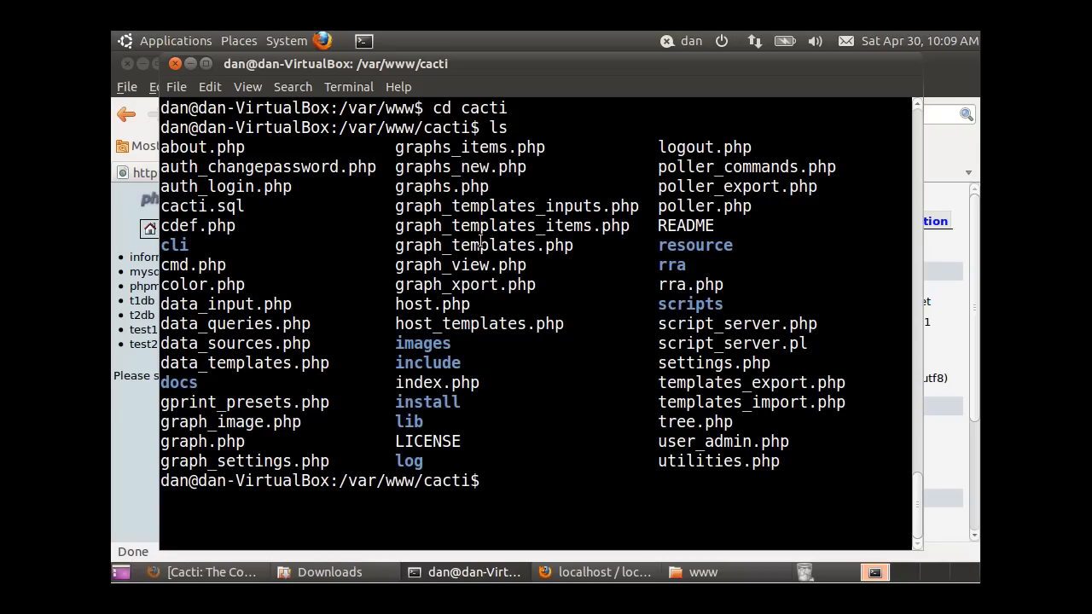
pyautogui.moveTo(468, 440)
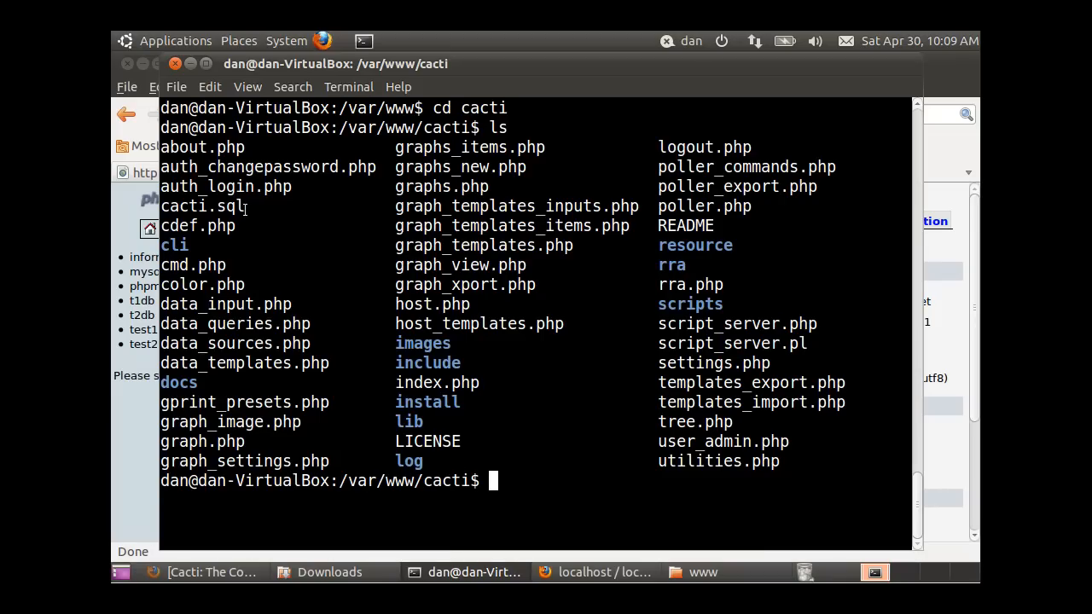
pyautogui.doubleClick(202, 205)
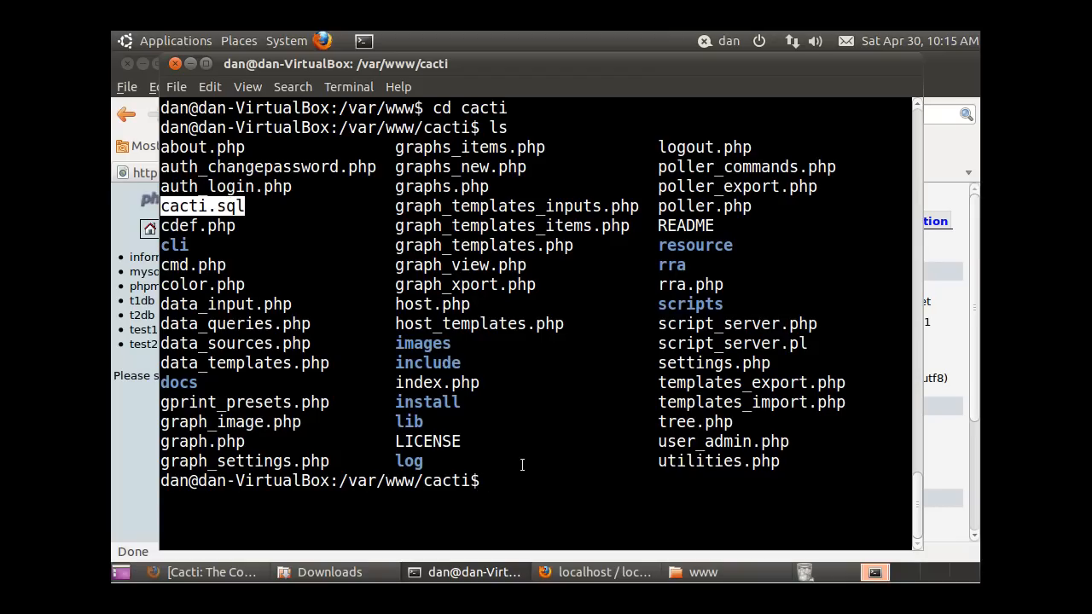
# Enter the include folder, run 'sudo gedit config.php' and scroll through it
pyautogui.write('cd include')
pyautogui.write('ls')
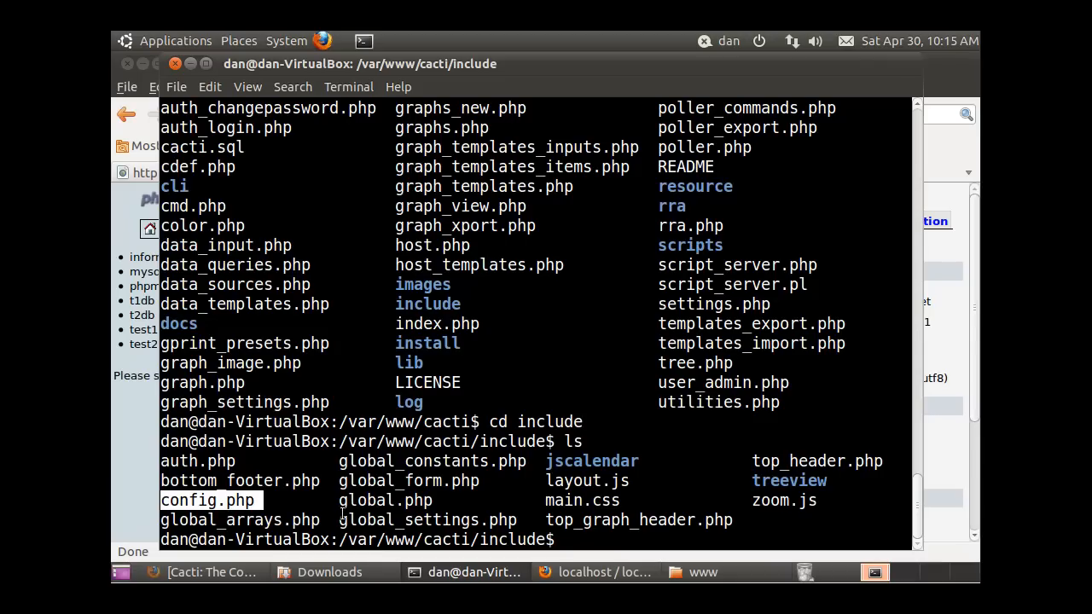
pyautogui.moveTo(456, 461)
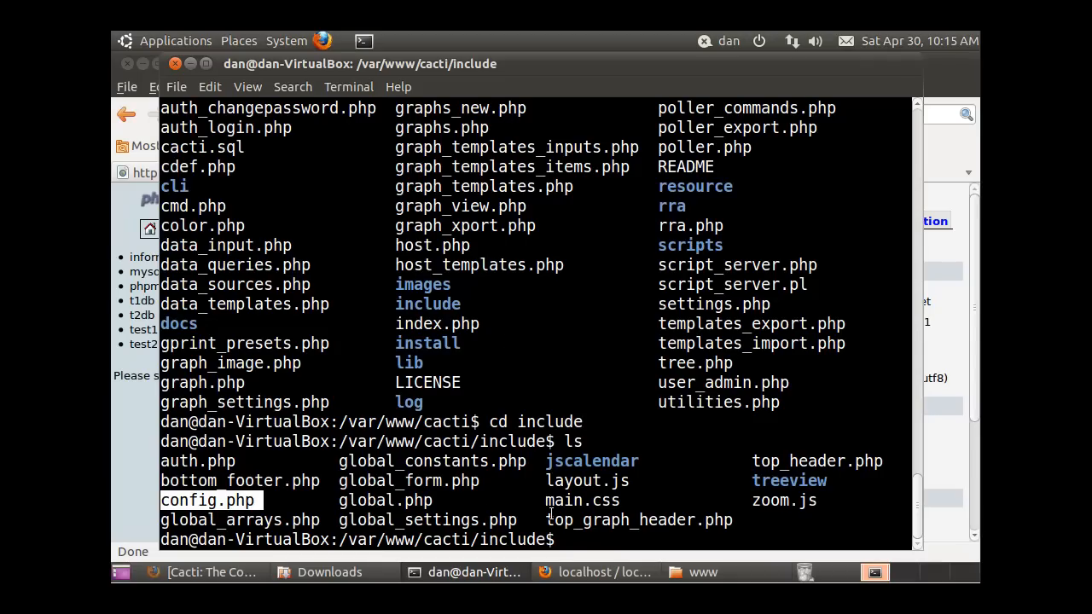
pyautogui.write('sudo')
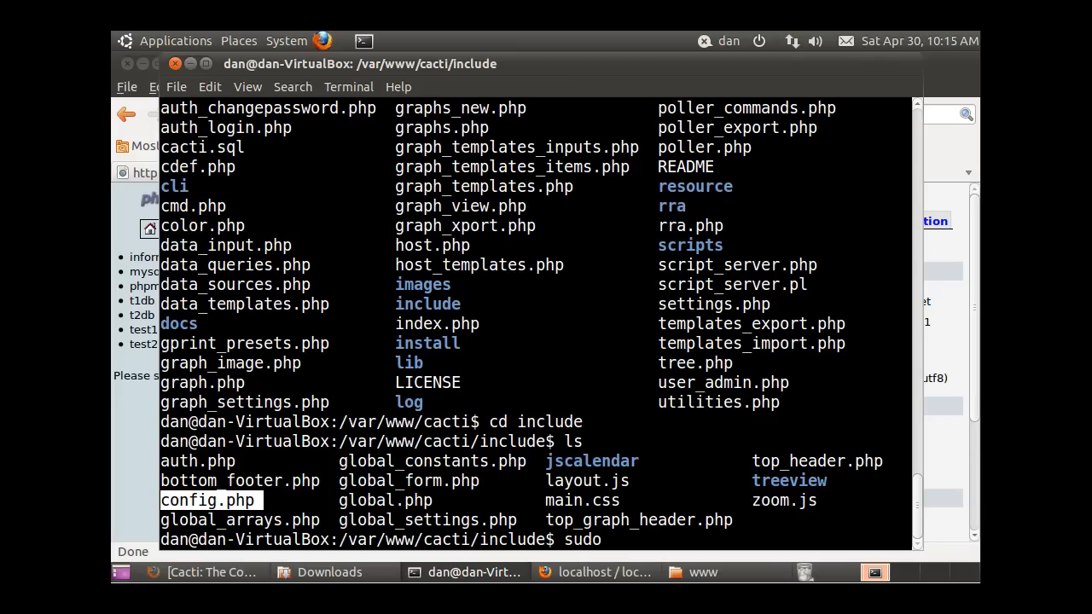
pyautogui.write('gedit')
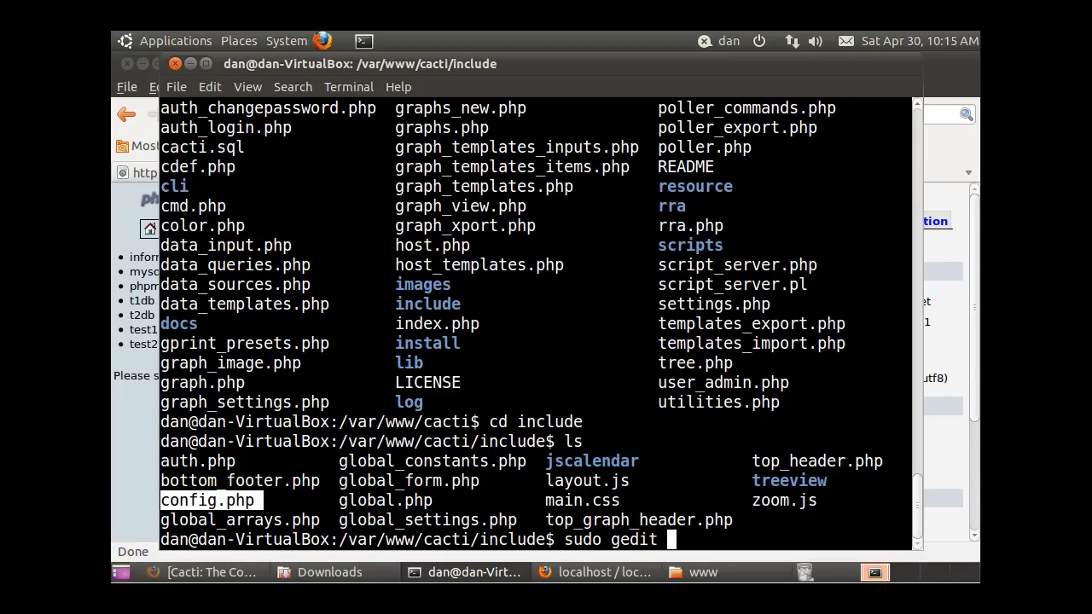
pyautogui.write('config')
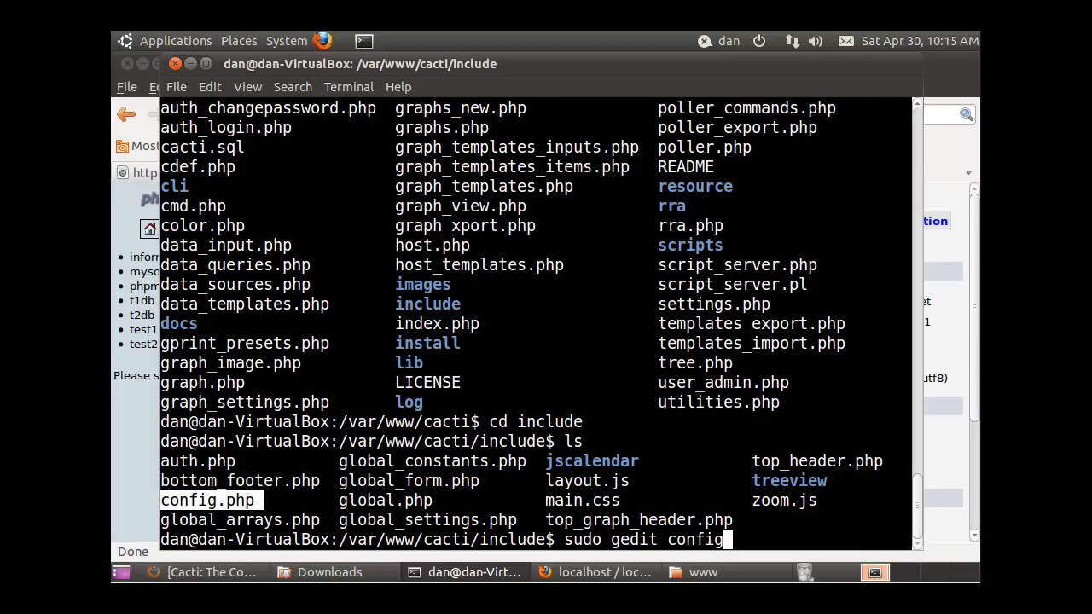
pyautogui.write('.php')
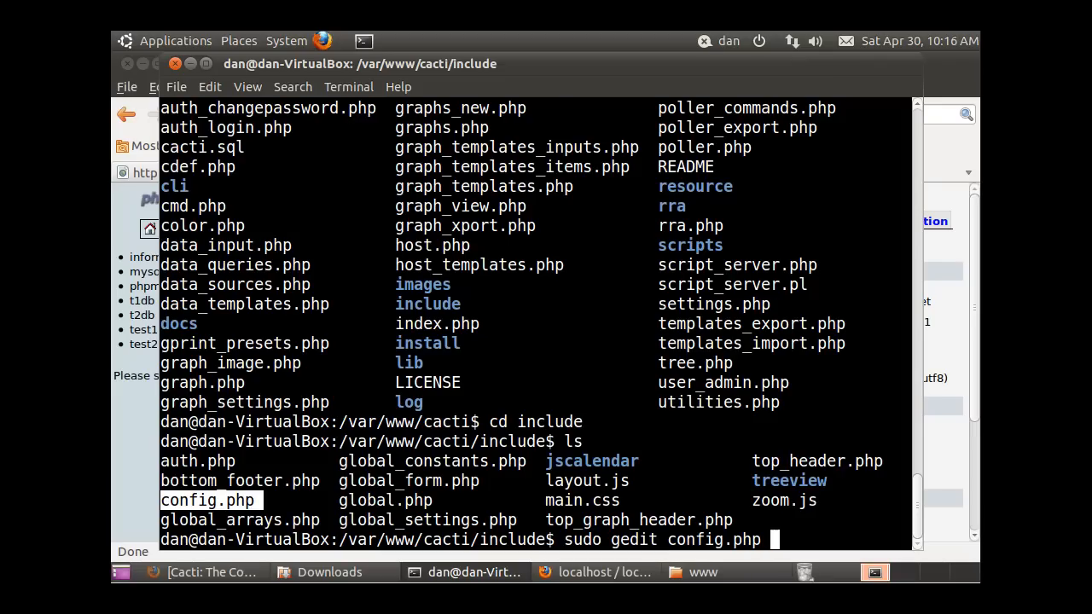
pyautogui.press('Return')
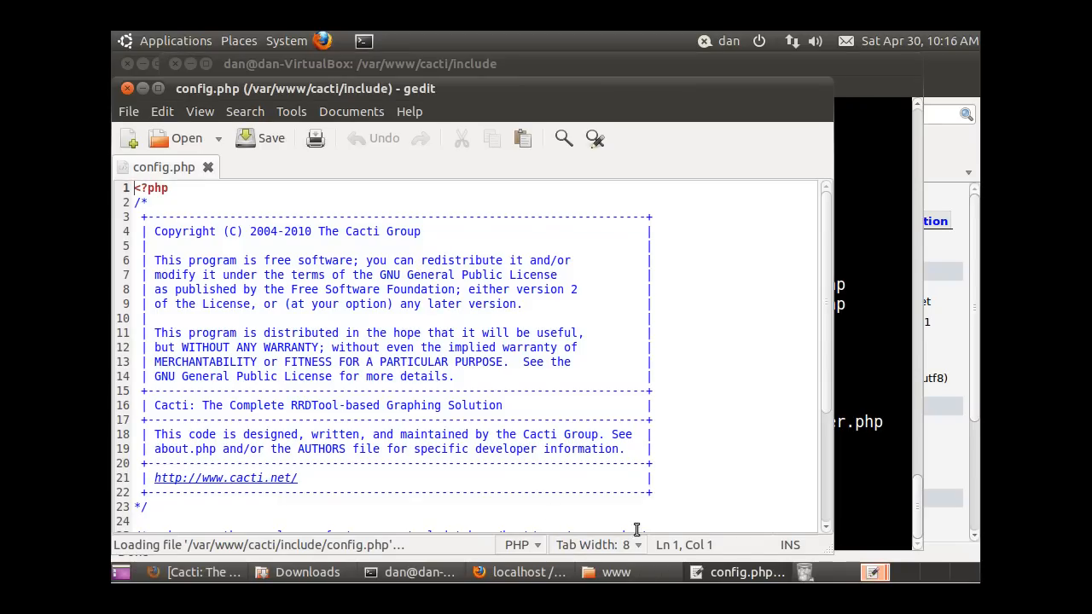
pyautogui.scroll(-3)
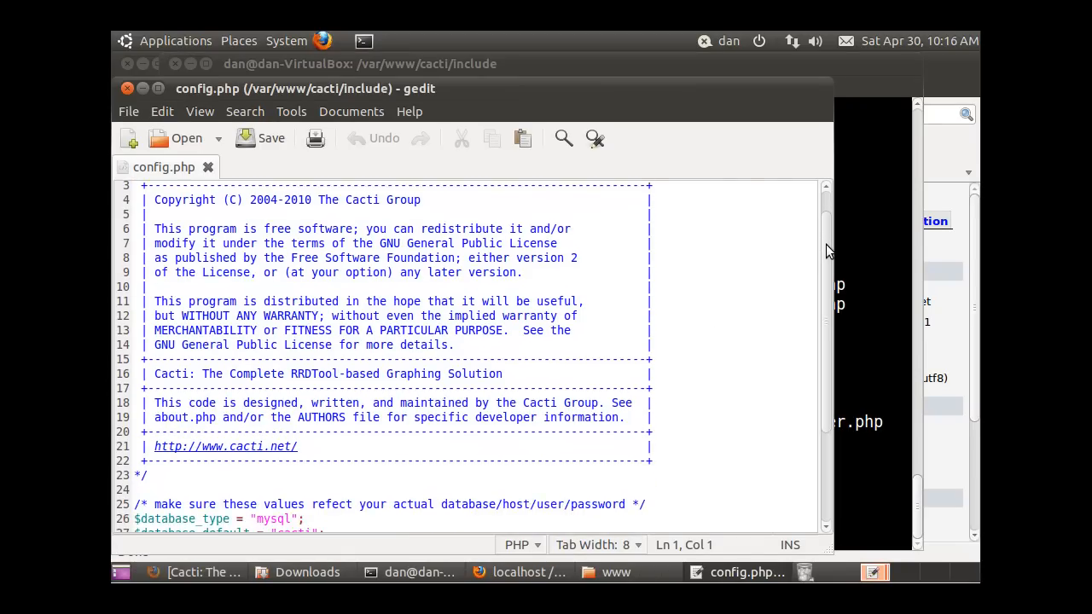